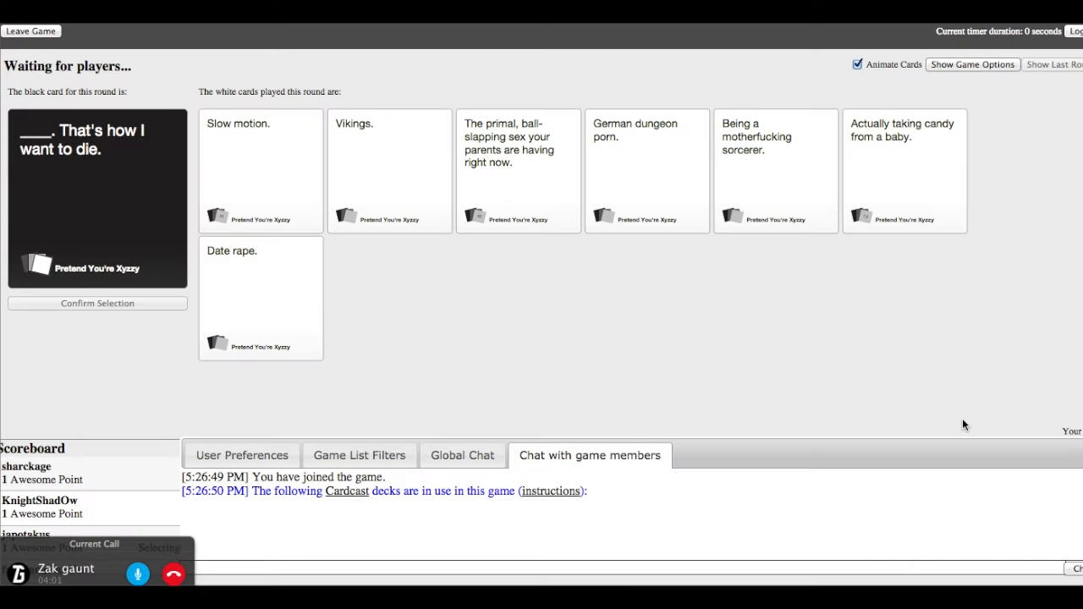
pyautogui.moveTo(246, 267)
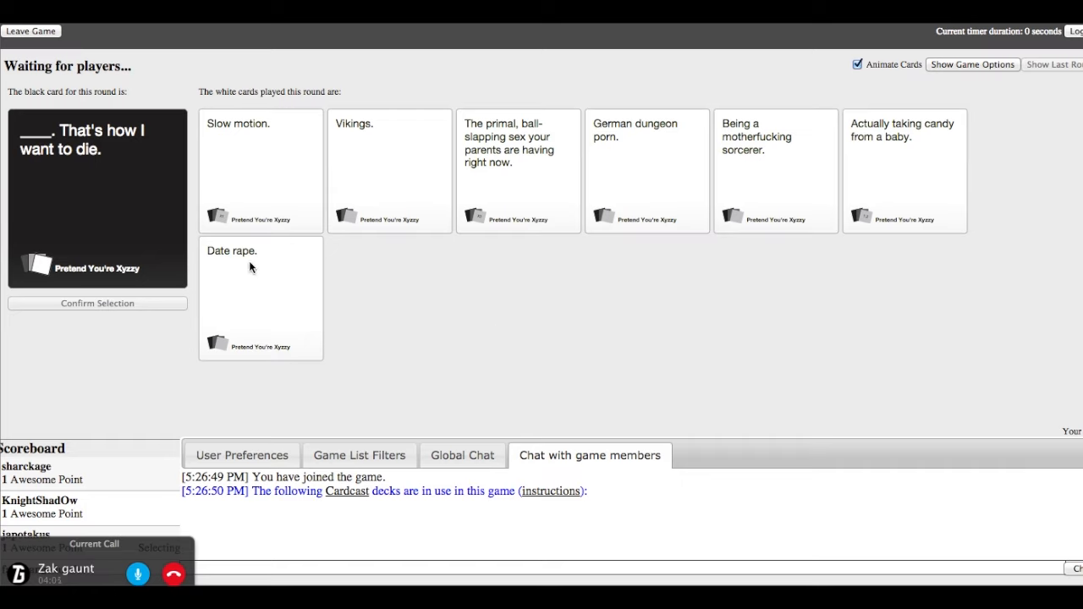
pyautogui.moveTo(271, 267)
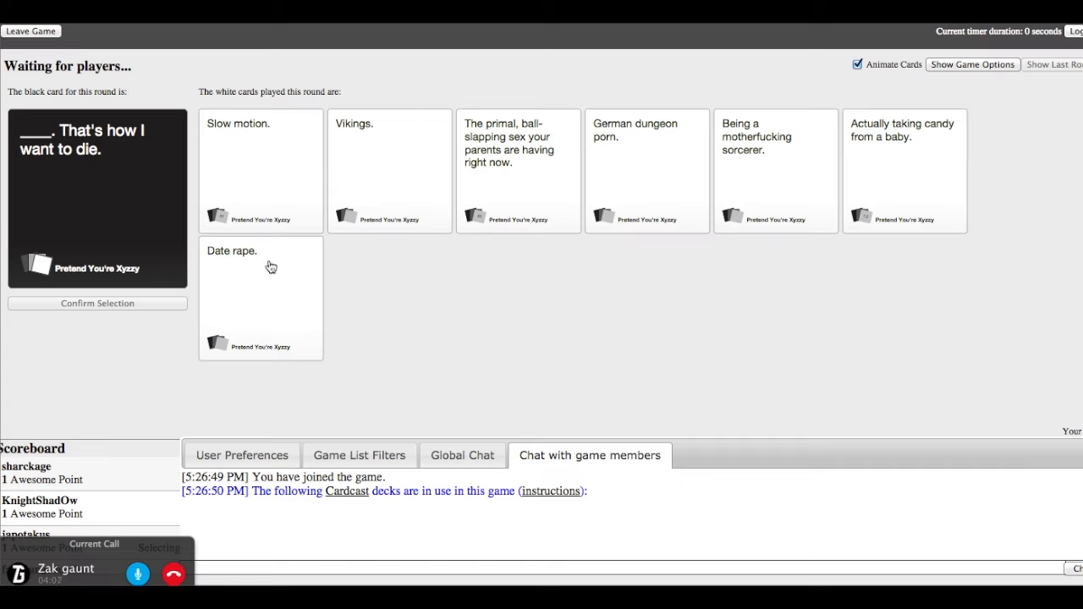
pyautogui.moveTo(229, 288)
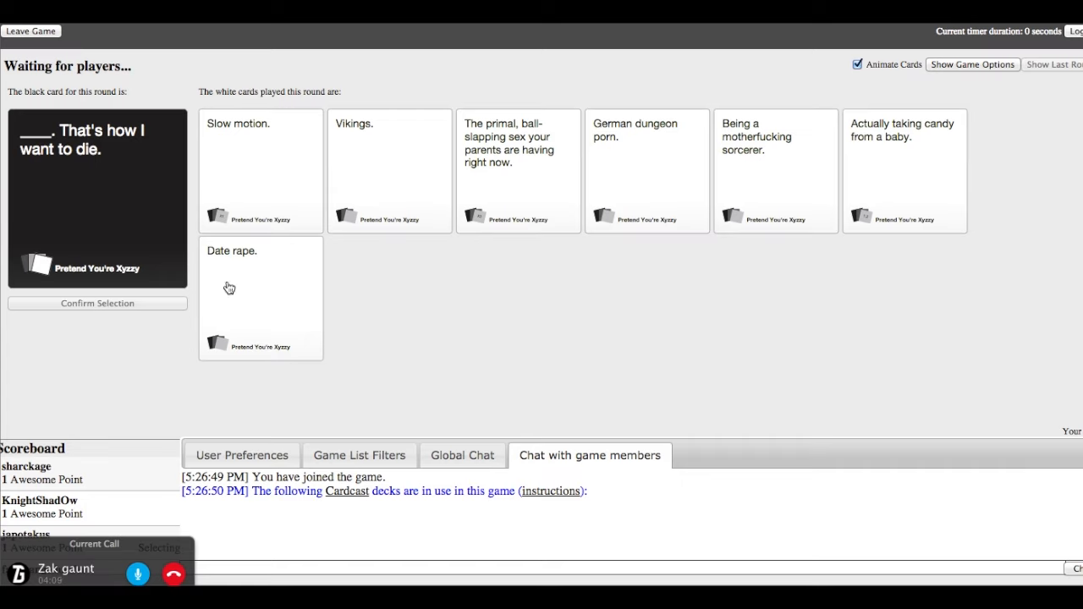
# Play 'Advice from a wise, old black man.' for The Audacity black card
pyautogui.click(260, 288)
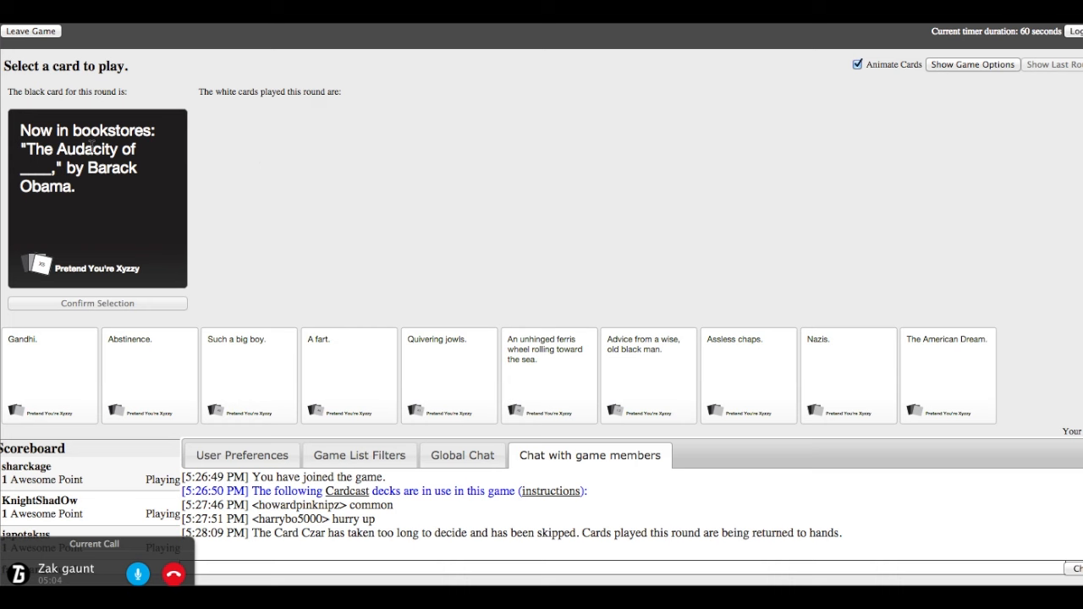
pyautogui.moveTo(310, 171)
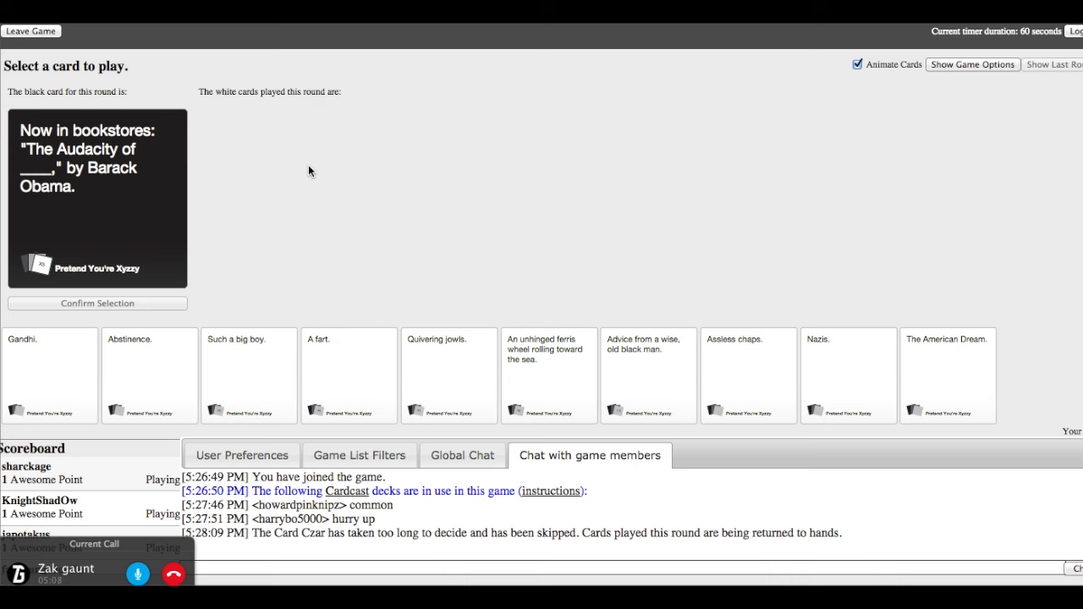
pyautogui.moveTo(254, 215)
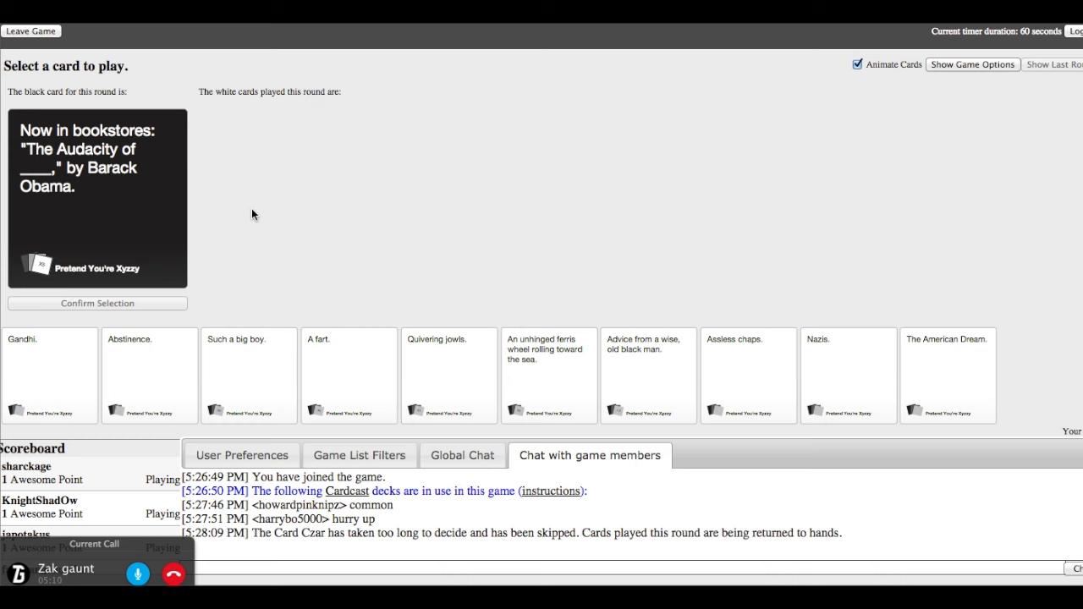
pyautogui.click(947, 375)
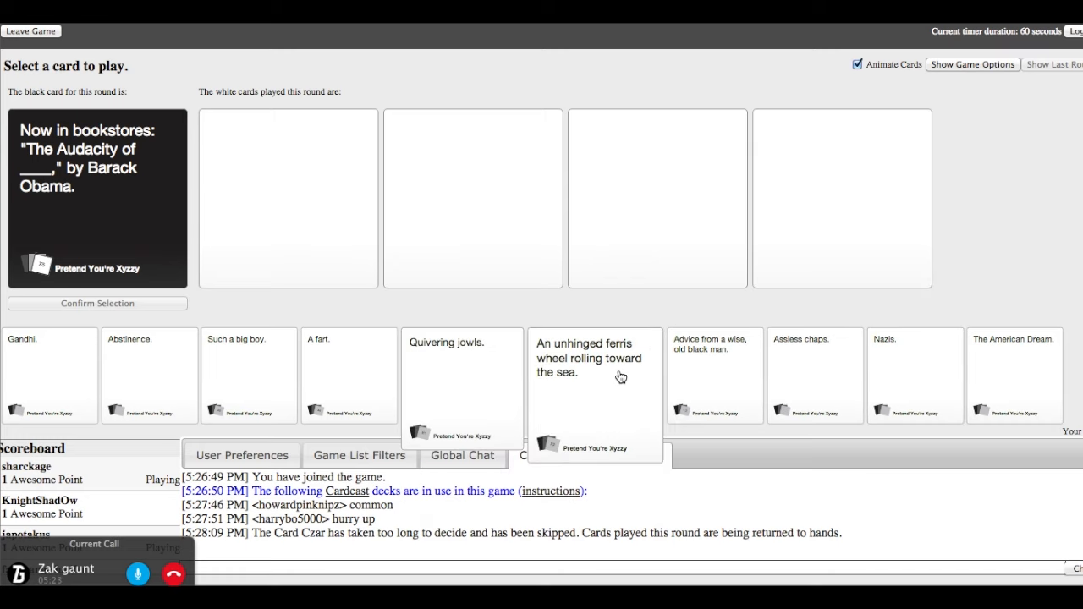
pyautogui.moveTo(686, 356)
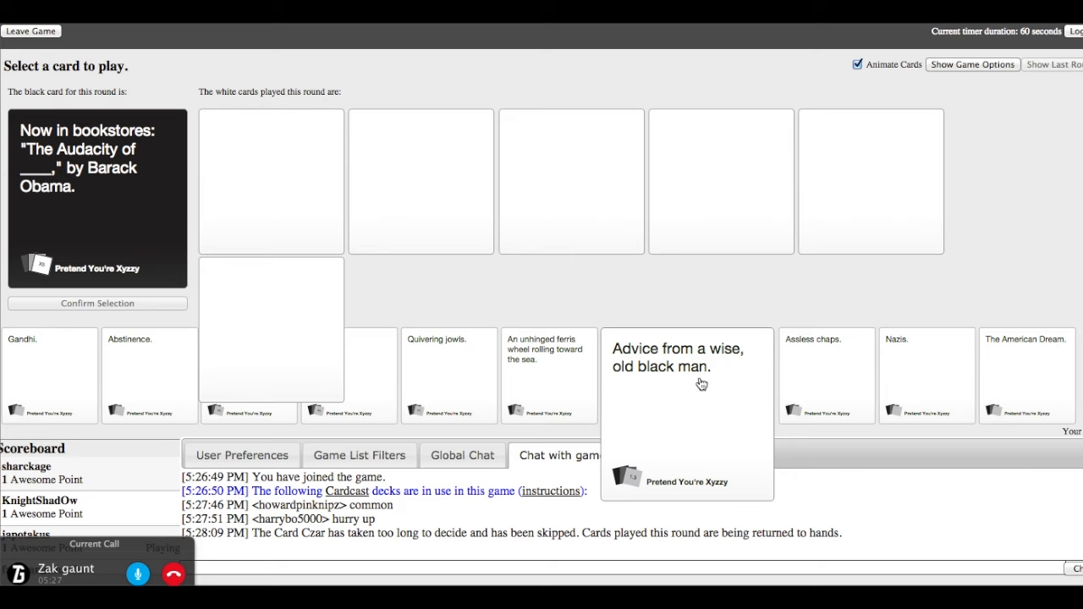
pyautogui.moveTo(666, 398)
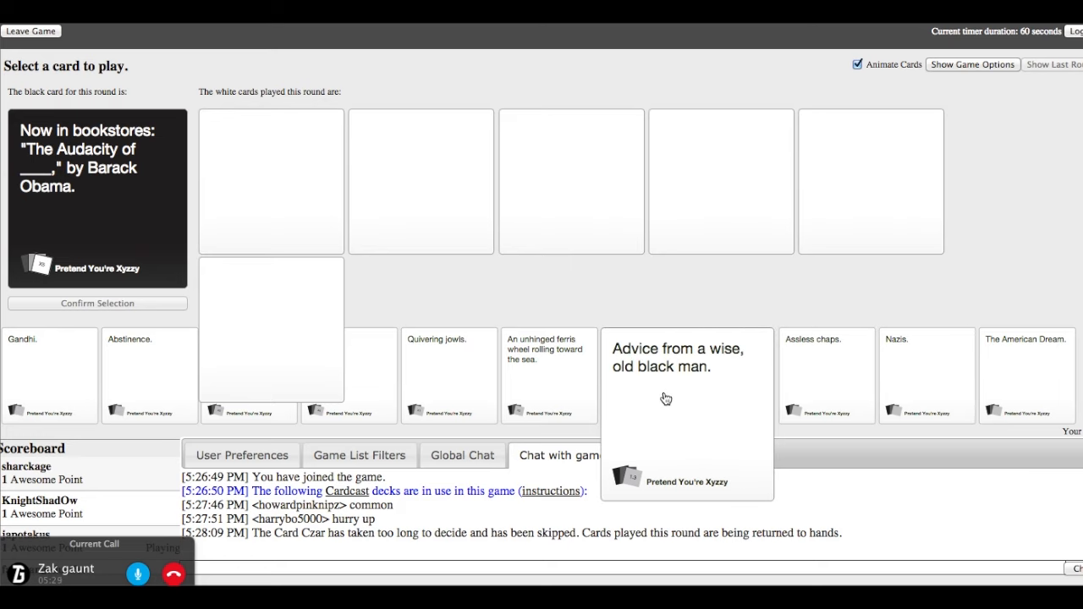
pyautogui.click(687, 398)
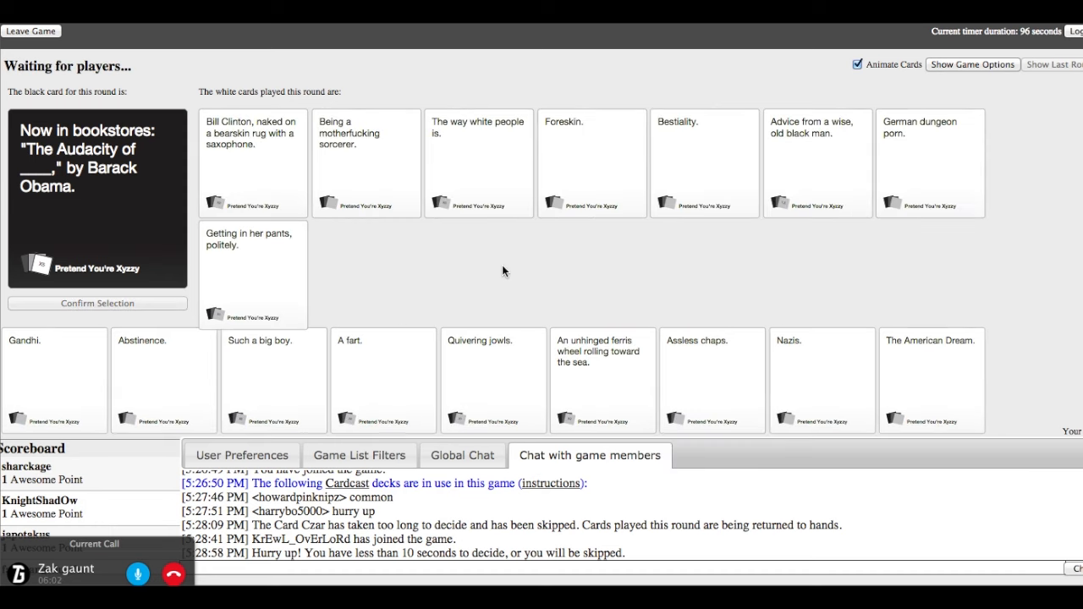
# Review the revealed answers as japotakus wins with 'The way white people is.'
pyautogui.click(251, 161)
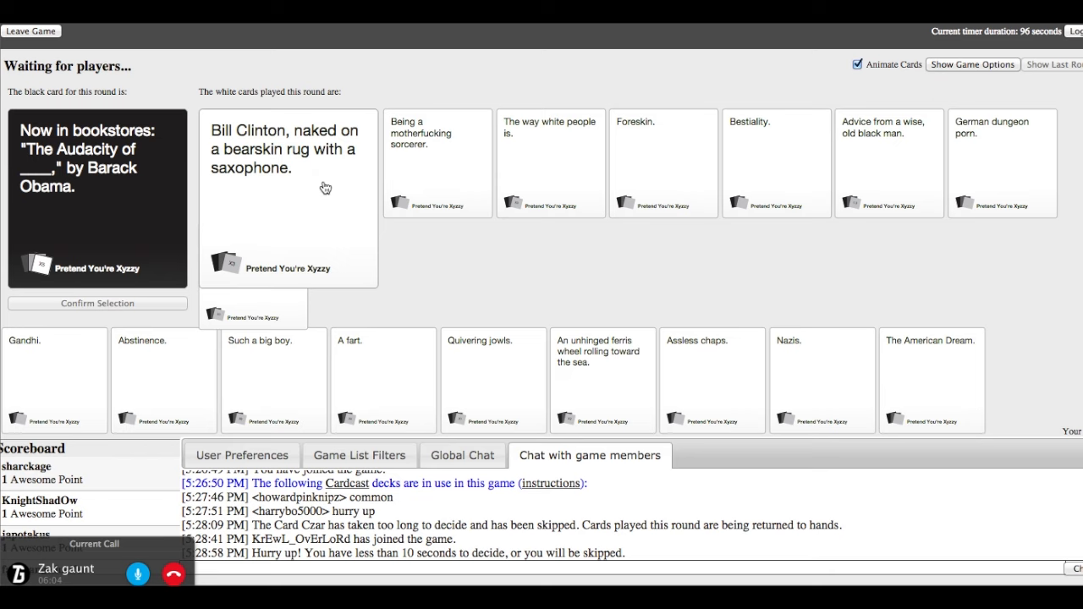
pyautogui.click(437, 162)
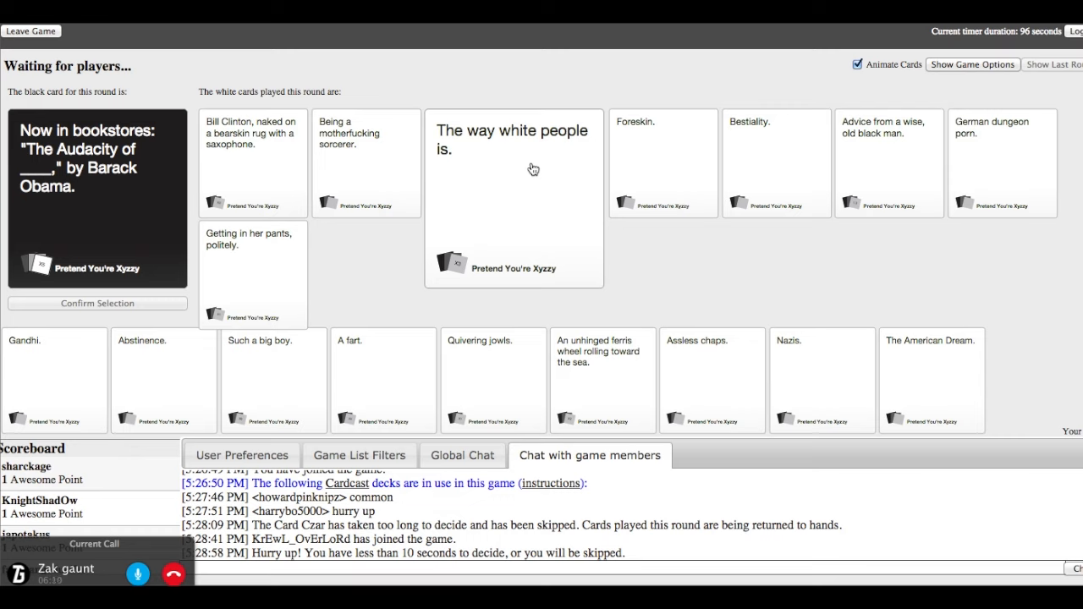
pyautogui.click(776, 162)
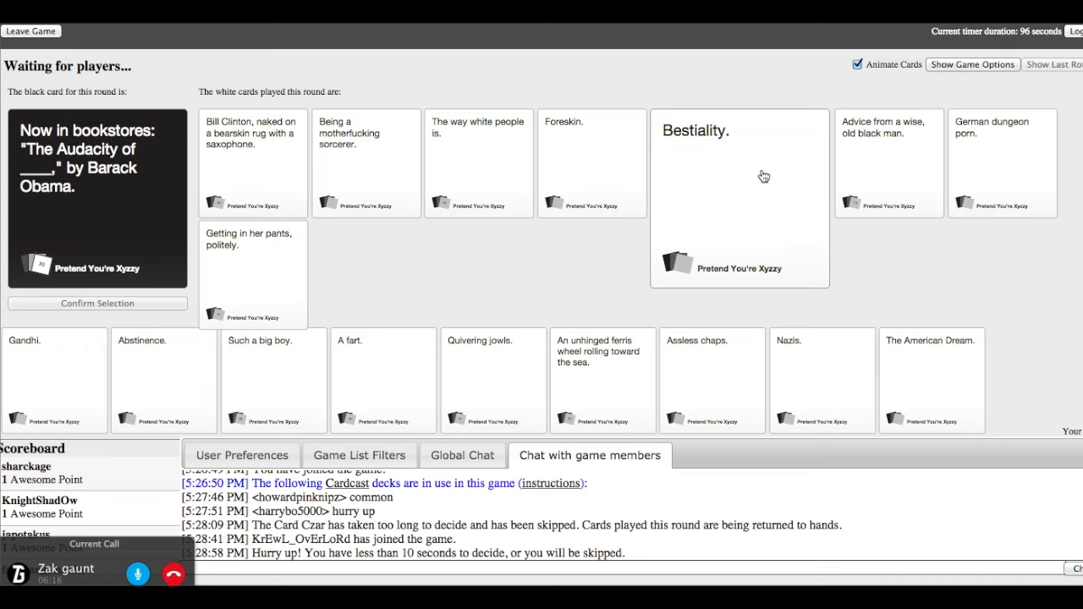
pyautogui.click(888, 161)
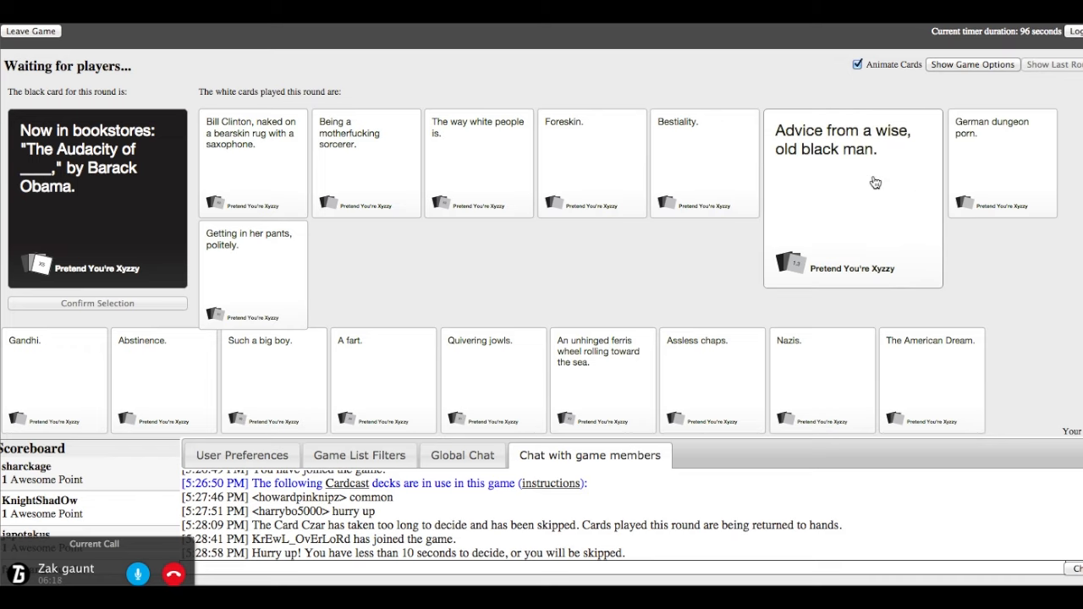
pyautogui.click(478, 163)
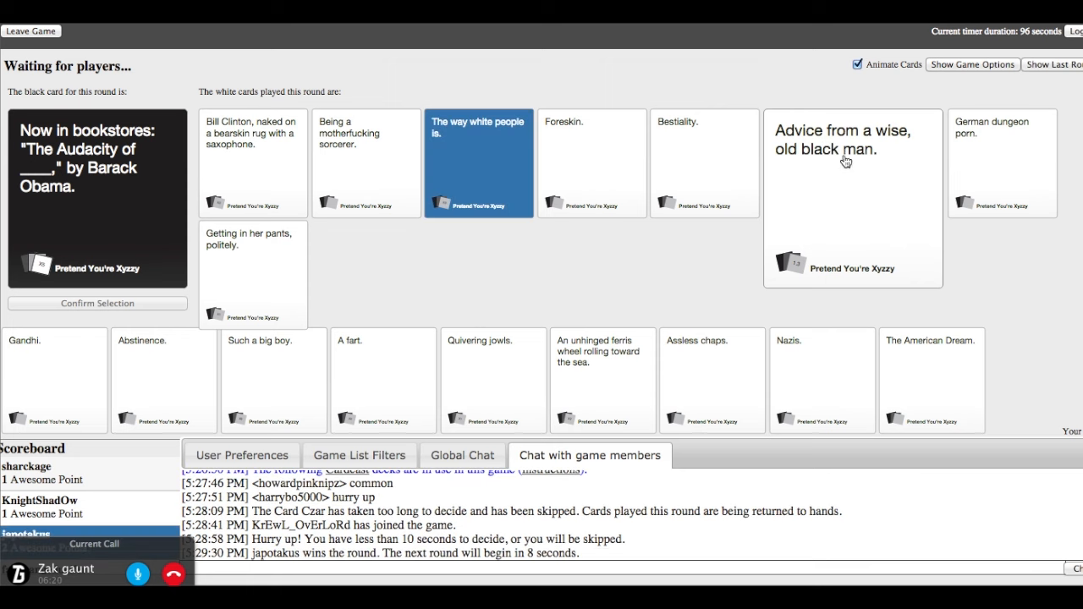
pyautogui.moveTo(919, 214)
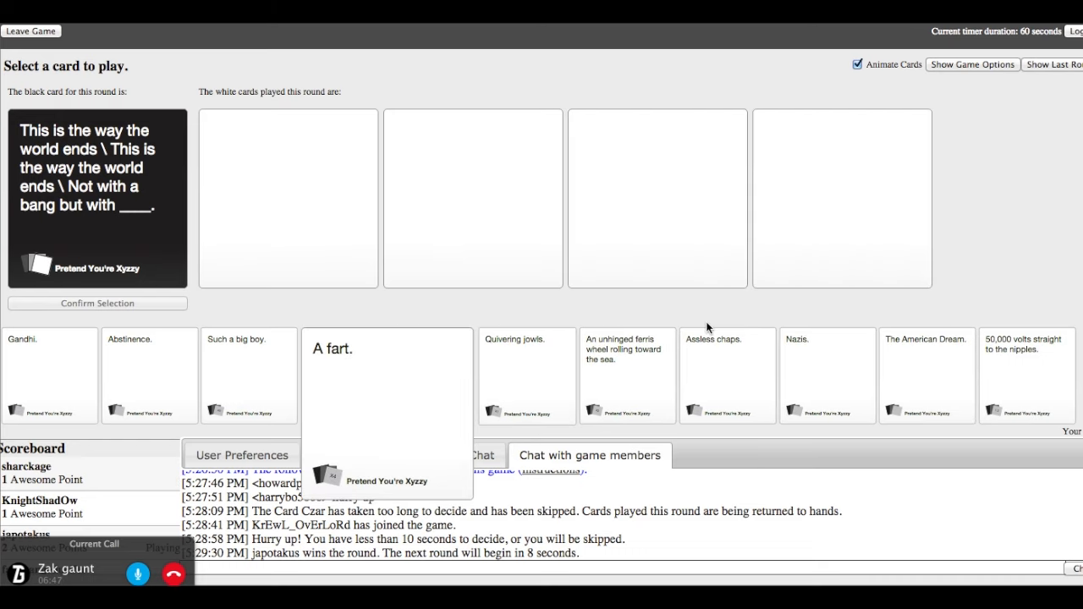
# Play '50,000 volts straight to the nipples.' on the world-ends card; inzinghy wins
pyautogui.click(795, 372)
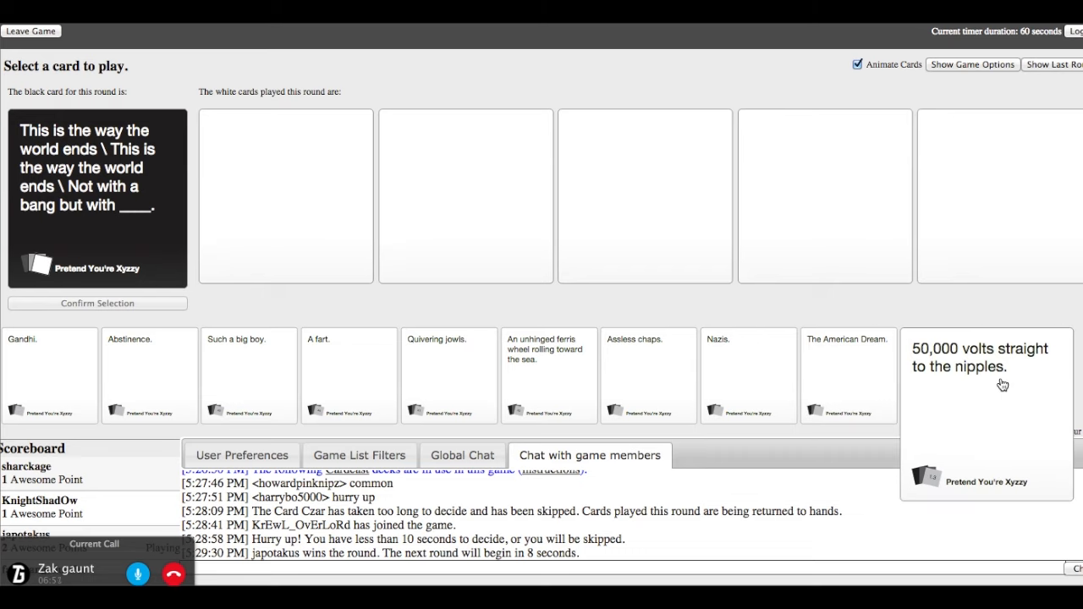
pyautogui.moveTo(1000, 388)
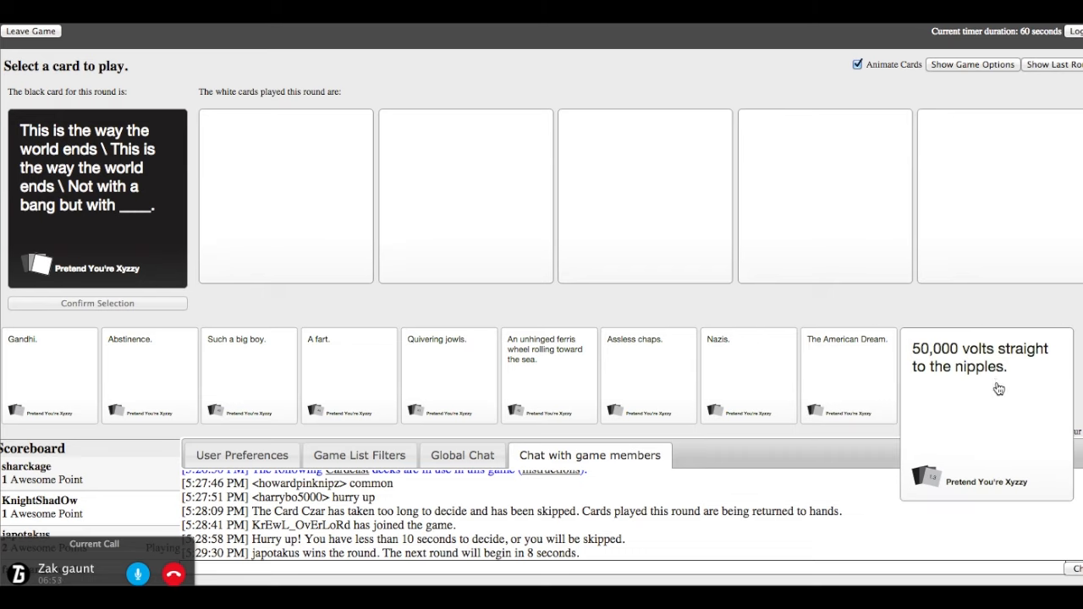
pyautogui.click(986, 415)
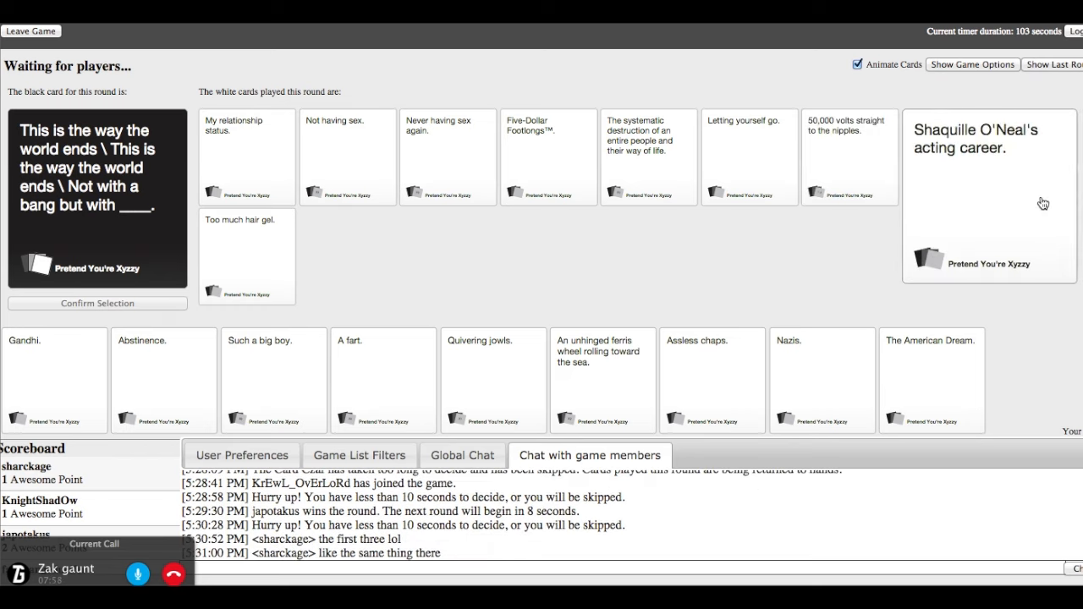
pyautogui.click(849, 156)
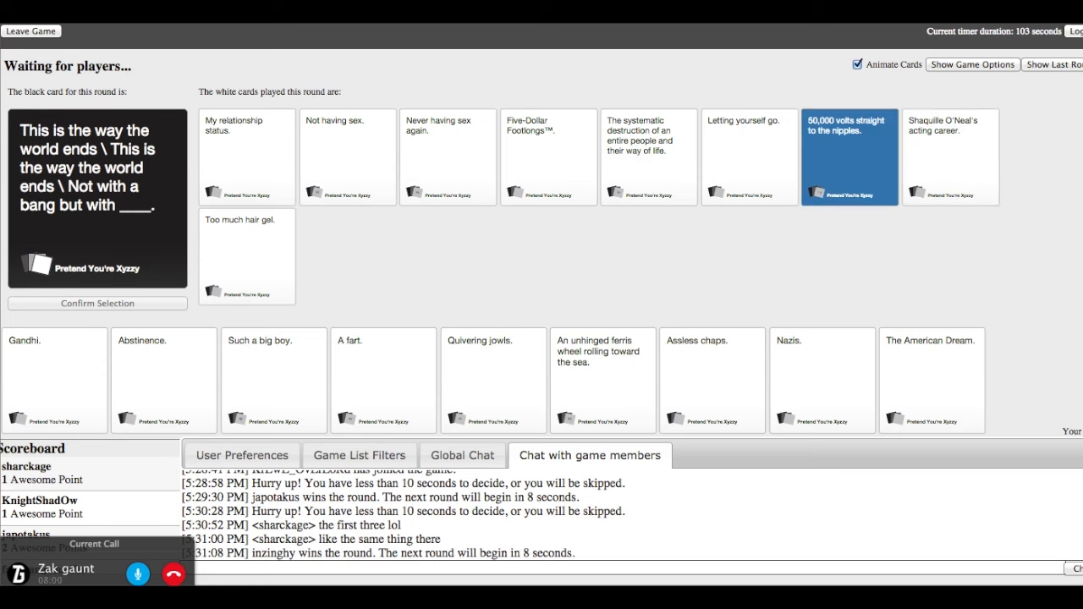
pyautogui.moveTo(1019, 280)
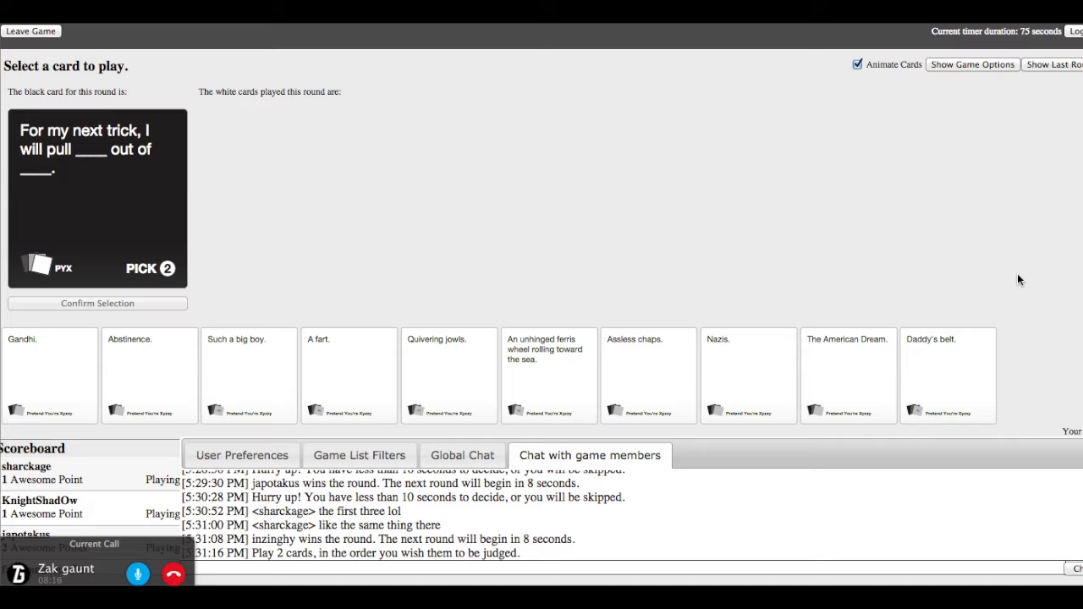
pyautogui.moveTo(490, 240)
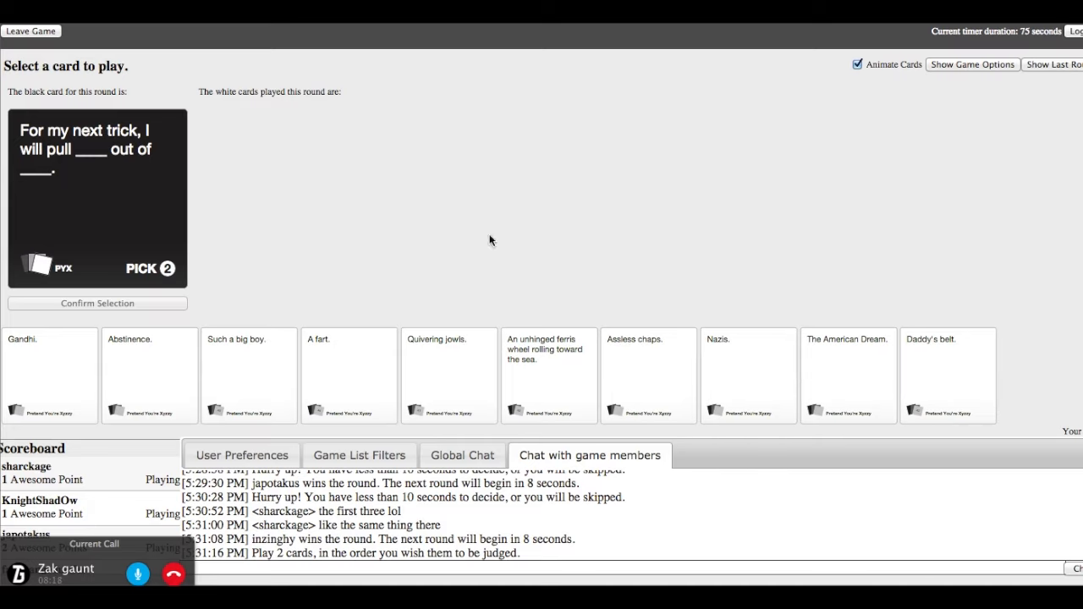
pyautogui.moveTo(747, 375)
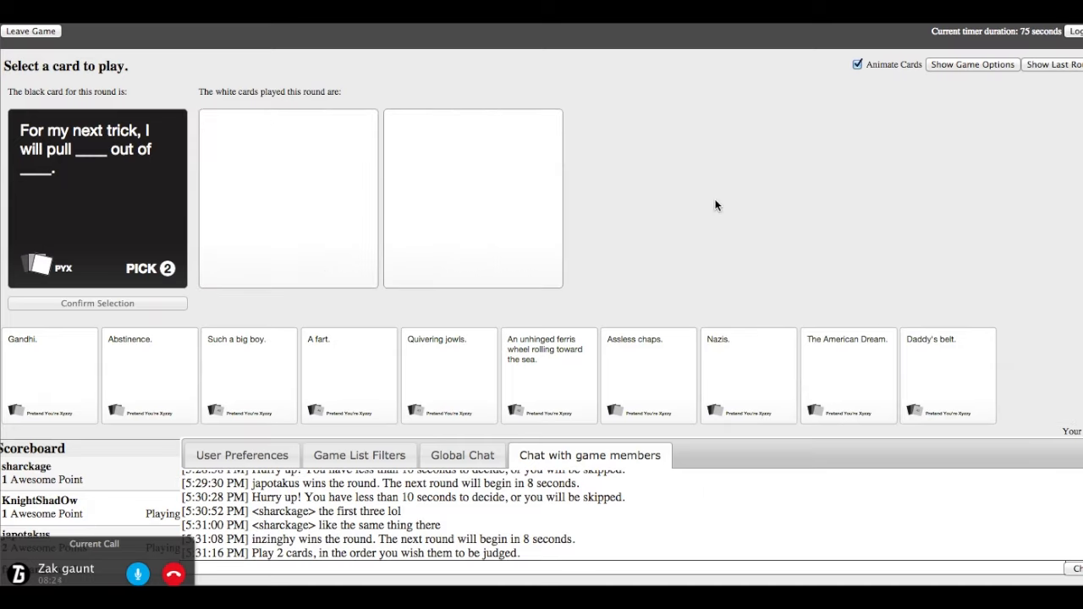
pyautogui.moveTo(762, 218)
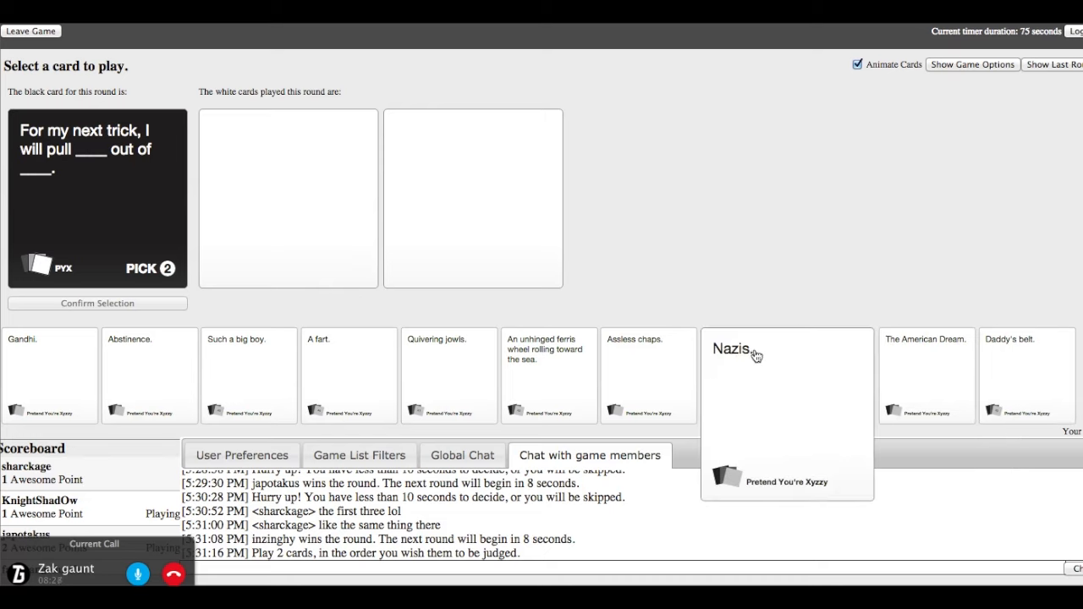
pyautogui.moveTo(765, 376)
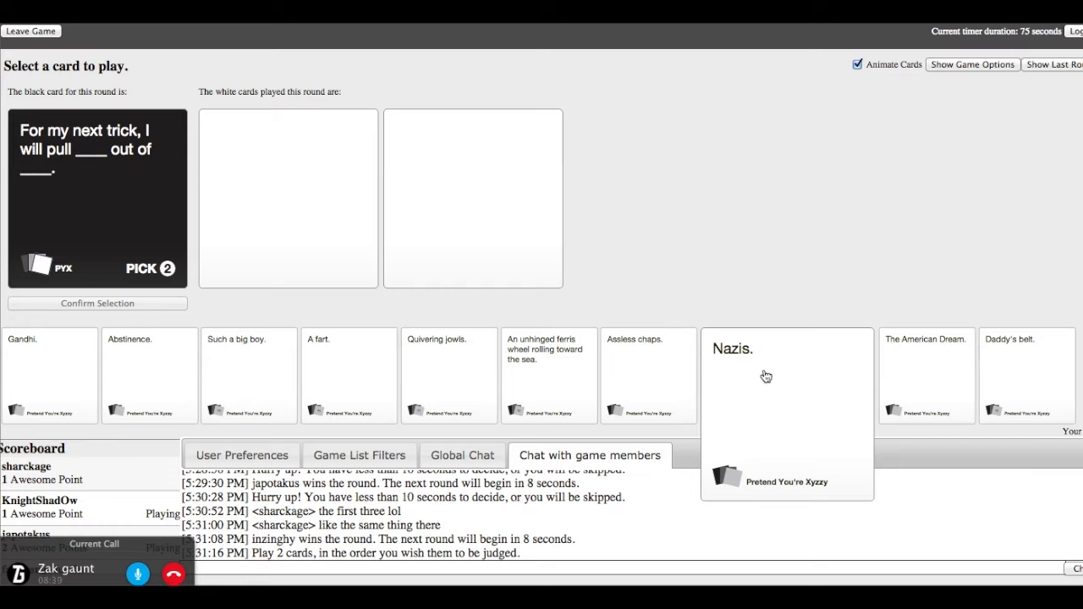
pyautogui.moveTo(771, 383)
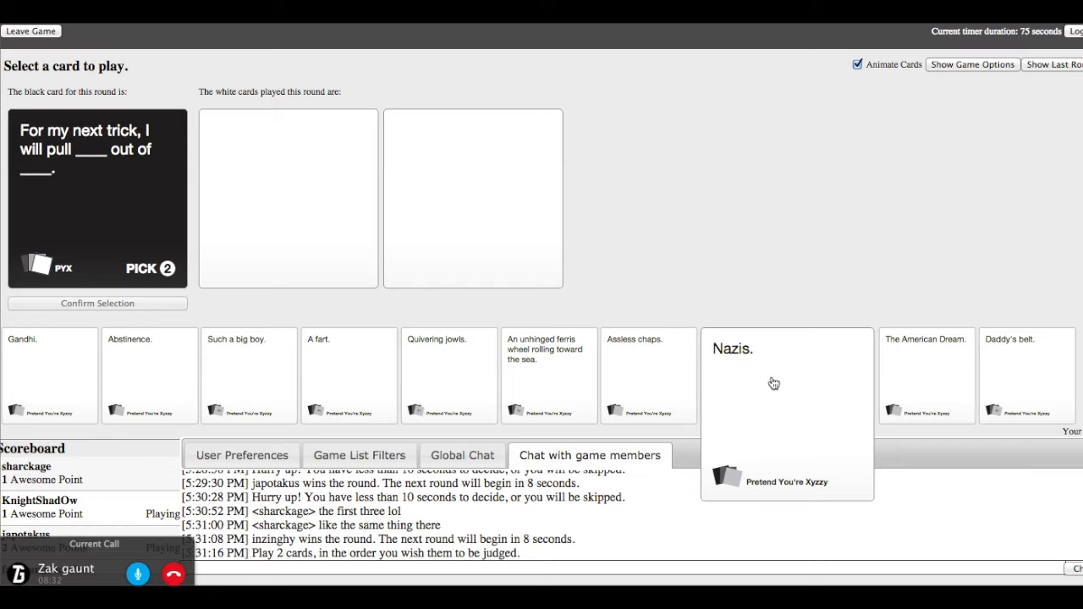
# Pick 'Nazis.' then 'The American Dream.' for the pick-two 'For my next trick' card
pyautogui.click(748, 375)
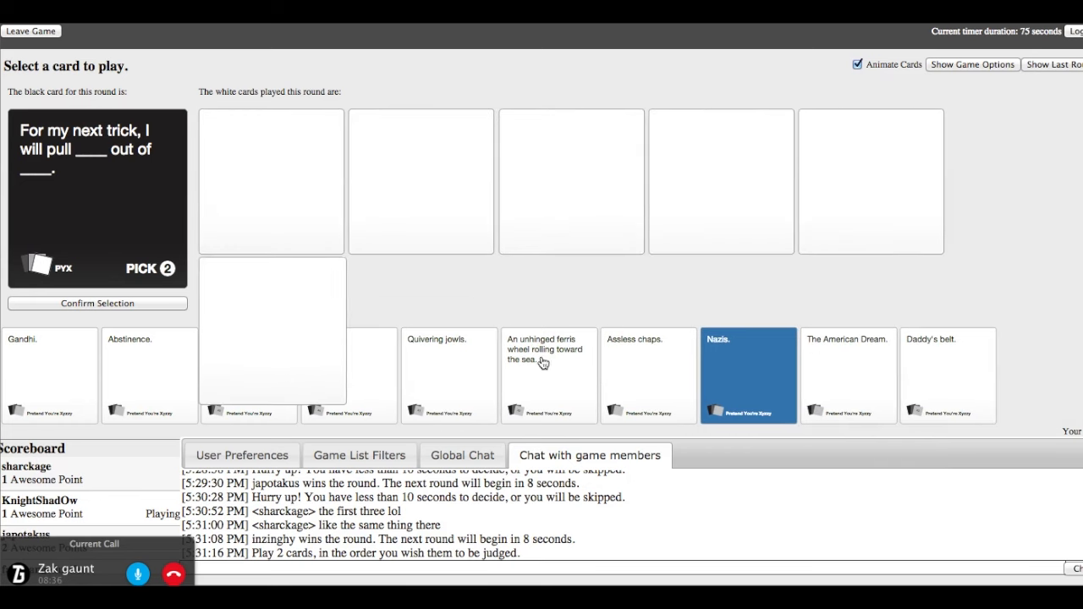
pyautogui.click(848, 374)
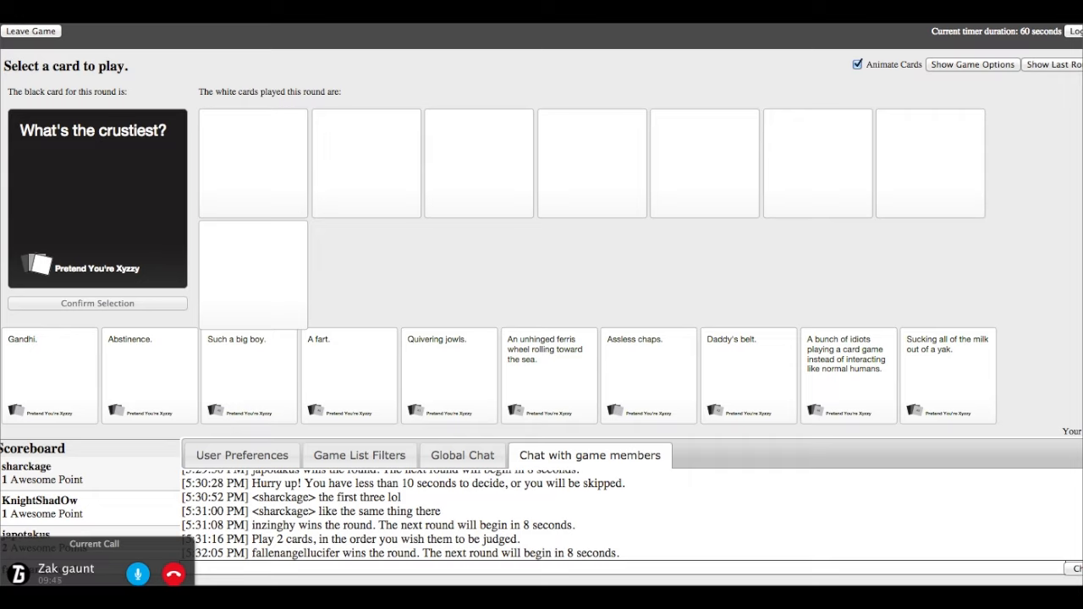
pyautogui.moveTo(497, 348)
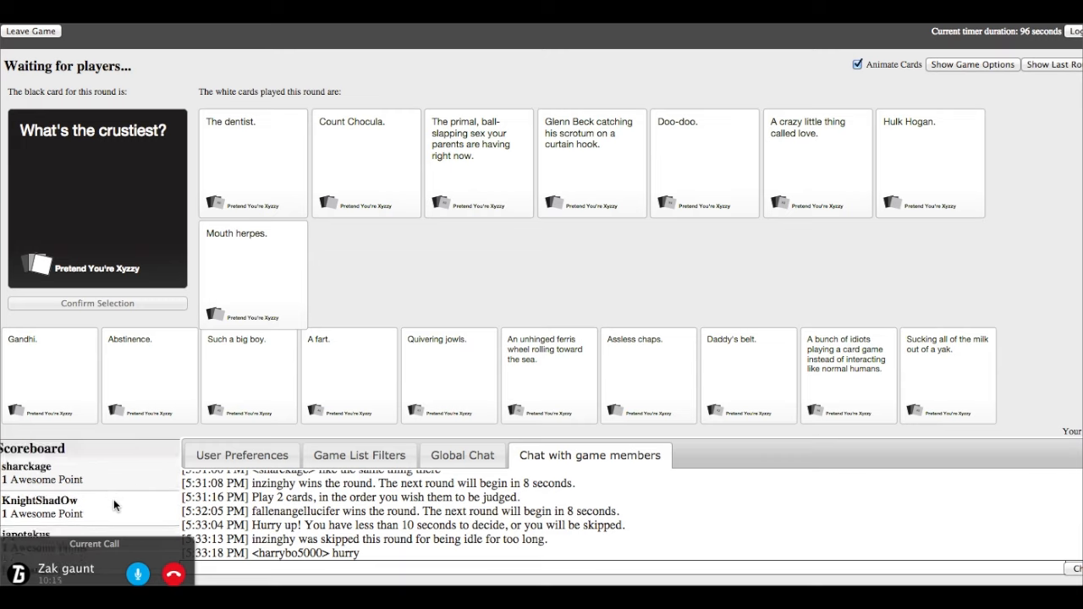
pyautogui.moveTo(630, 300)
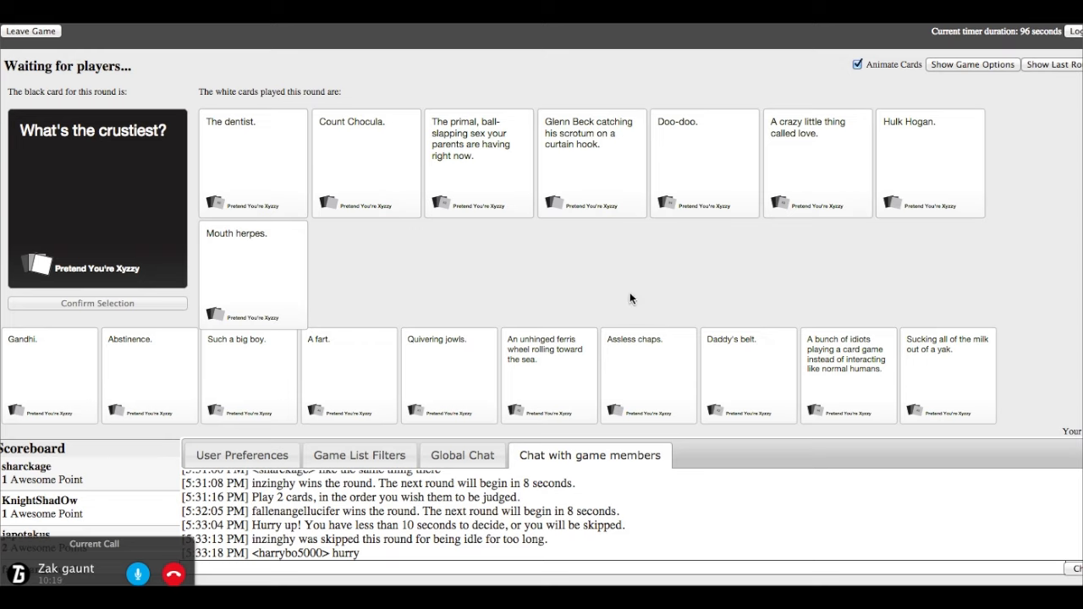
pyautogui.moveTo(348, 287)
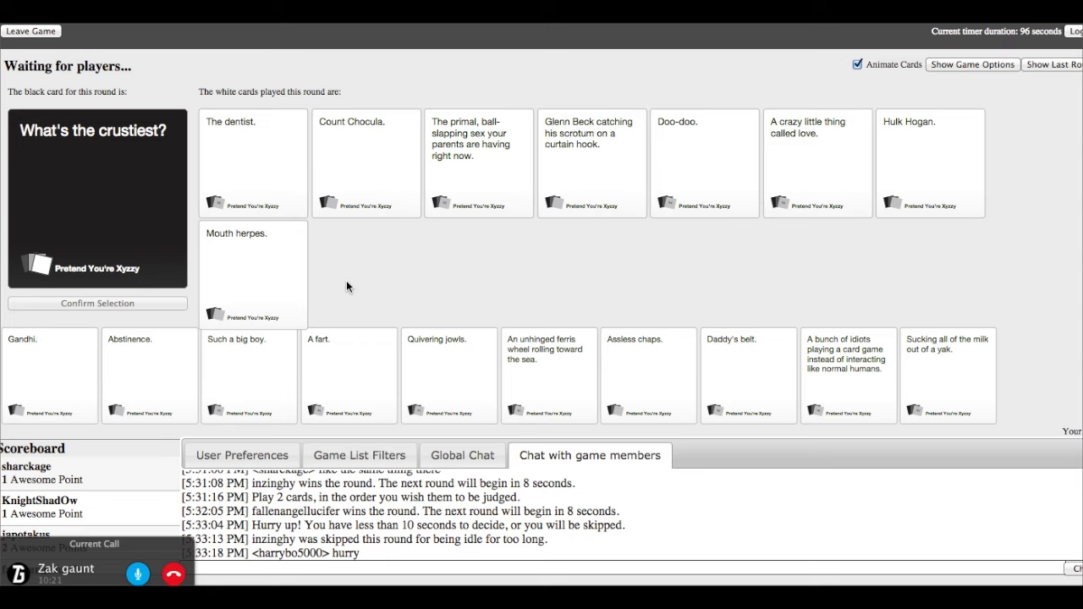
pyautogui.moveTo(132, 290)
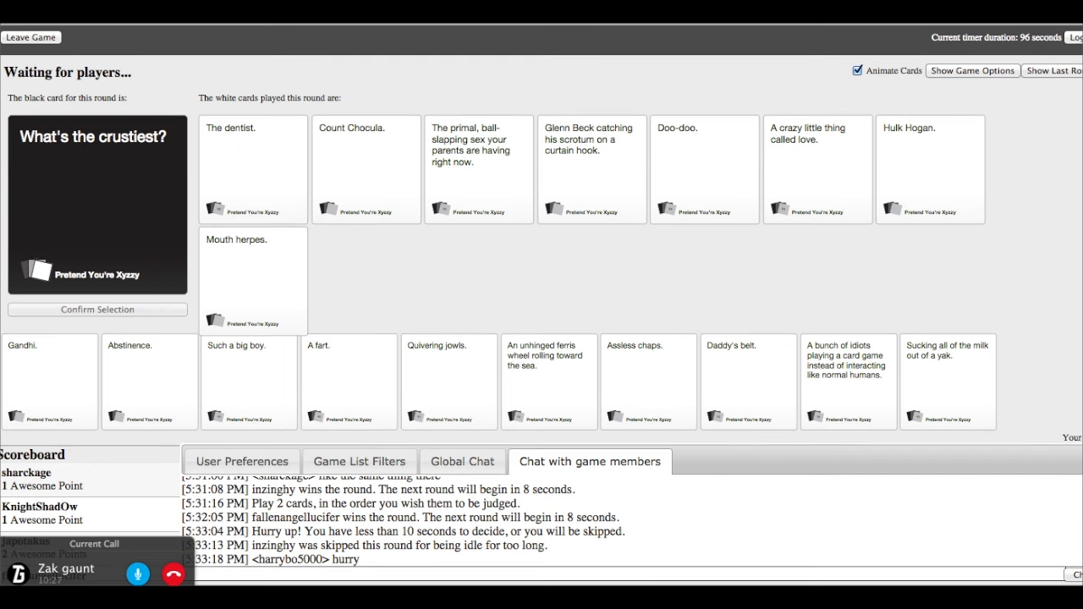
# Watch the 'What's the crustiest?' judging as SCOTLAND wins with 'Doo-doo.'
pyautogui.click(704, 162)
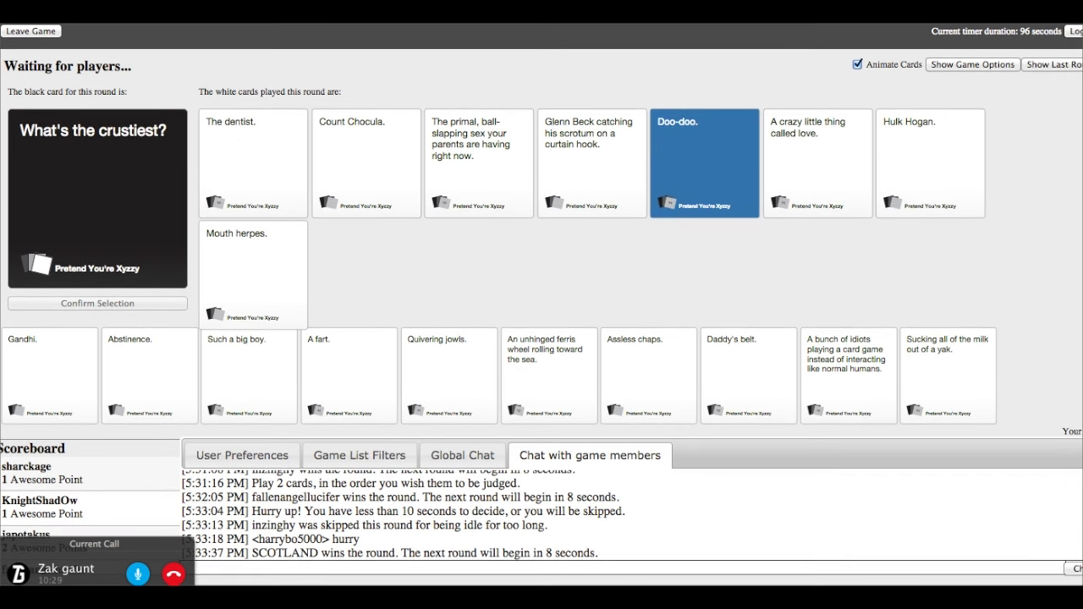
pyautogui.moveTo(497, 31)
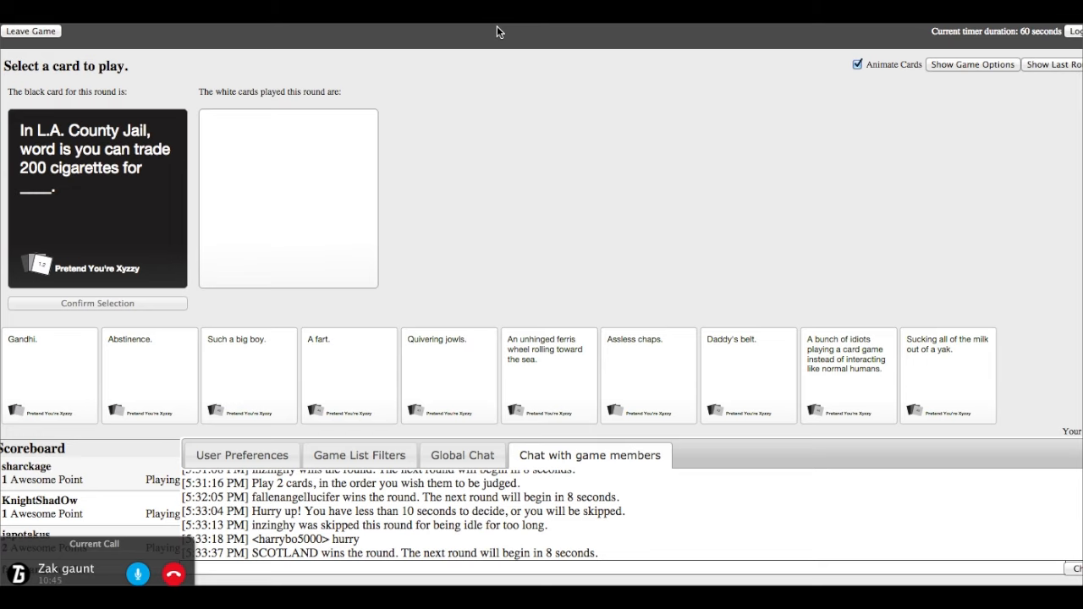
# Select and submit 'A fart.' for the L.A. County Jail card
pyautogui.click(349, 372)
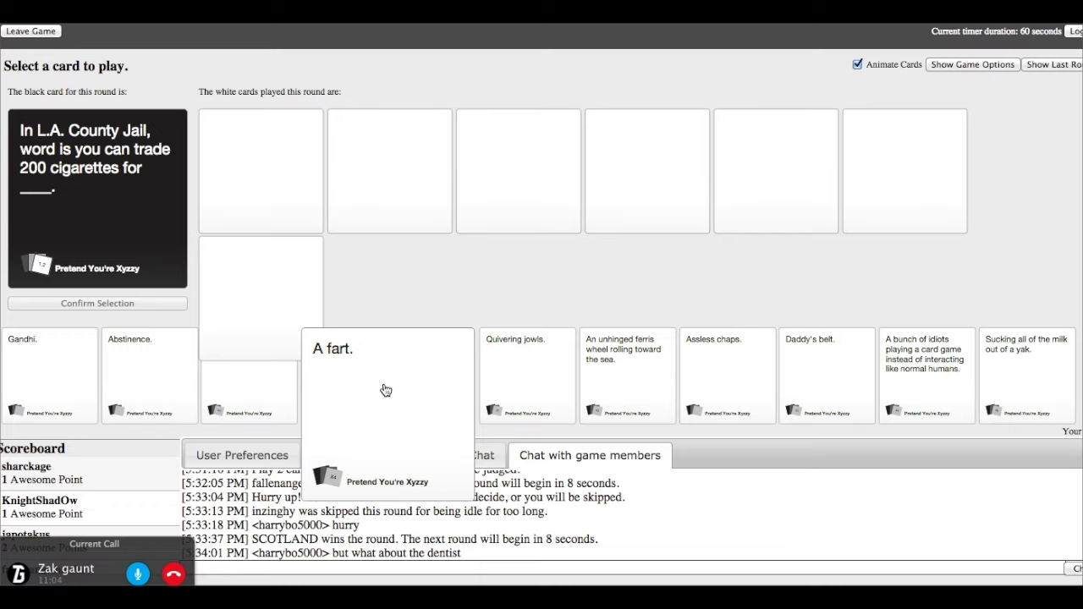
pyautogui.click(386, 389)
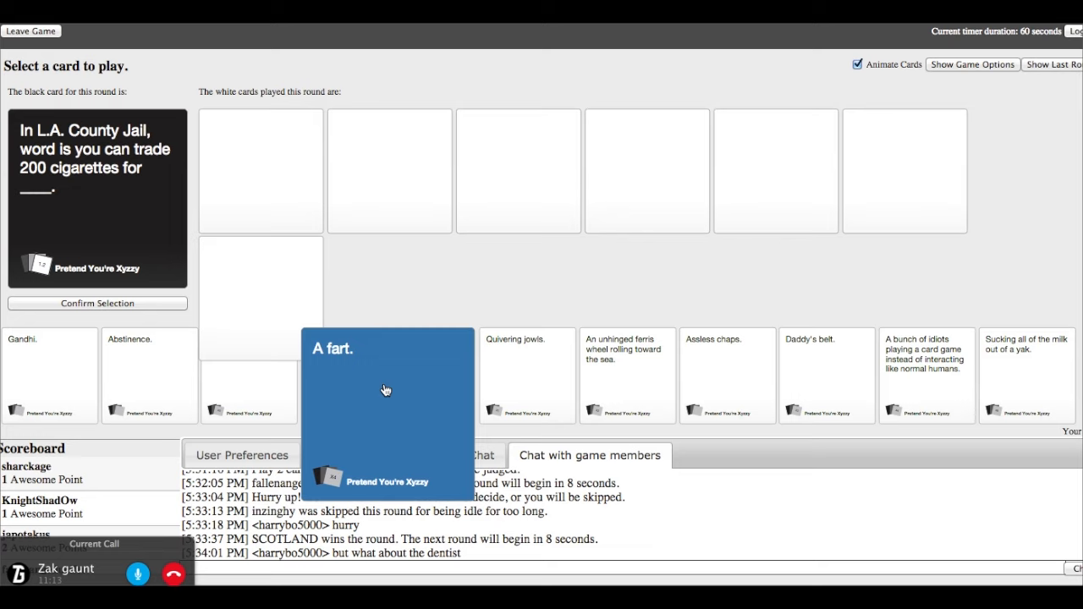
pyautogui.click(386, 390)
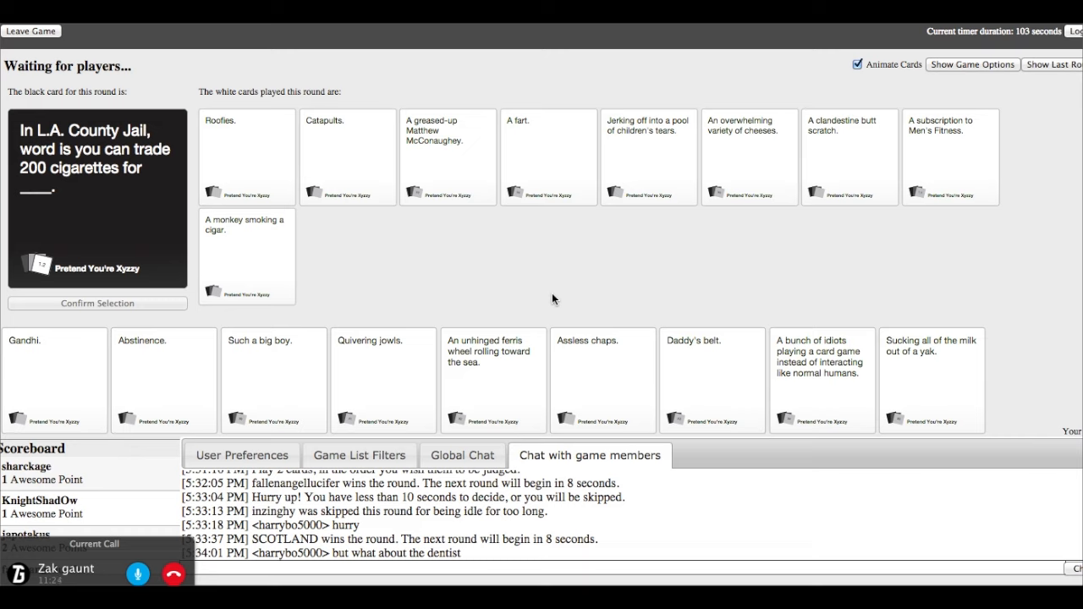
pyautogui.moveTo(582, 208)
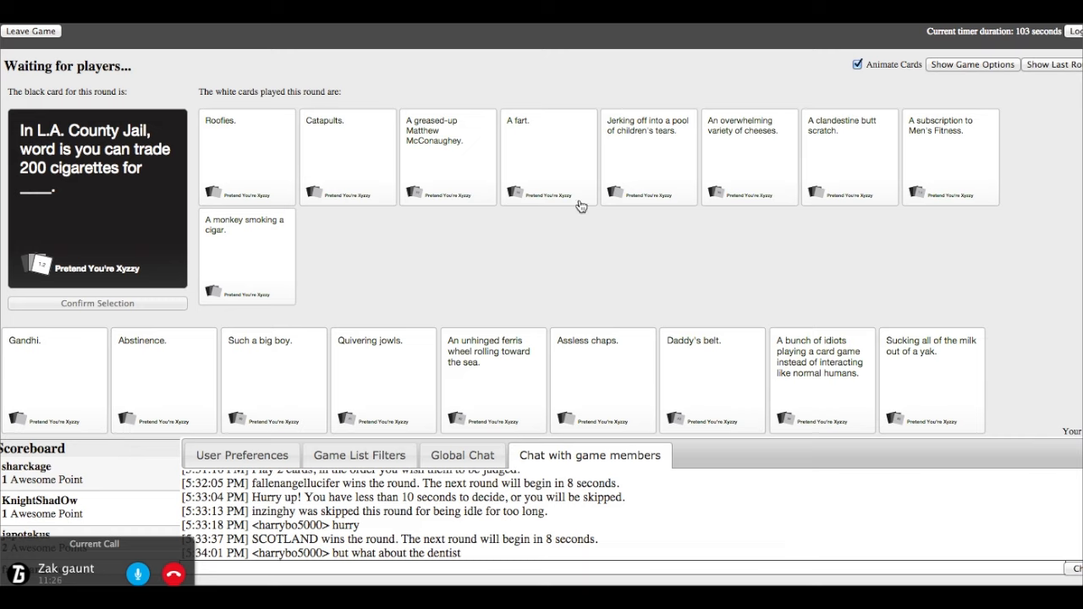
# Look over the revealed answers as SCOTLAND wins the round
pyautogui.click(447, 157)
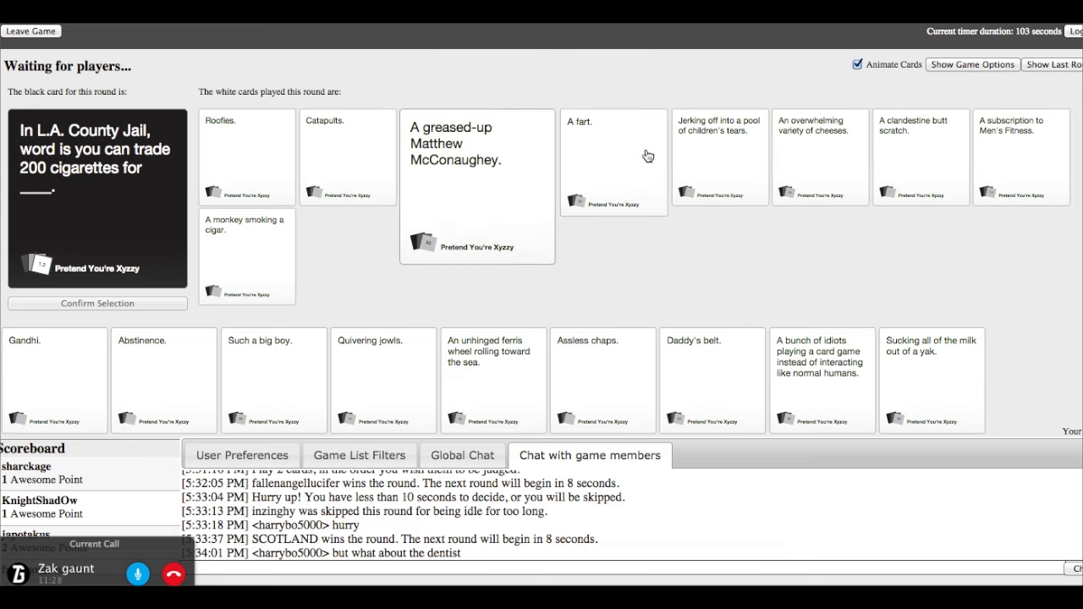
pyautogui.click(719, 157)
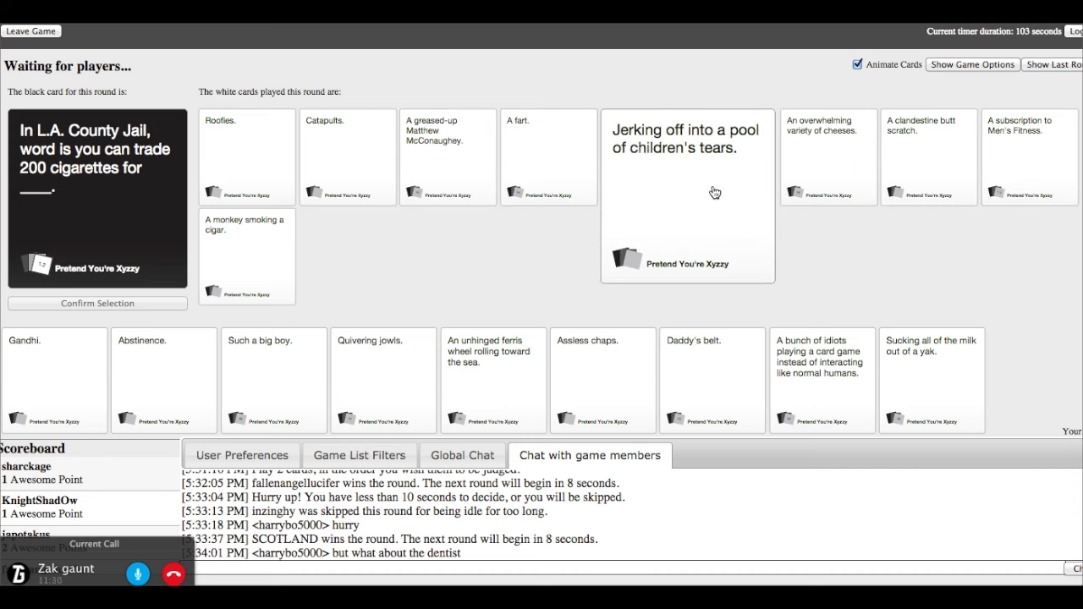
pyautogui.click(687, 194)
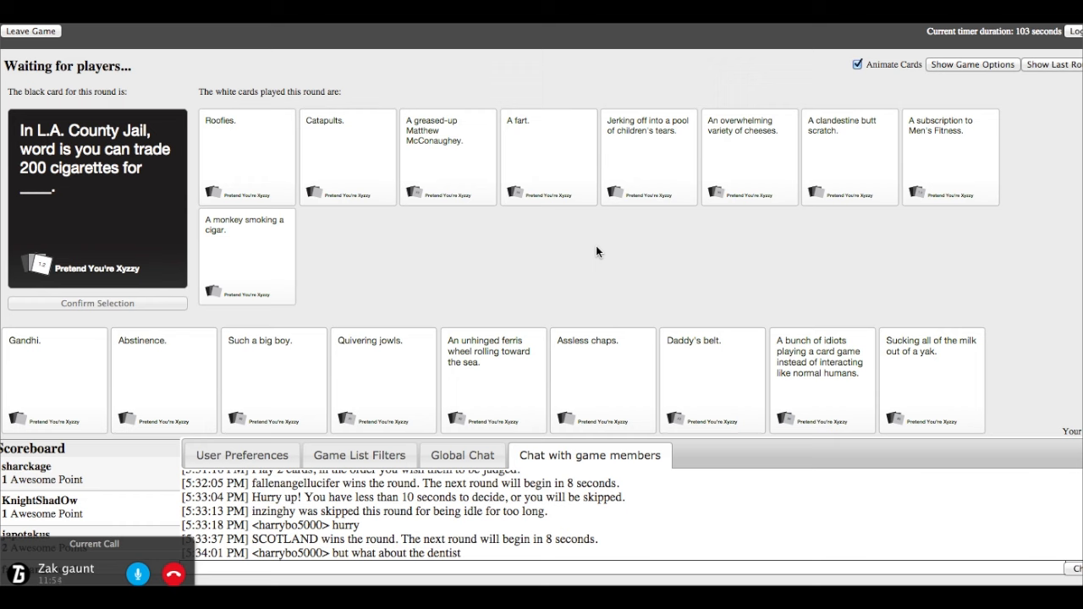
pyautogui.click(648, 156)
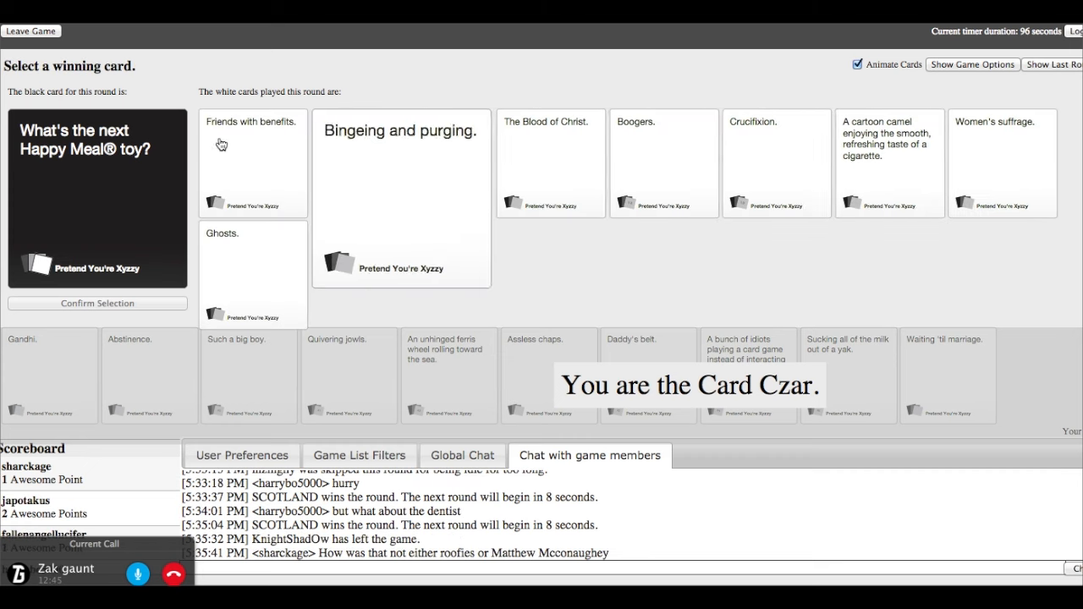
pyautogui.click(251, 161)
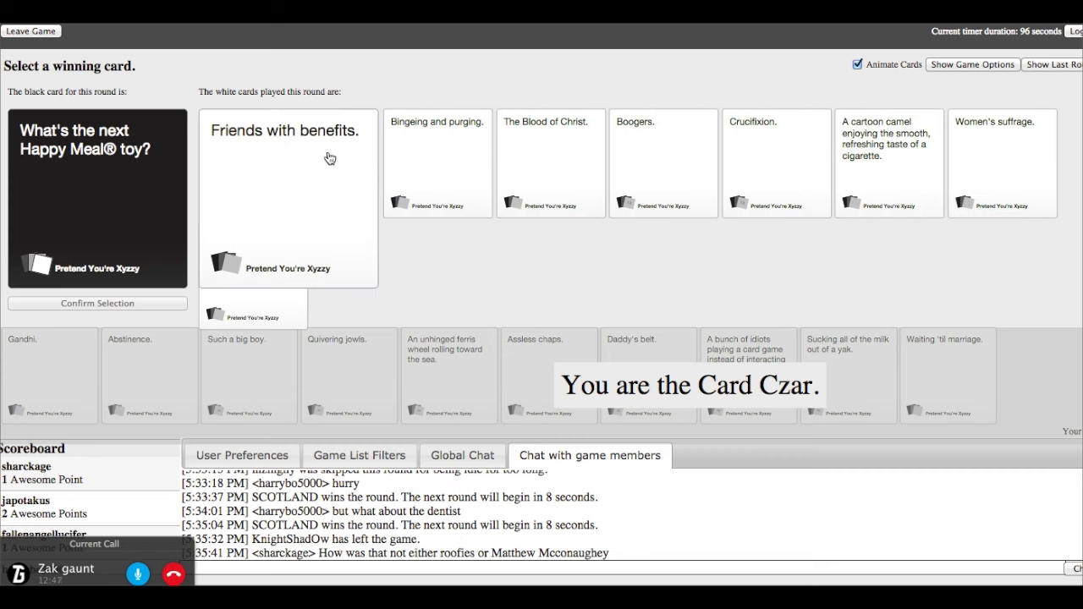
pyautogui.click(437, 160)
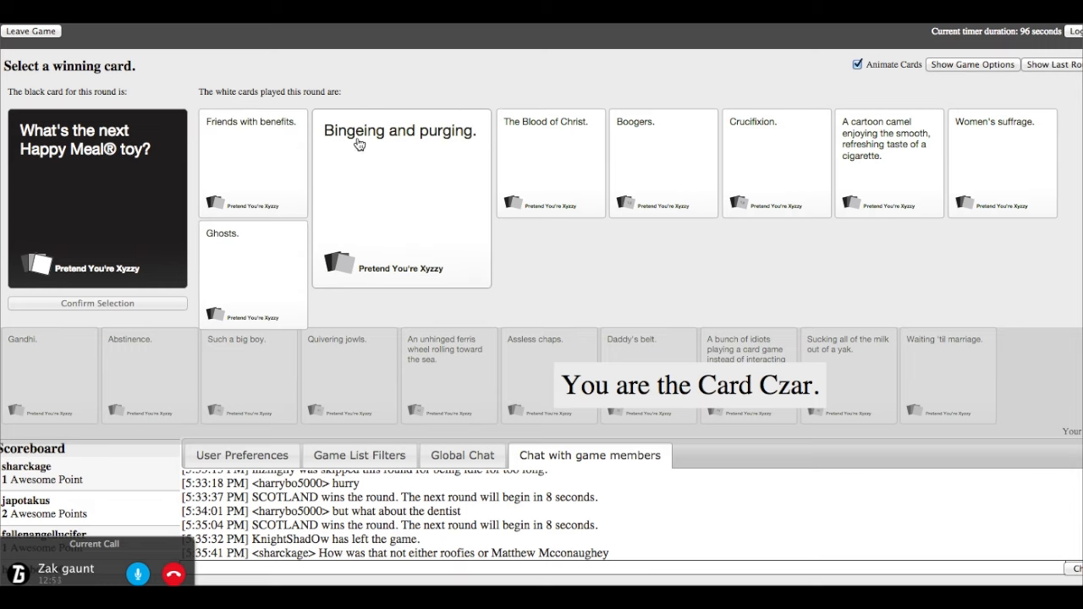
pyautogui.moveTo(379, 149)
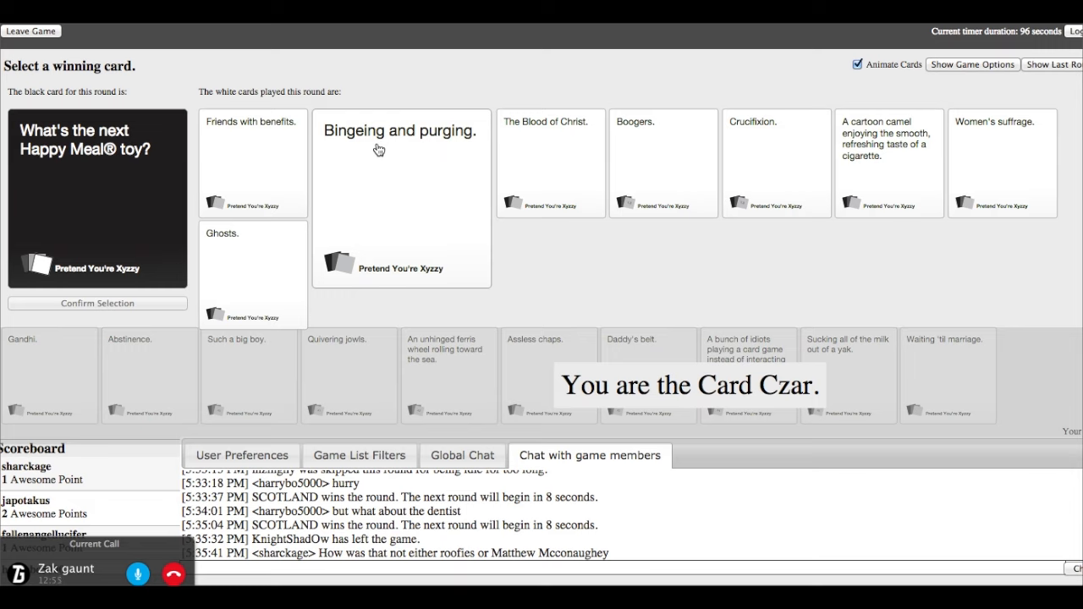
pyautogui.moveTo(442, 146)
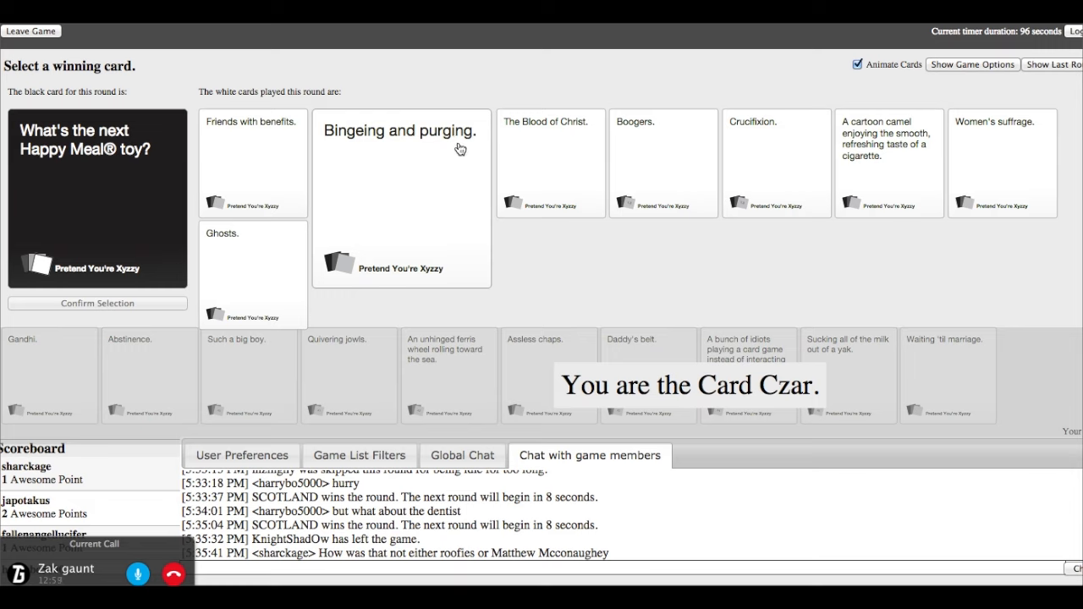
pyautogui.moveTo(409, 150)
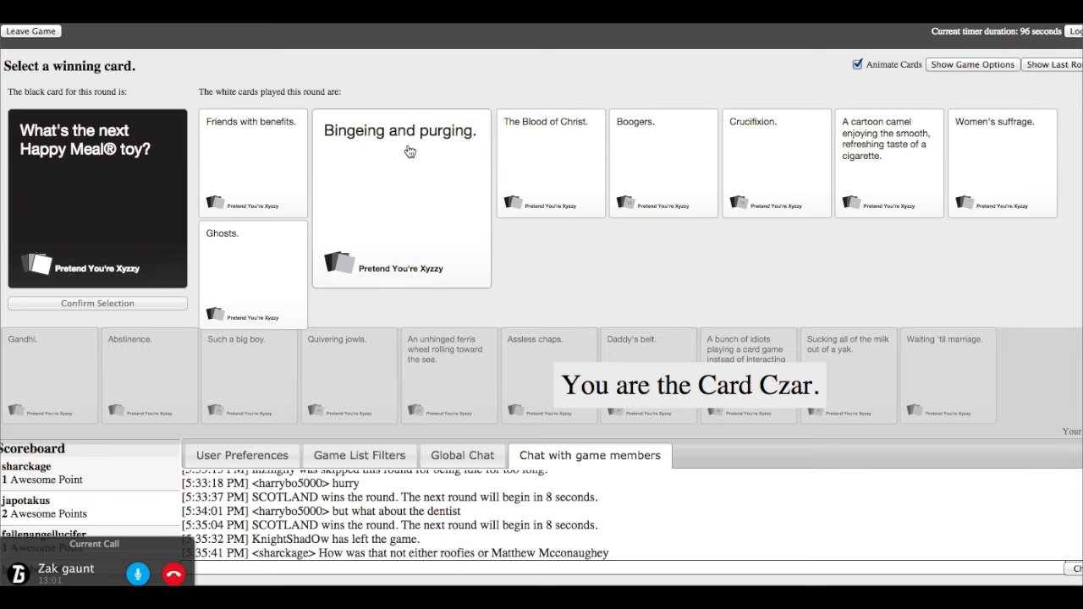
pyautogui.moveTo(415, 150)
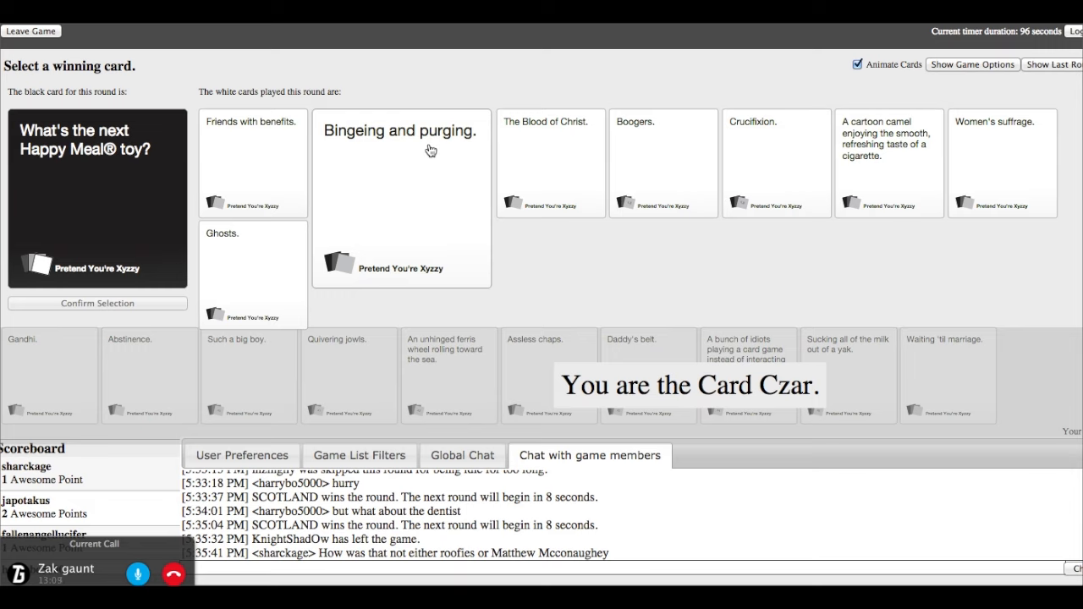
pyautogui.moveTo(374, 144)
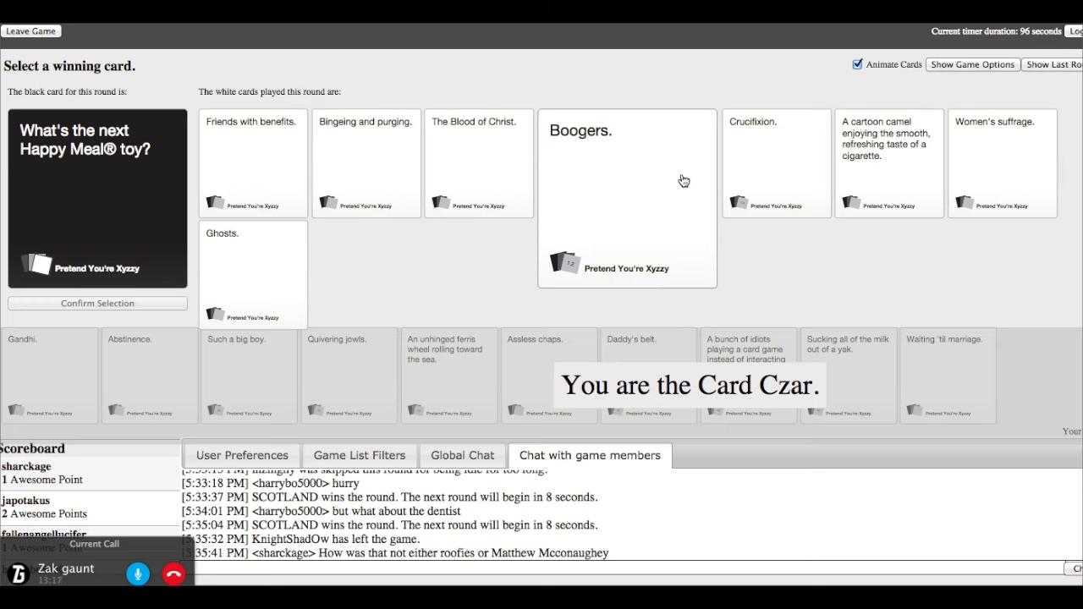
pyautogui.click(776, 163)
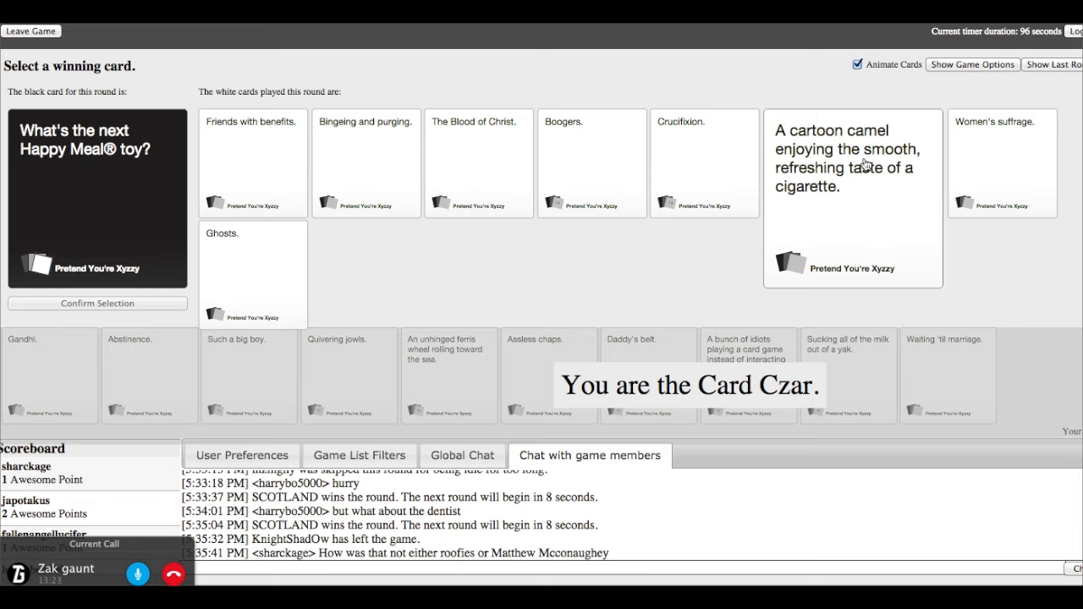
pyautogui.moveTo(902, 181)
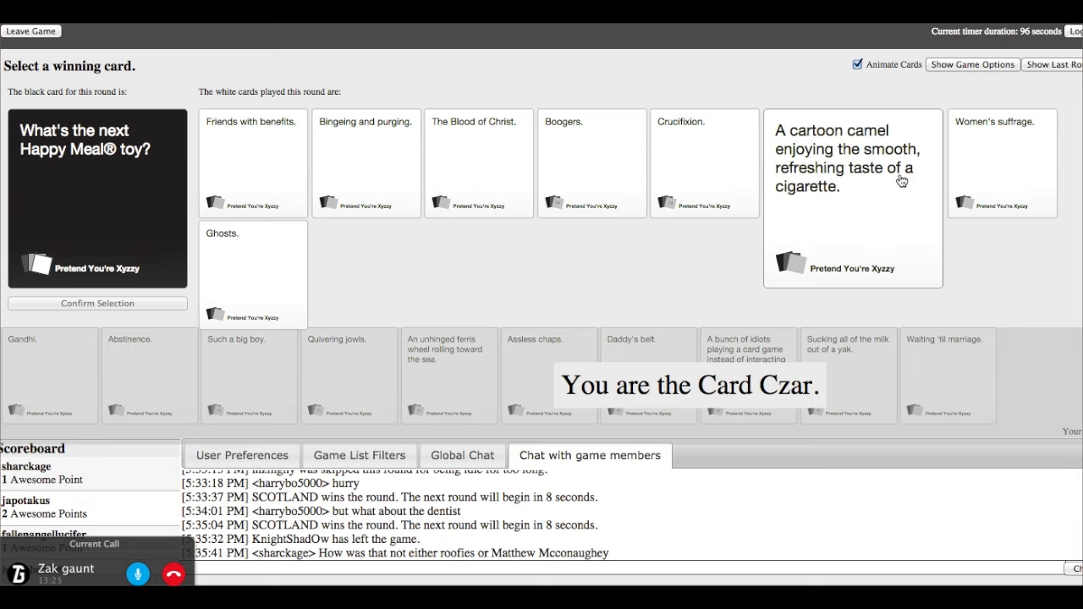
pyautogui.moveTo(817, 204)
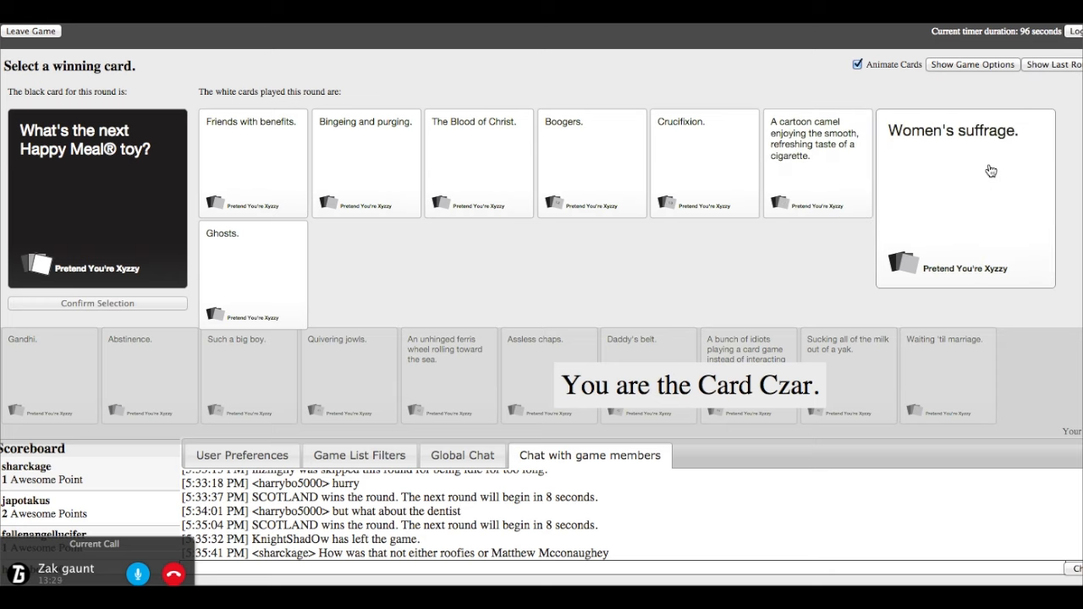
pyautogui.click(252, 274)
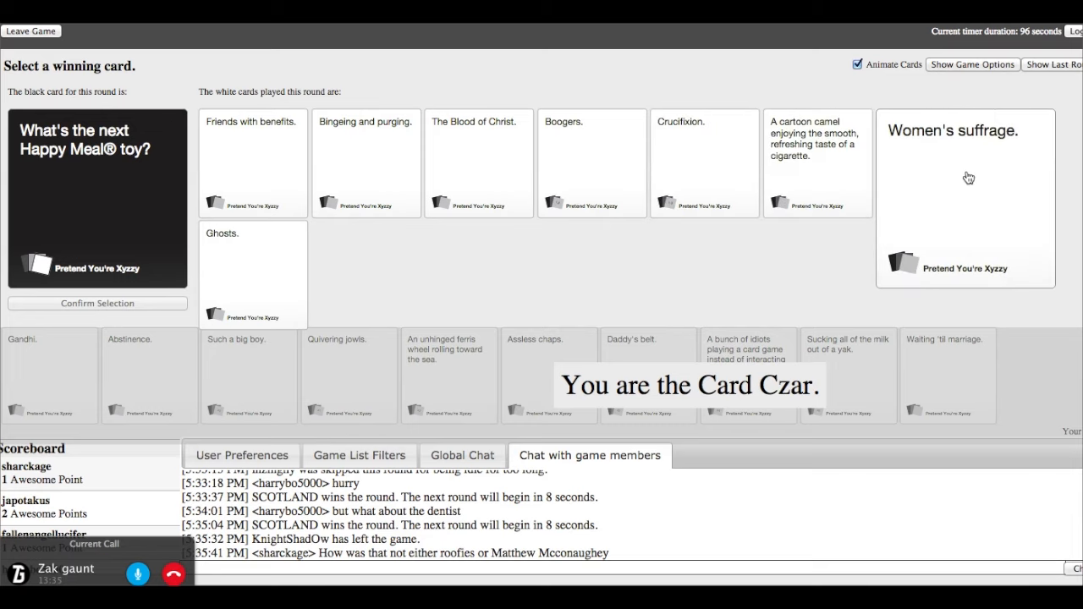
pyautogui.click(965, 161)
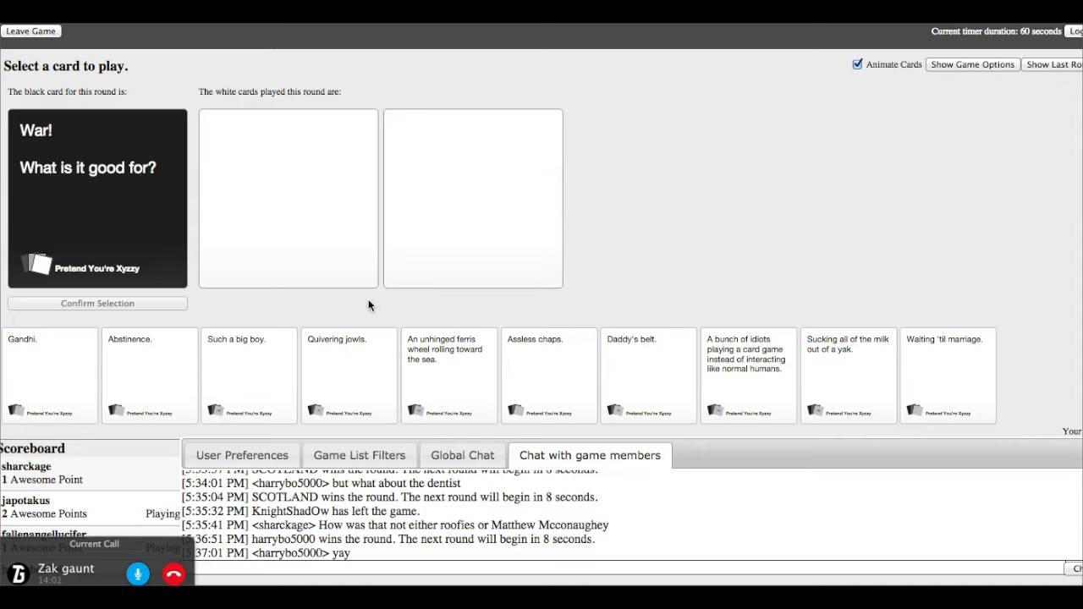
# Choose and confirm 'Sucking all of the milk out of a yak.' for War!
pyautogui.click(548, 375)
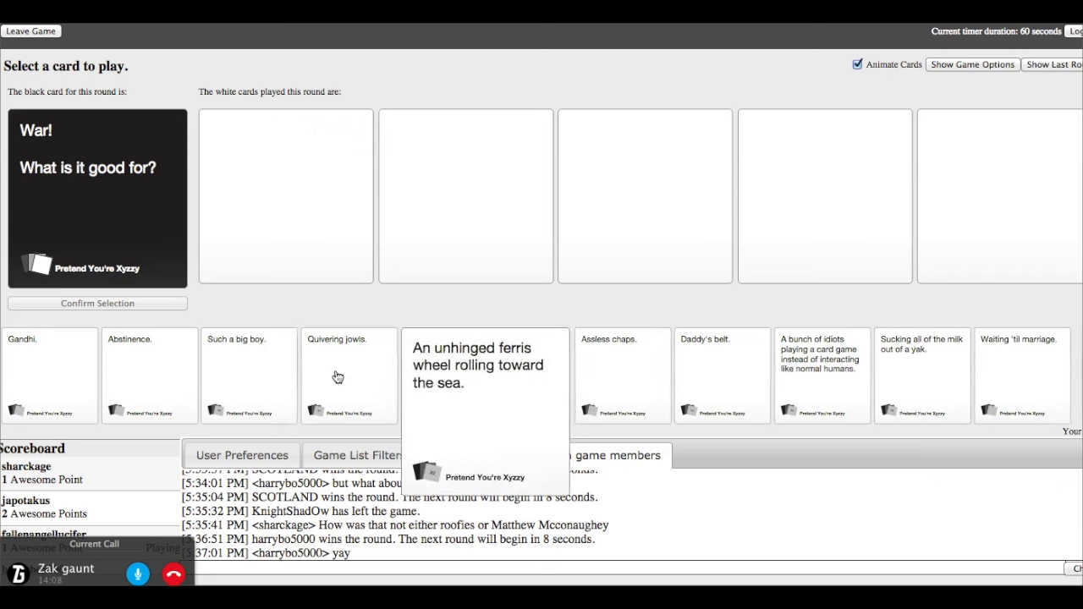
pyautogui.click(248, 375)
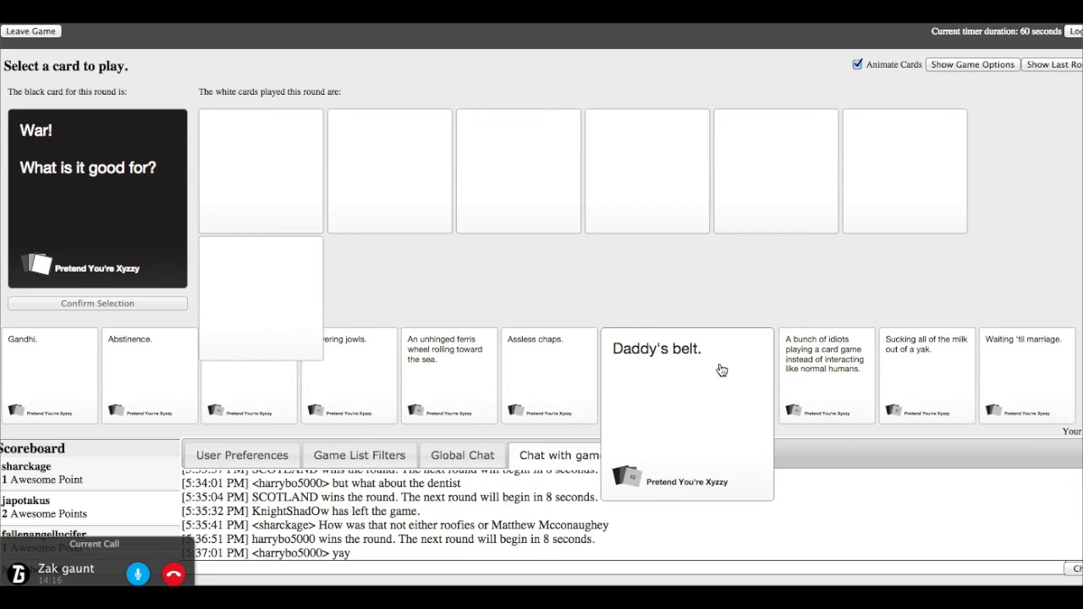
pyautogui.moveTo(680, 381)
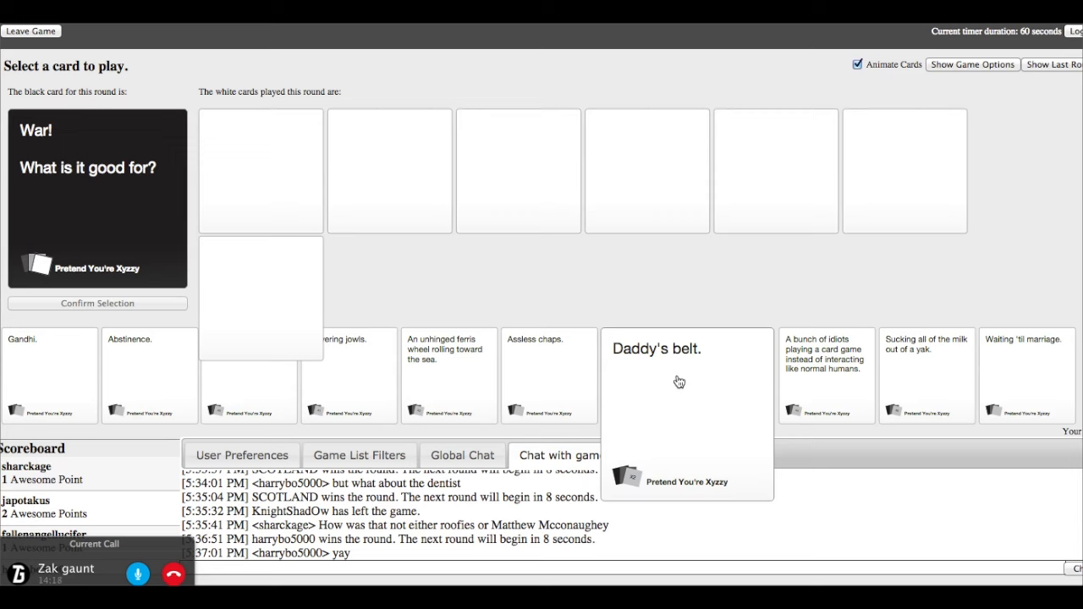
pyautogui.click(851, 377)
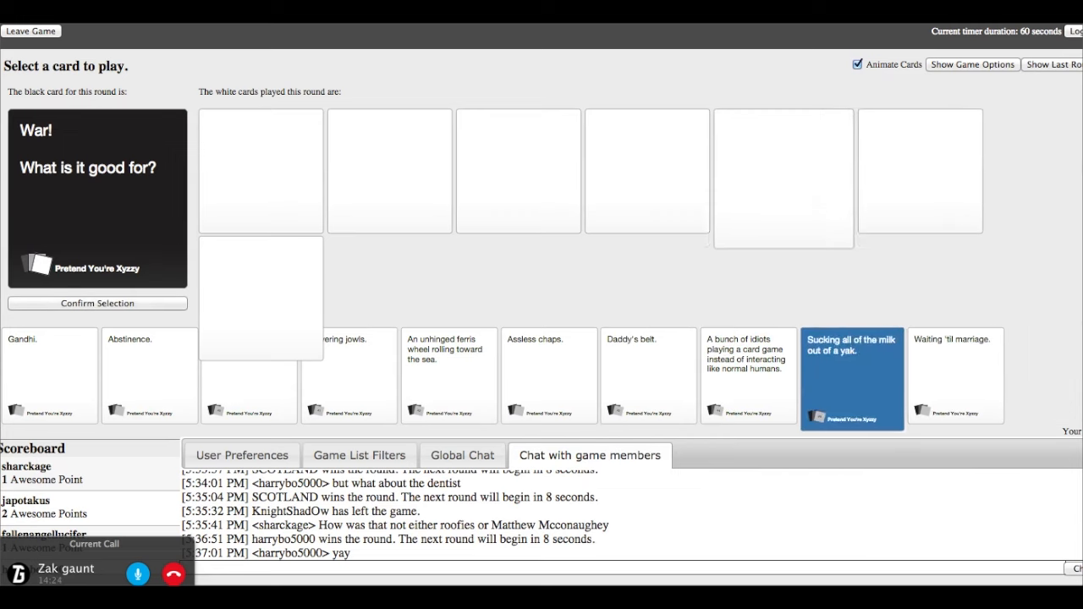
pyautogui.click(98, 302)
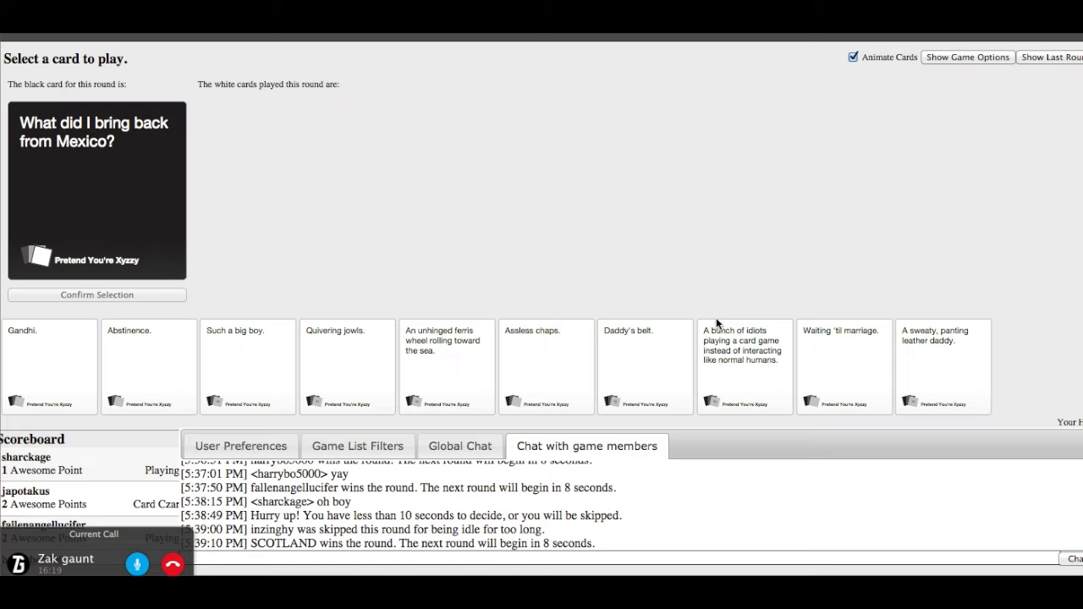
# Submit 'Such a big boy.' for the Mexico card and browse the played answers
pyautogui.click(247, 367)
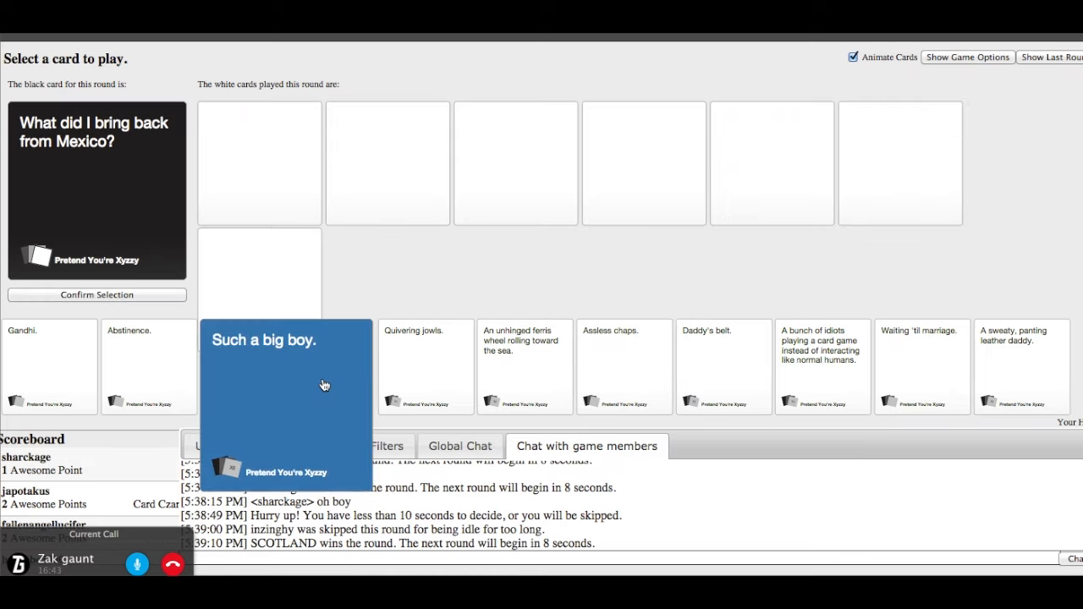
pyautogui.moveTo(346, 395)
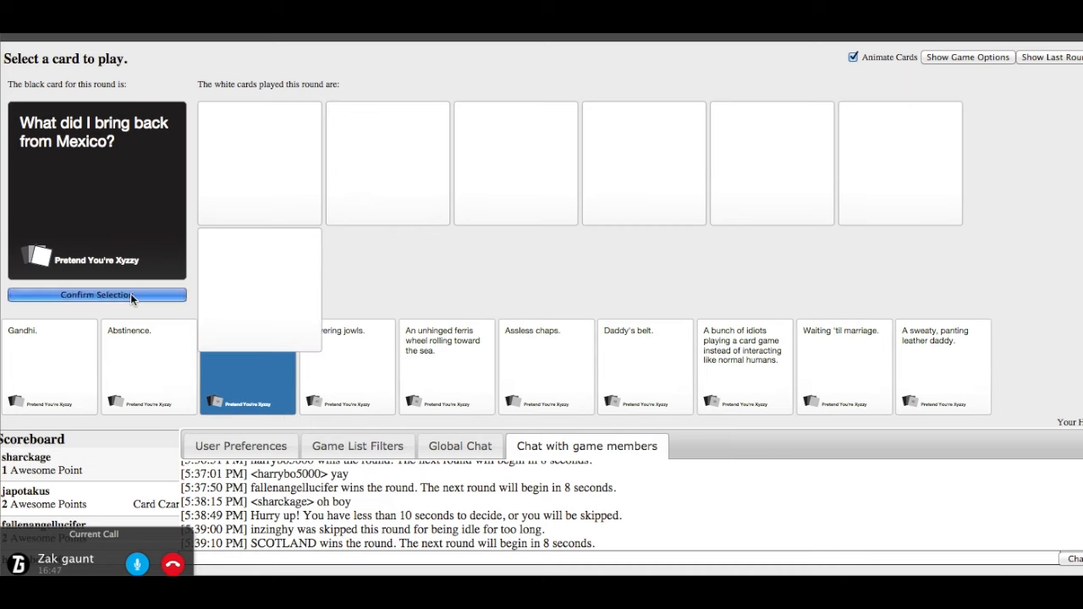
pyautogui.click(96, 295)
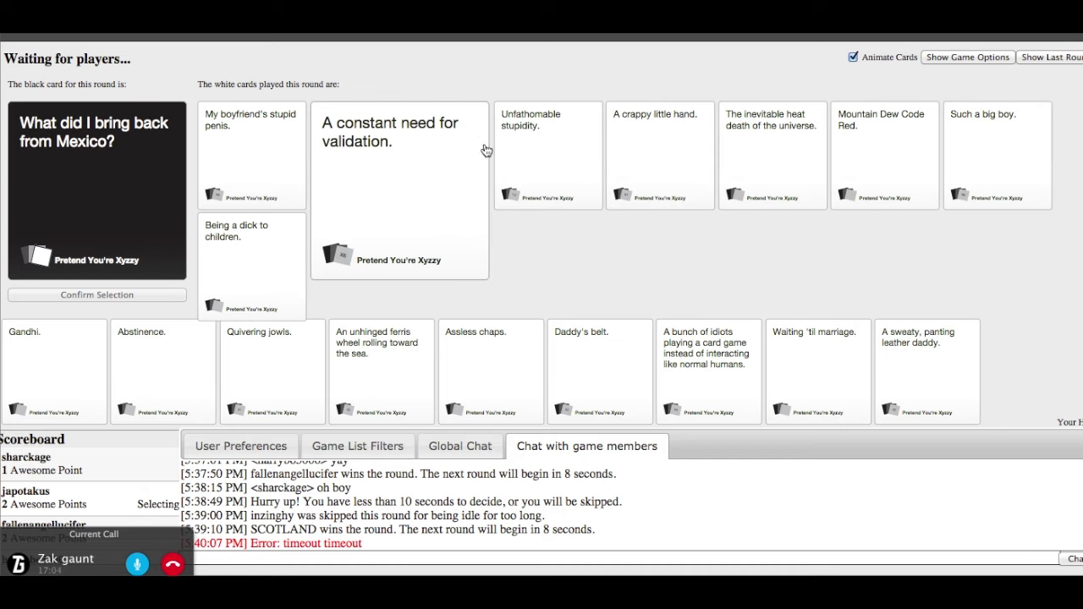
pyautogui.click(529, 152)
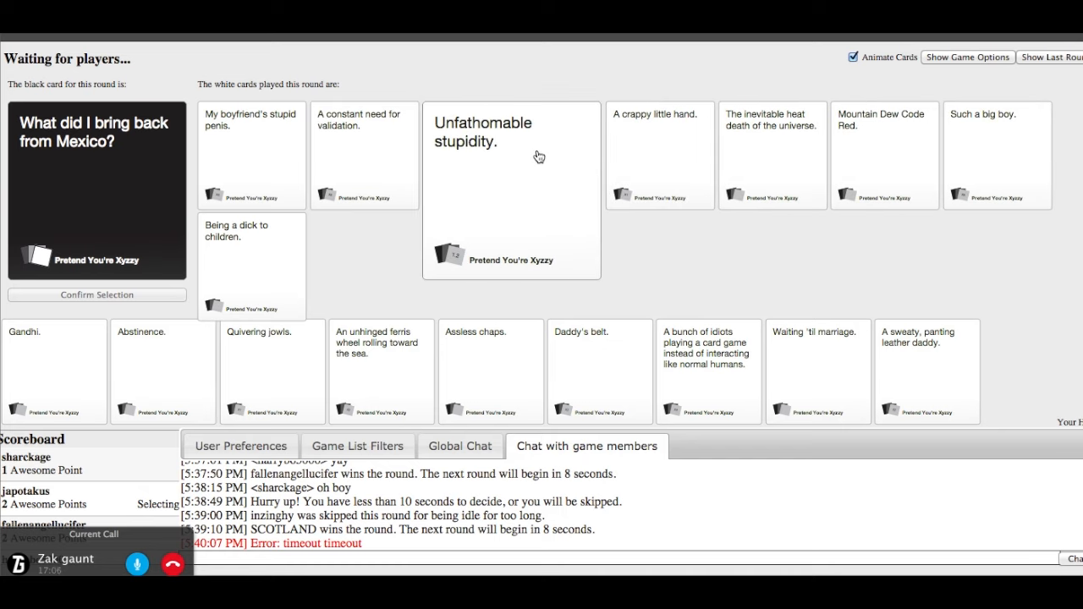
pyautogui.moveTo(535, 150)
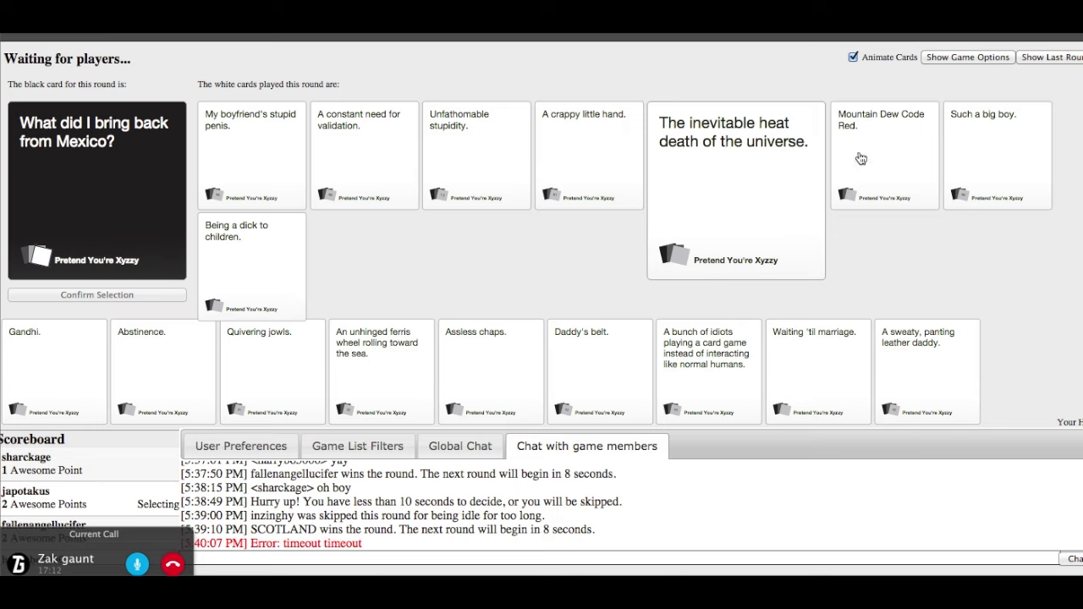
pyautogui.click(882, 156)
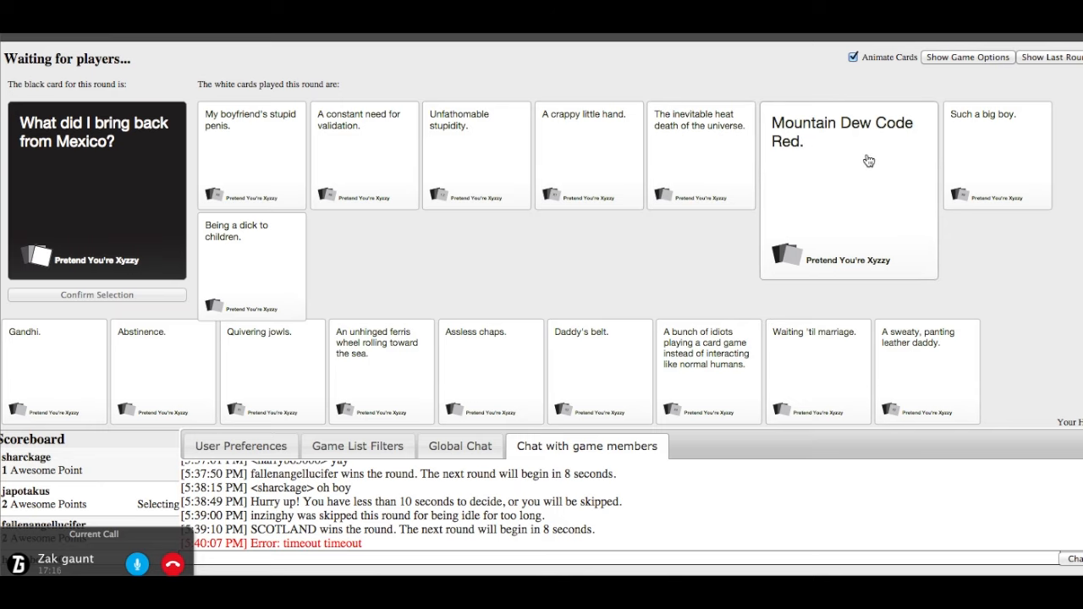
pyautogui.click(589, 155)
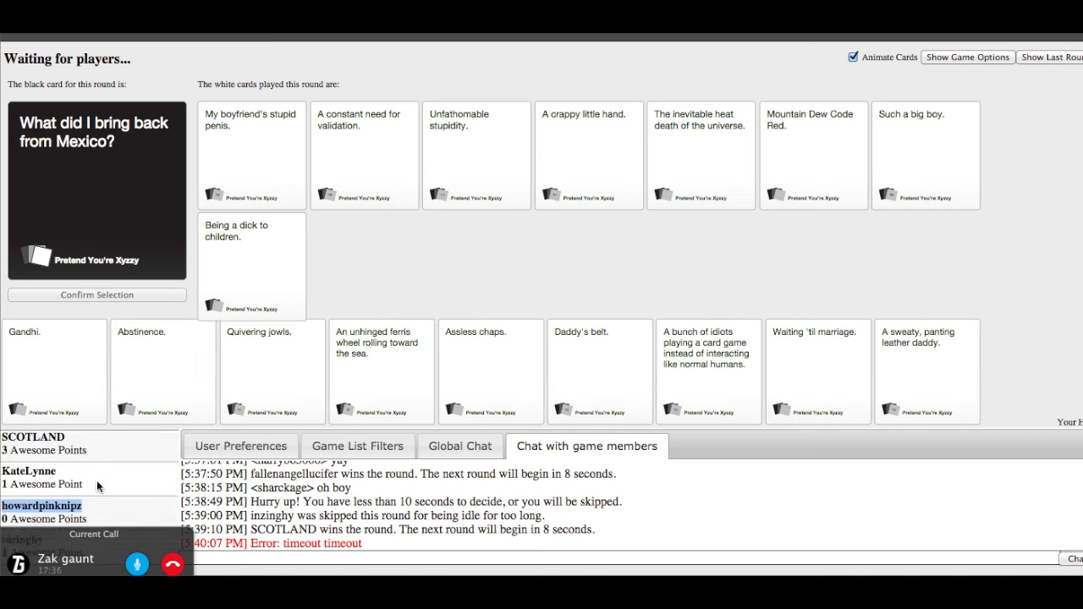
pyautogui.click(491, 372)
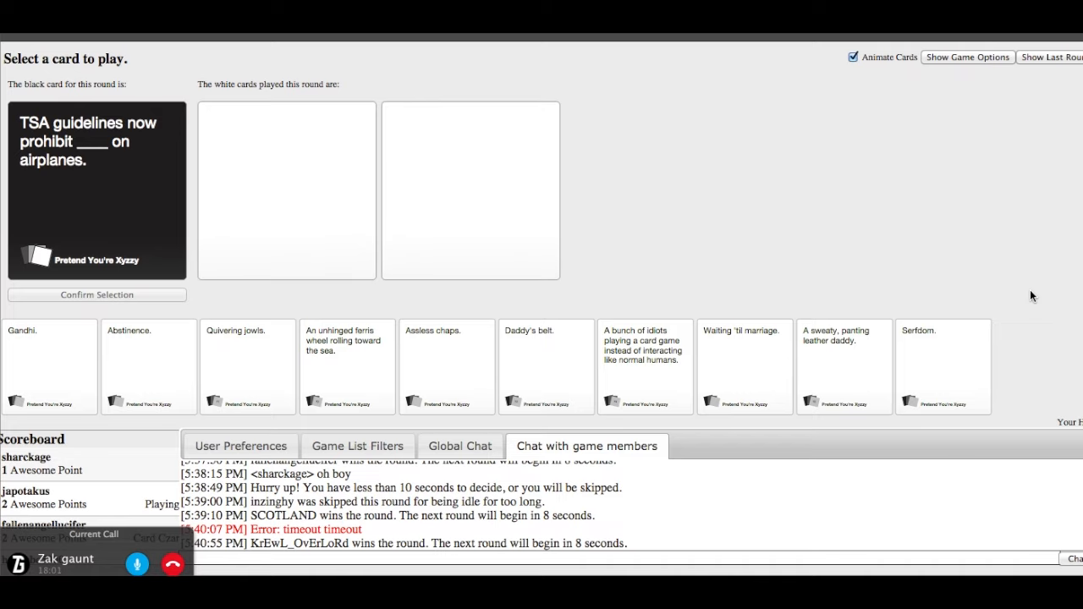
pyautogui.moveTo(968, 269)
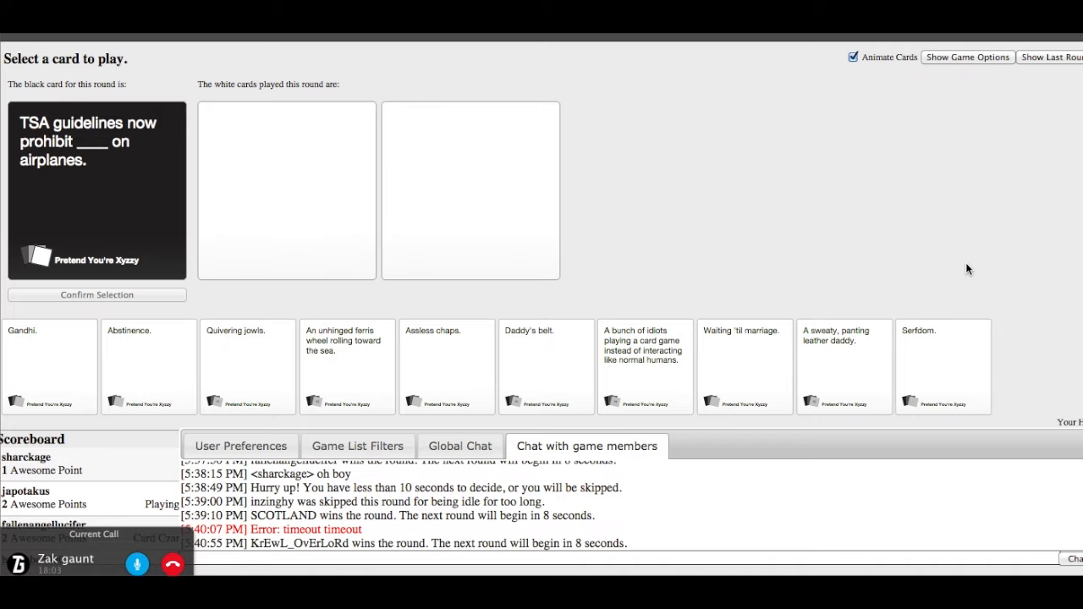
# Choose and confirm 'Abstinence.' for the TSA guidelines card; inzinghy wins
pyautogui.click(49, 366)
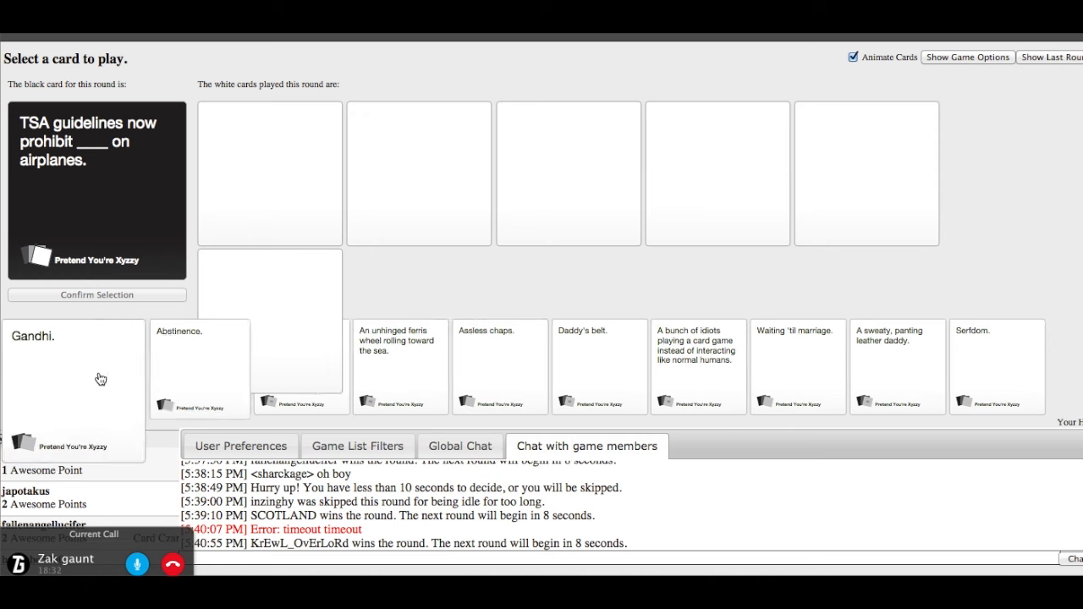
pyautogui.click(199, 368)
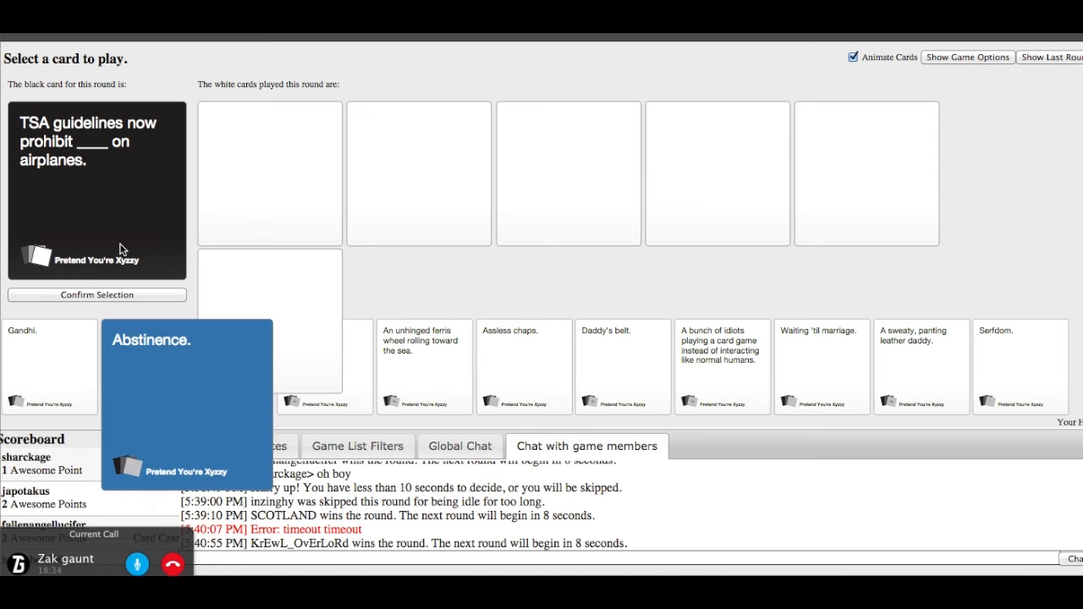
pyautogui.click(97, 294)
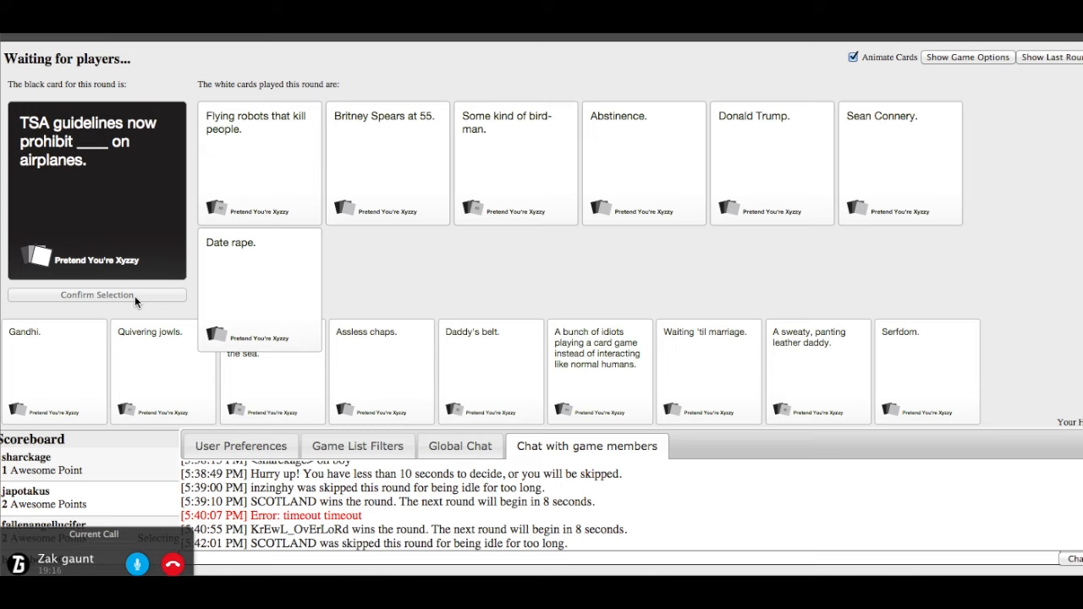
pyautogui.click(644, 162)
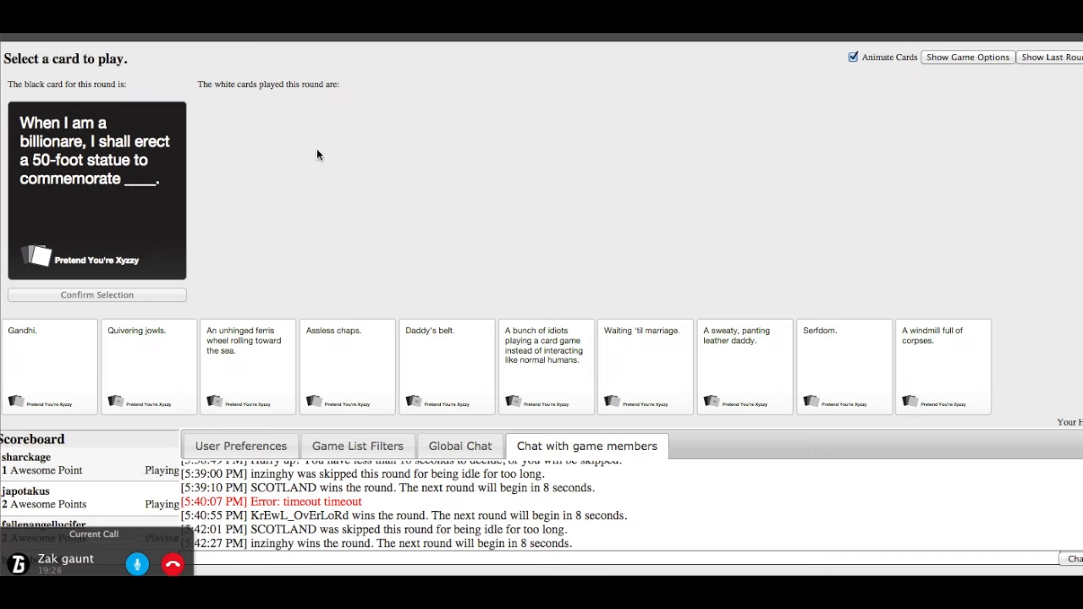
pyautogui.moveTo(402, 157)
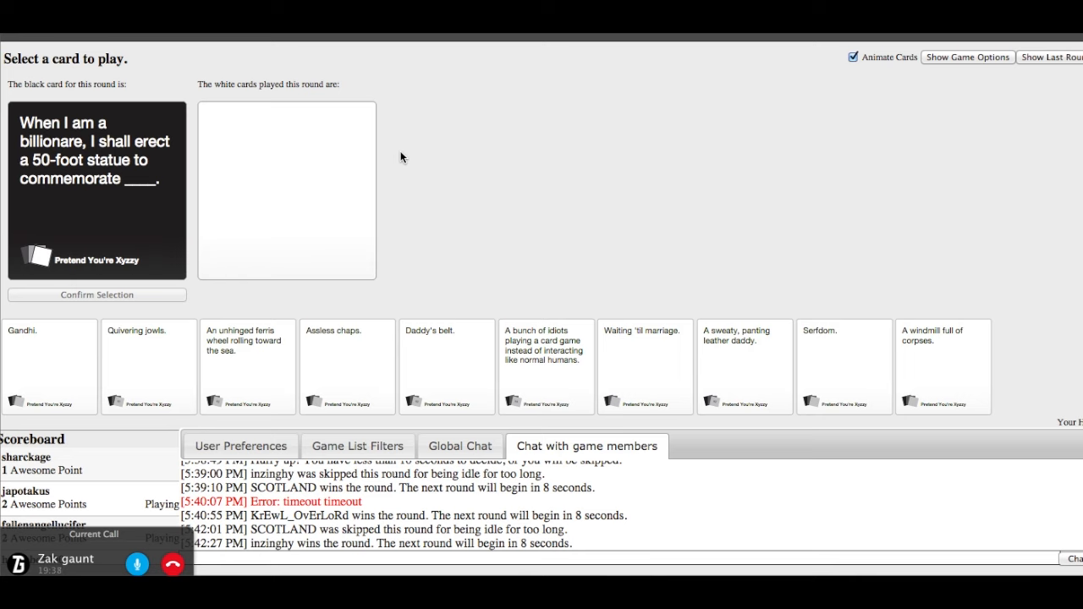
# Choose and confirm 'Assless chaps.' for the billionaire statue card
pyautogui.click(347, 366)
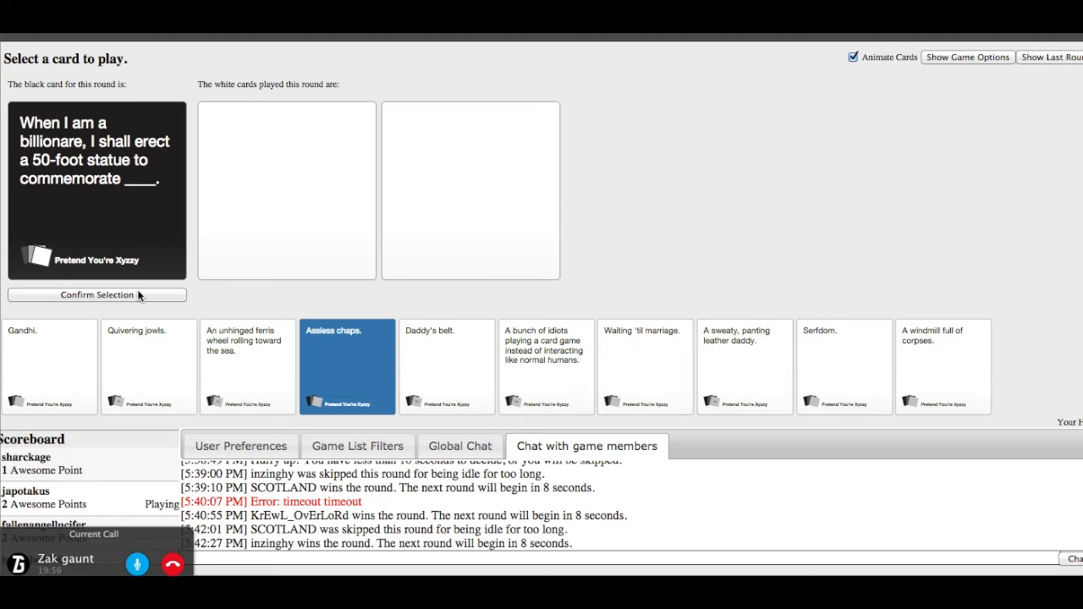
pyautogui.moveTo(267, 338)
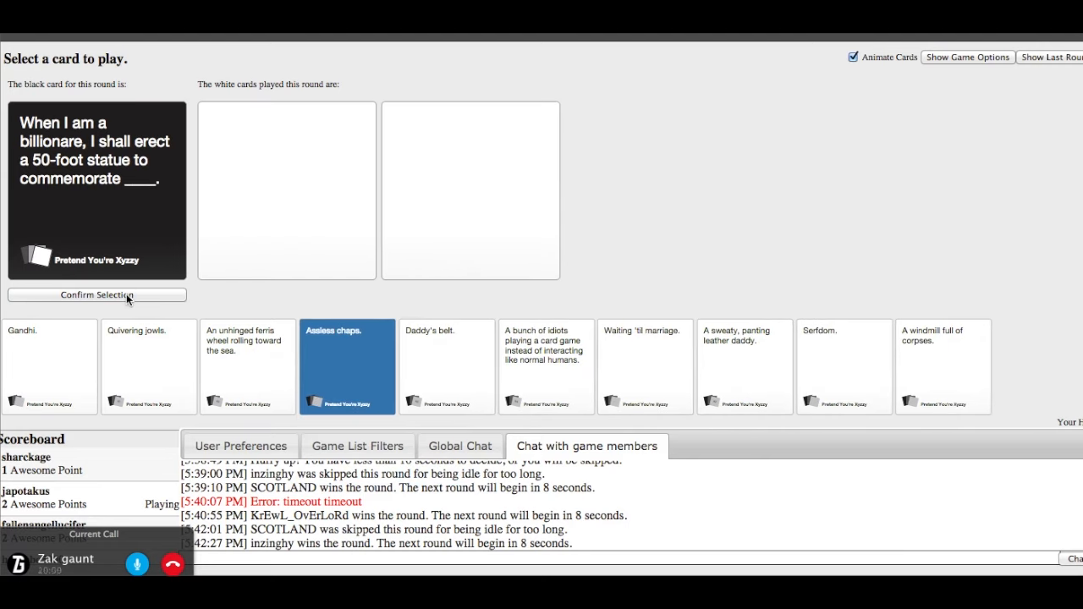
pyautogui.moveTo(292, 299)
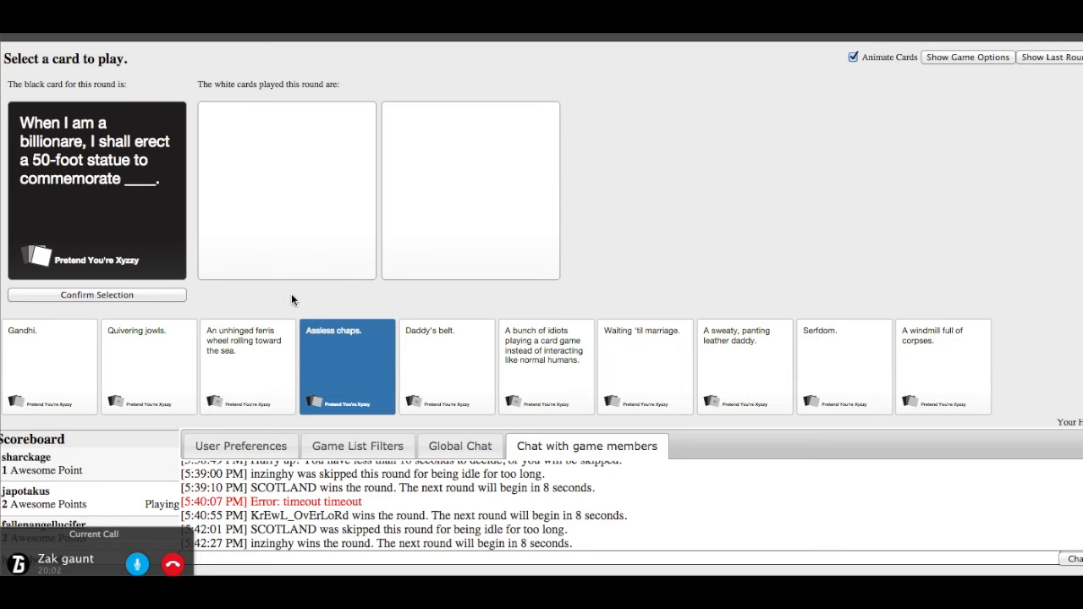
pyautogui.click(346, 366)
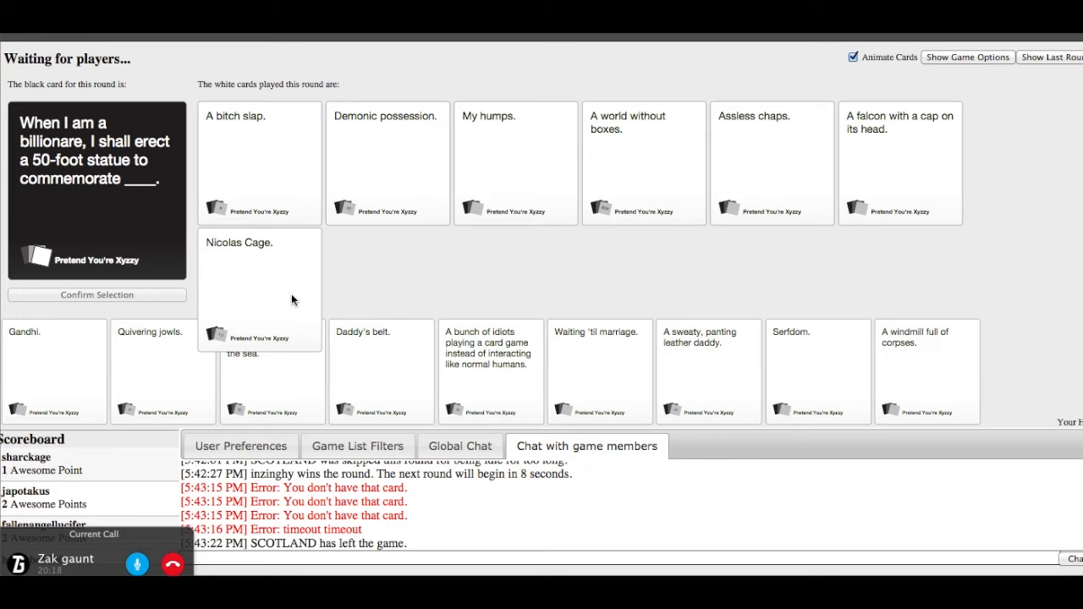
pyautogui.click(258, 161)
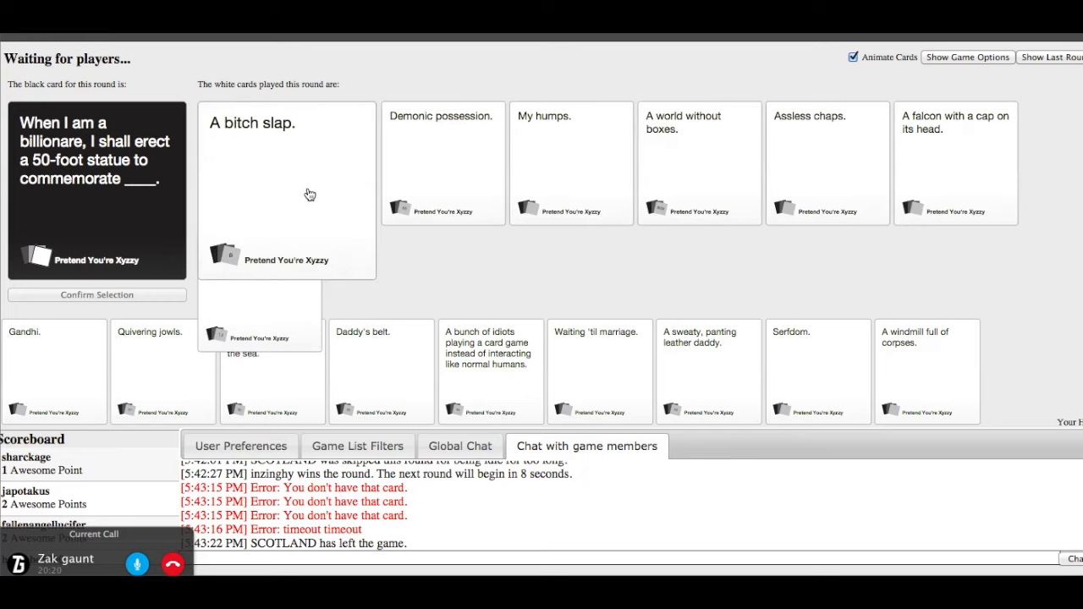
pyautogui.click(442, 160)
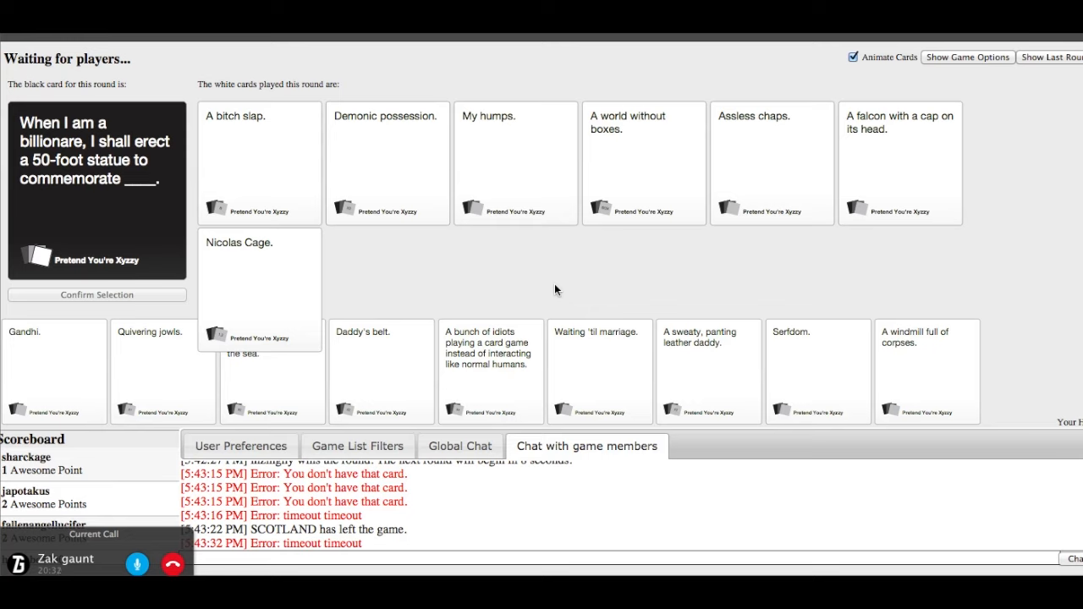
pyautogui.click(259, 163)
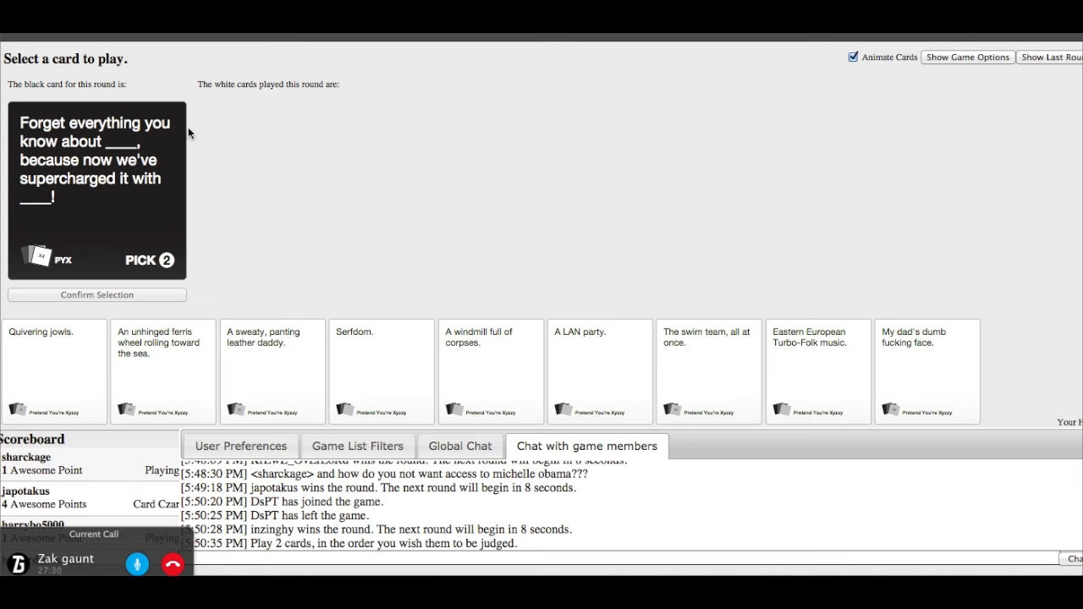
pyautogui.moveTo(383, 163)
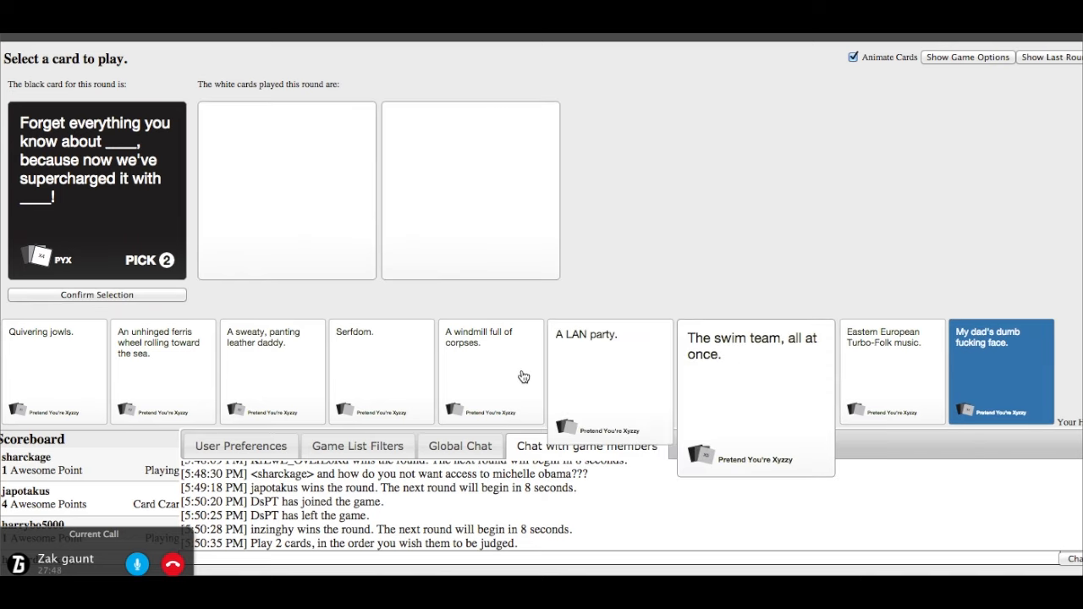
# Play 'My dad's dumb face' and 'A sweaty, panting leather daddy.' as the two answers
pyautogui.click(491, 370)
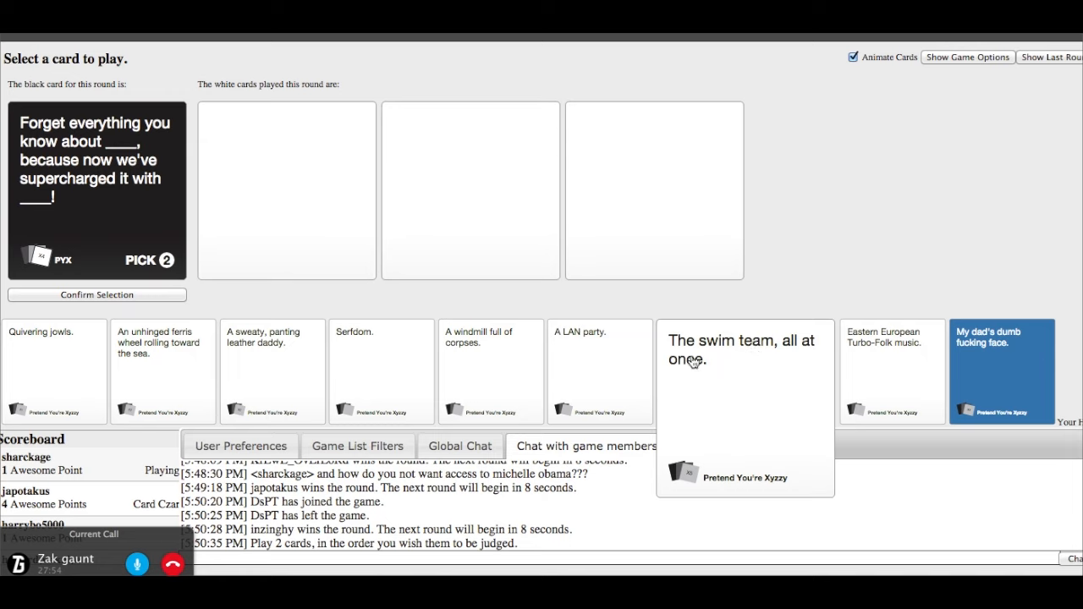
pyautogui.moveTo(491, 373)
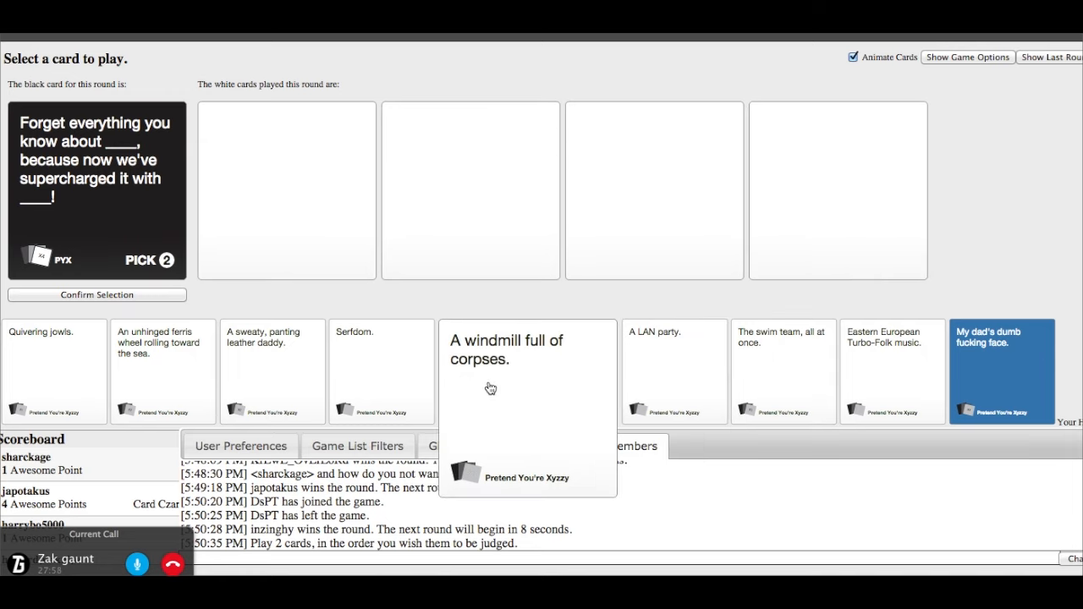
pyautogui.click(273, 371)
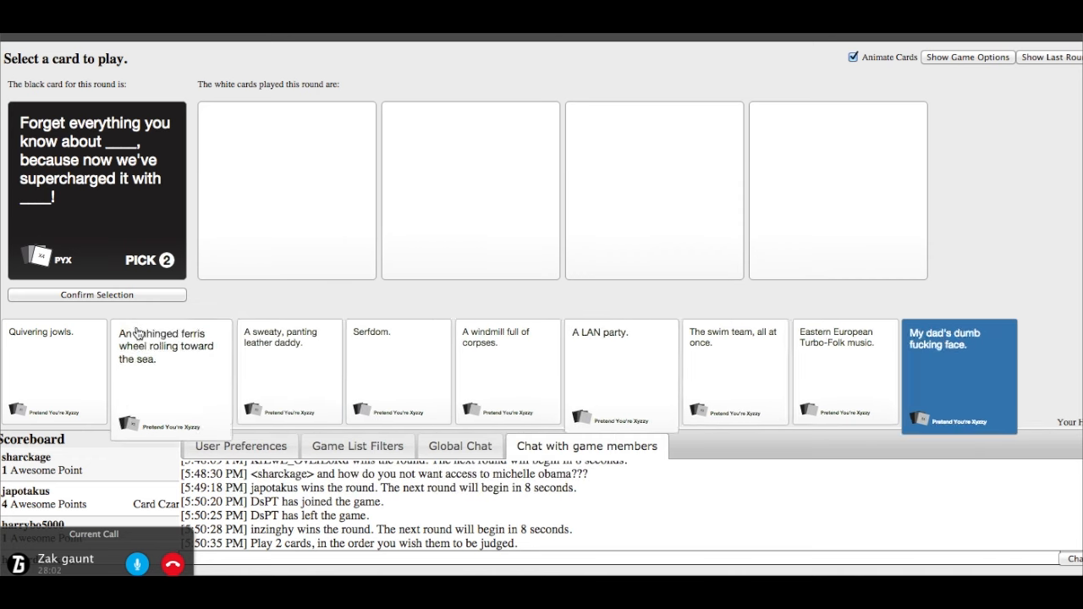
pyautogui.click(959, 375)
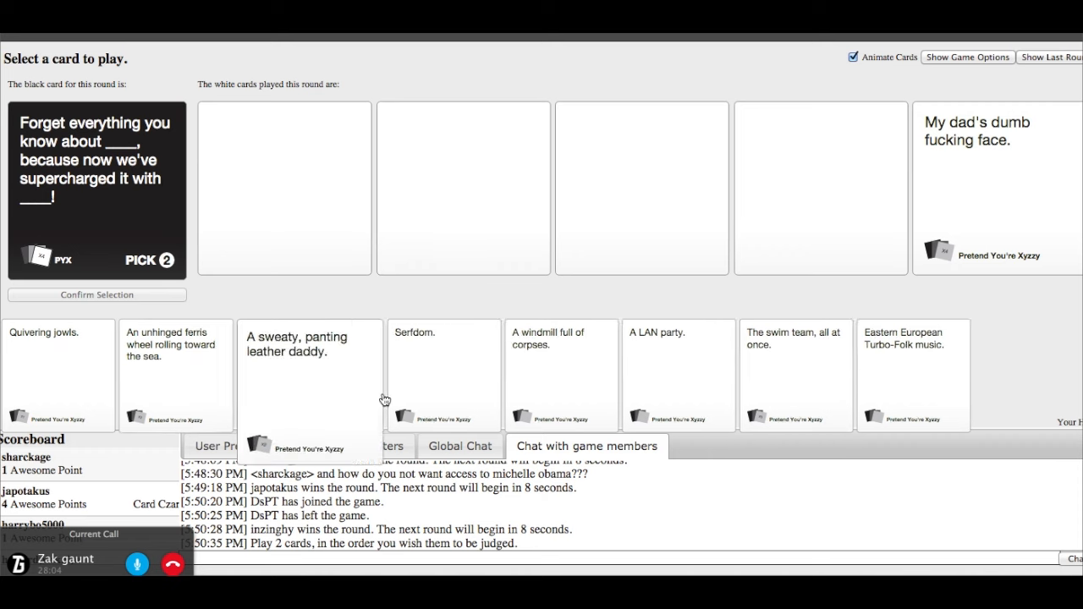
pyautogui.click(310, 374)
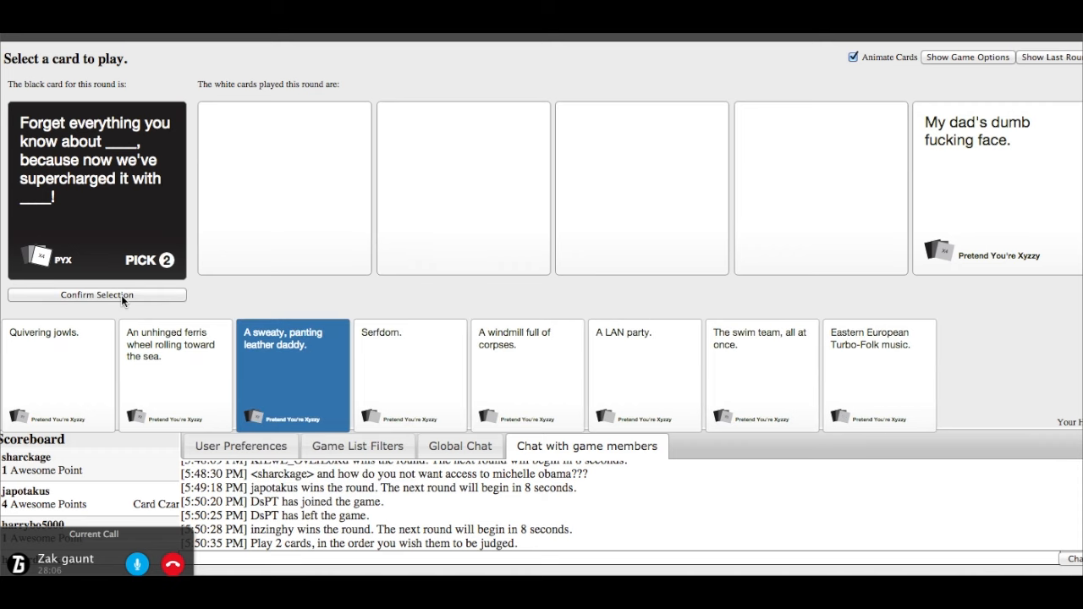
pyautogui.click(293, 375)
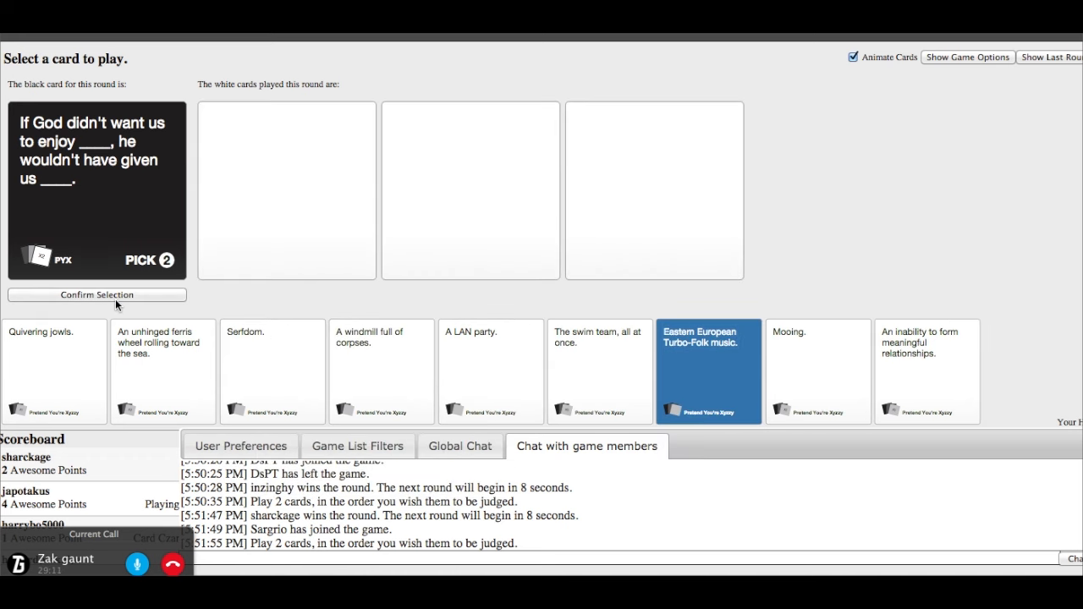
# Play 'Eastern European Turbo-Folk music.' for the 'If God didn't want us to enjoy' card
pyautogui.click(709, 371)
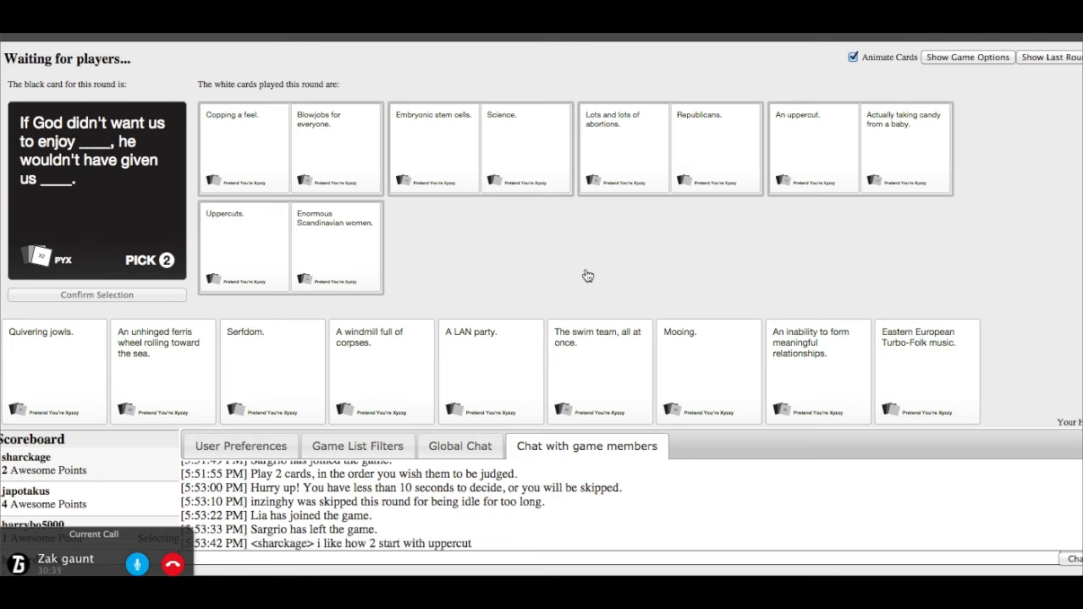
pyautogui.click(272, 371)
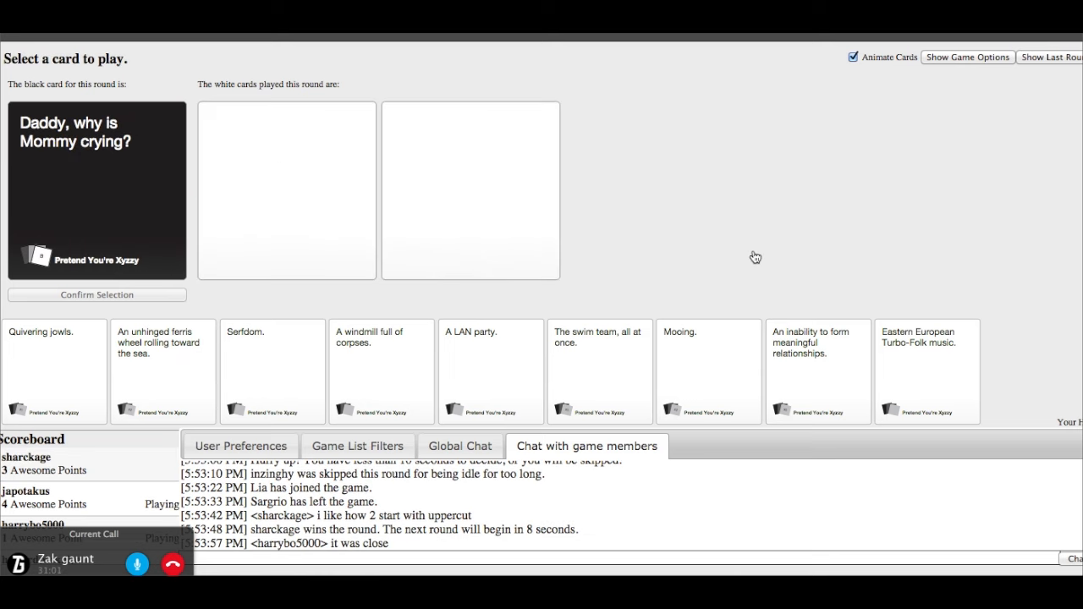
# Play 'An inability to form meaningful relationships.' for 'Daddy, why is Mommy crying?'
pyautogui.click(709, 371)
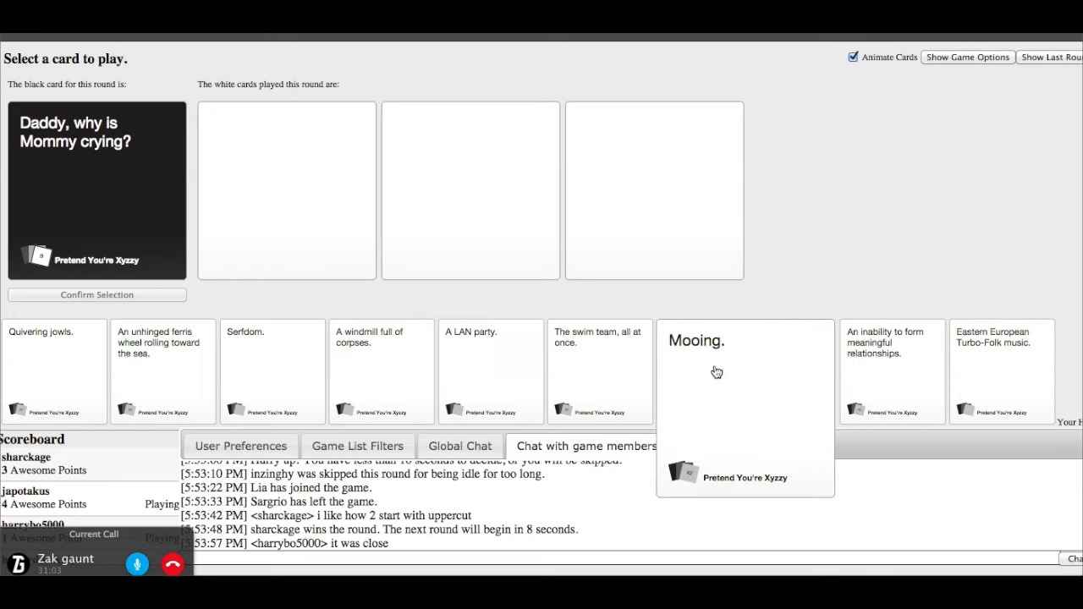
pyautogui.moveTo(872, 365)
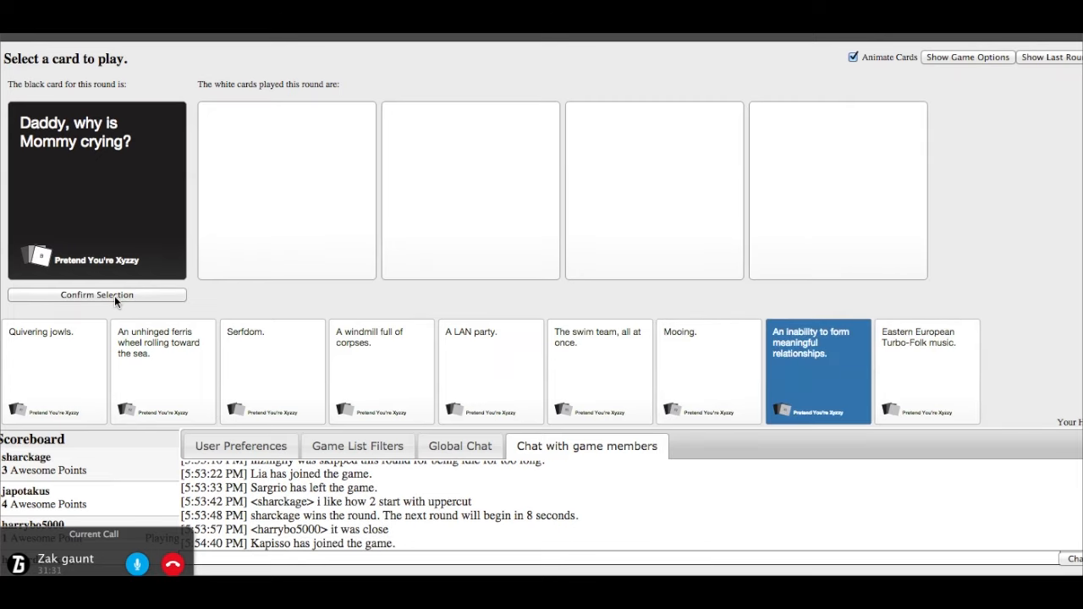
pyautogui.click(96, 295)
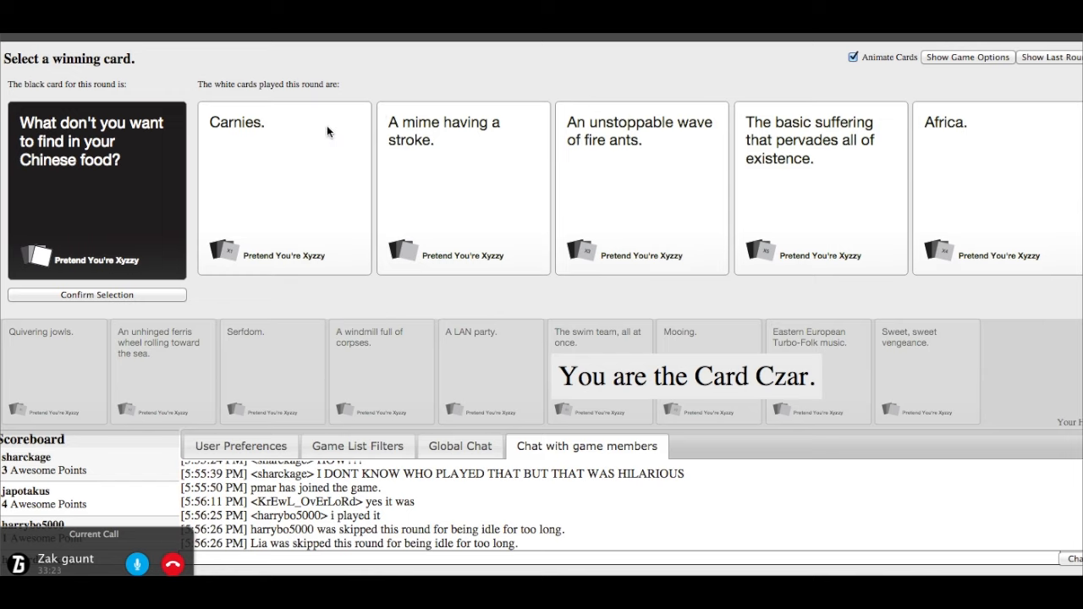
pyautogui.moveTo(677, 142)
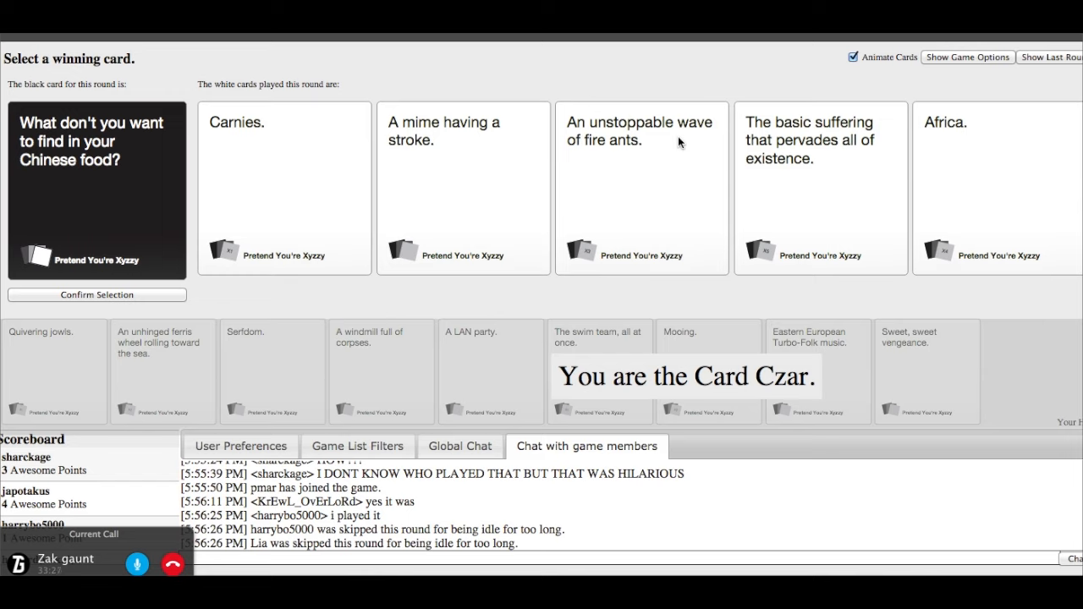
pyautogui.moveTo(871, 176)
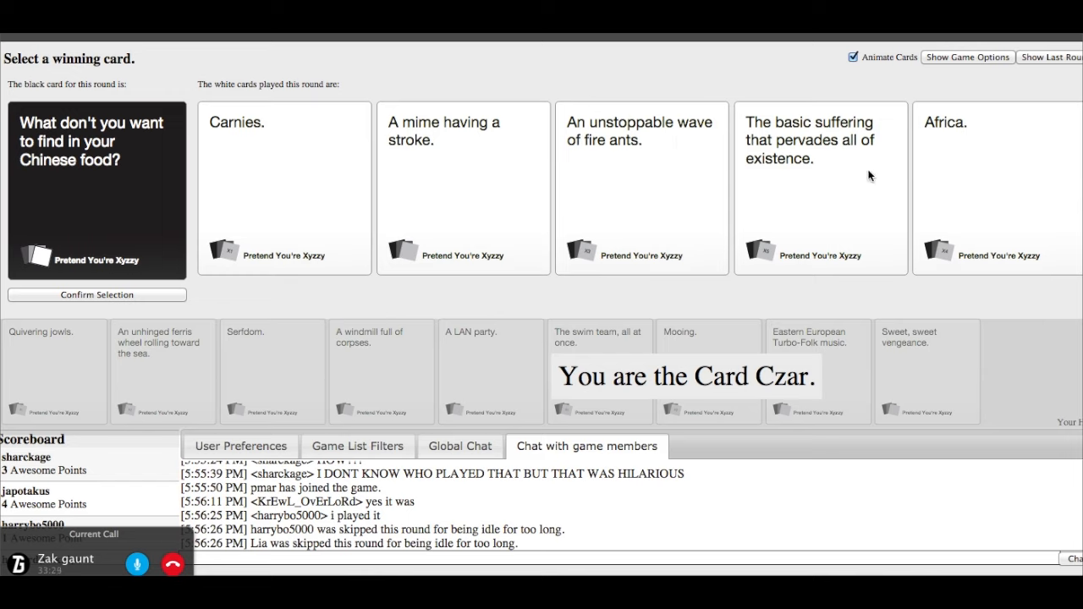
pyautogui.moveTo(864, 177)
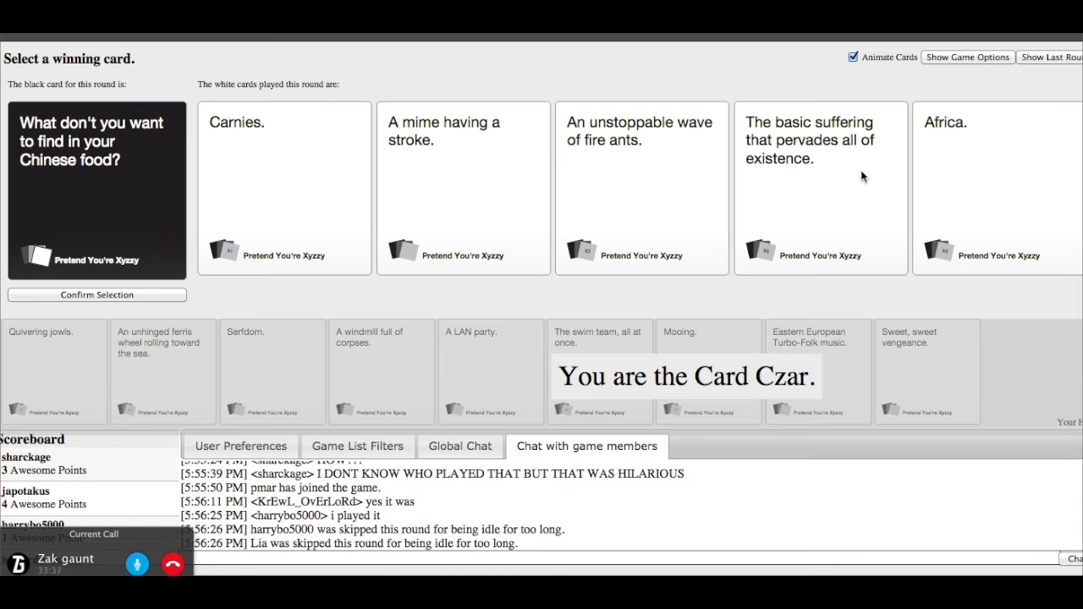
pyautogui.moveTo(996, 159)
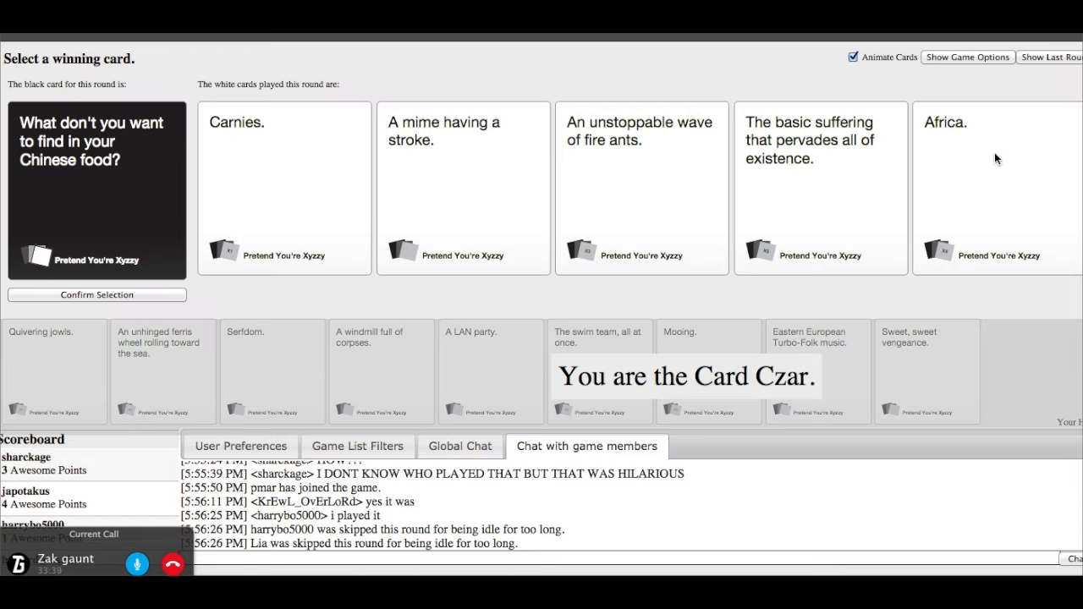
pyautogui.moveTo(327, 347)
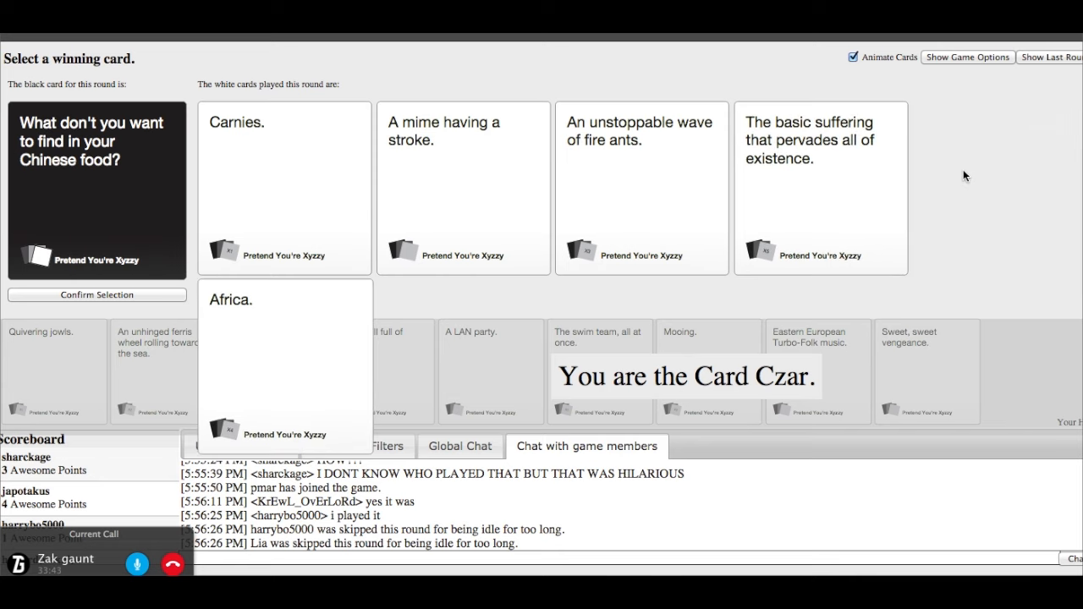
# As Card Czar, pick 'Africa.' as the Chinese-food round winner
pyautogui.click(284, 364)
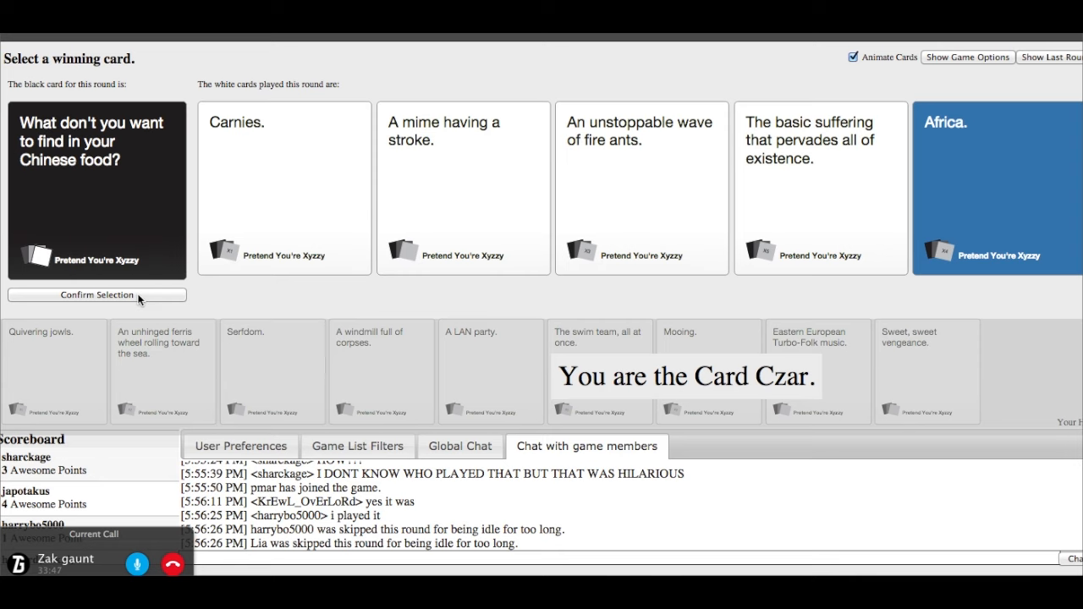
pyautogui.click(96, 294)
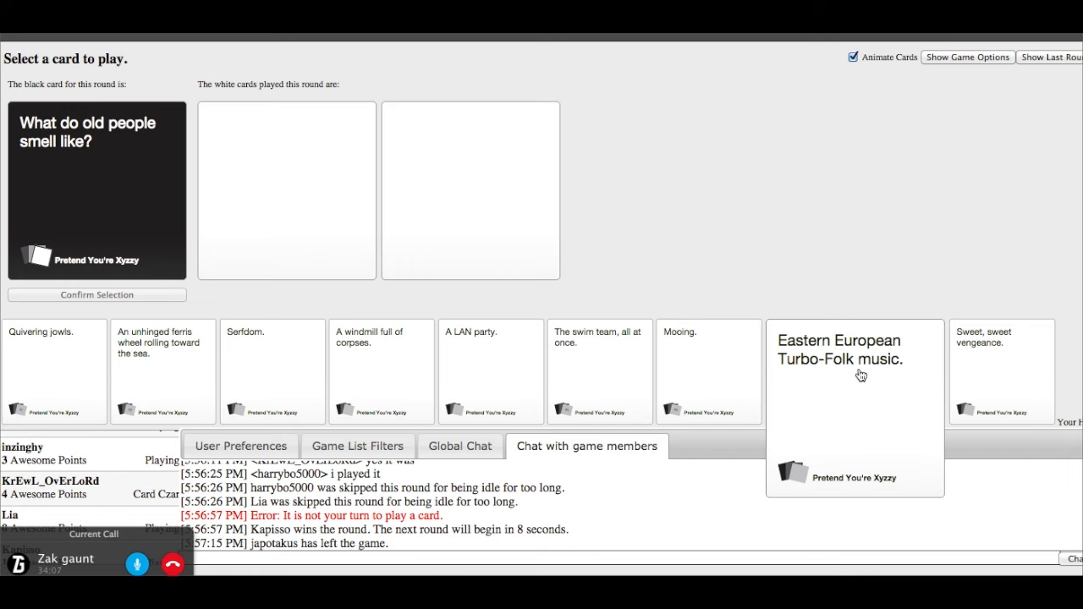
# Try playing 'Eastern European Turbo-Folk music.' and wait through the old-people round
pyautogui.click(380, 371)
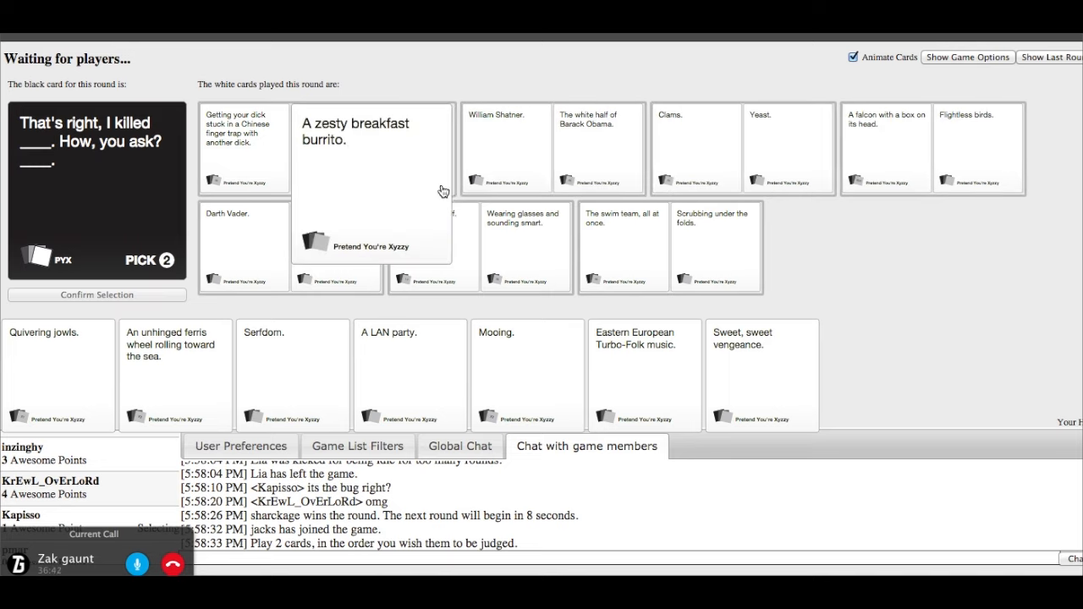
pyautogui.click(505, 148)
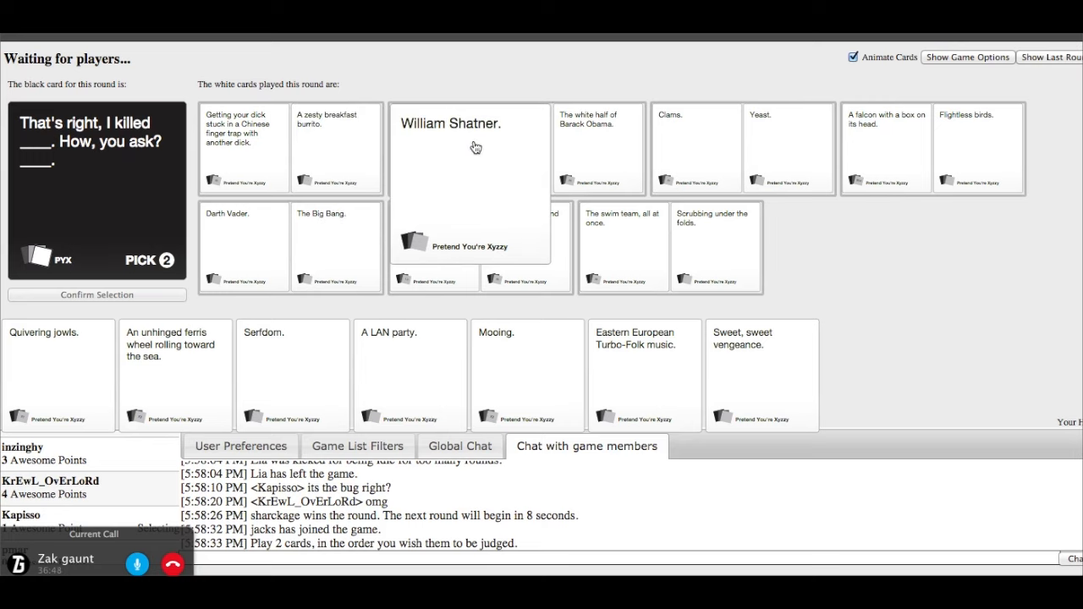
pyautogui.moveTo(514, 159)
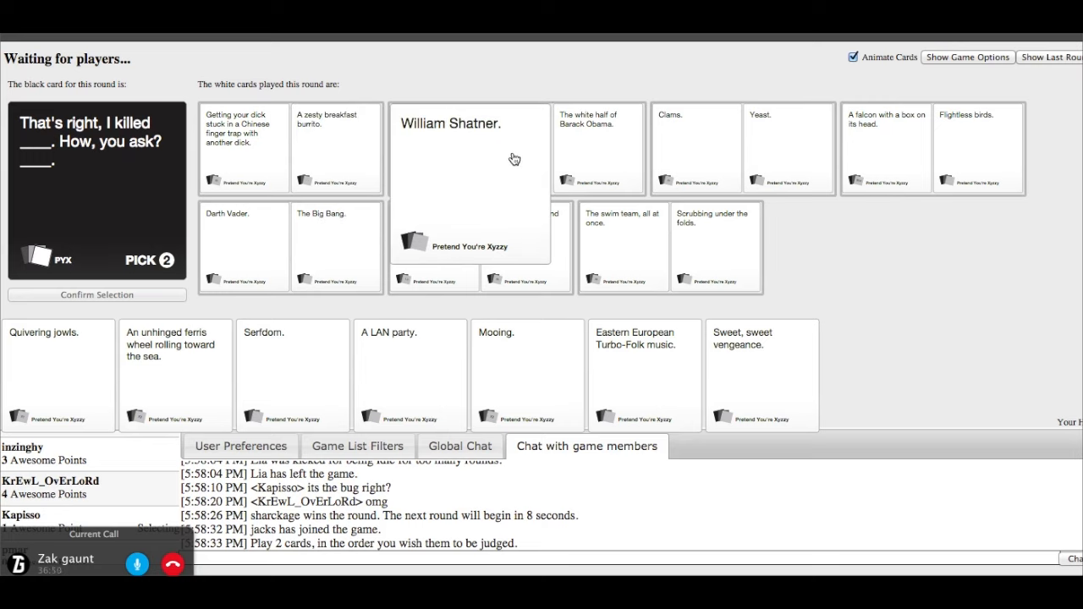
pyautogui.moveTo(598, 148)
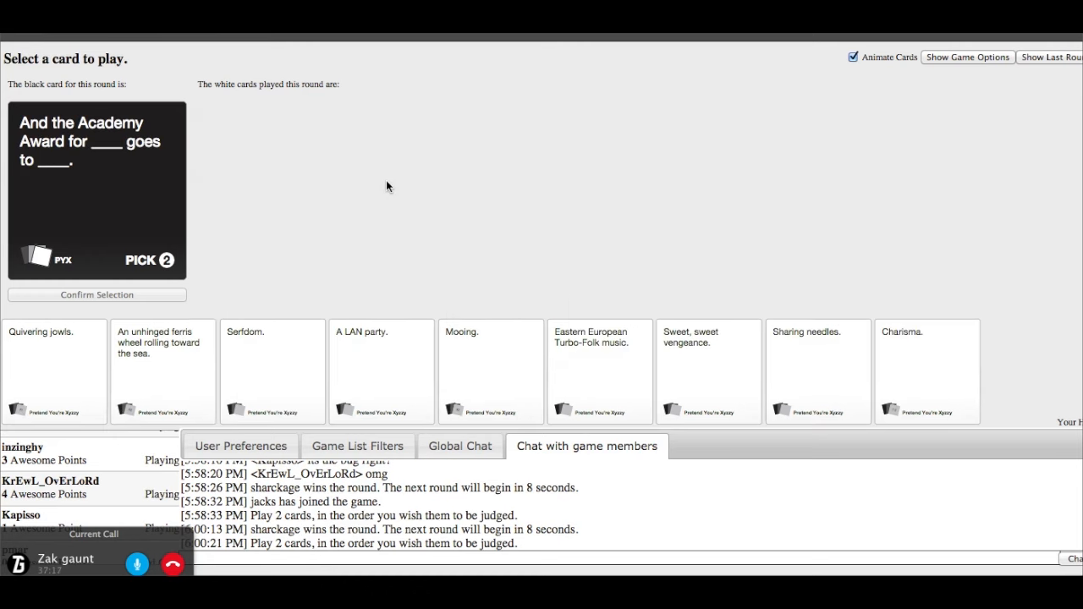
pyautogui.moveTo(641, 260)
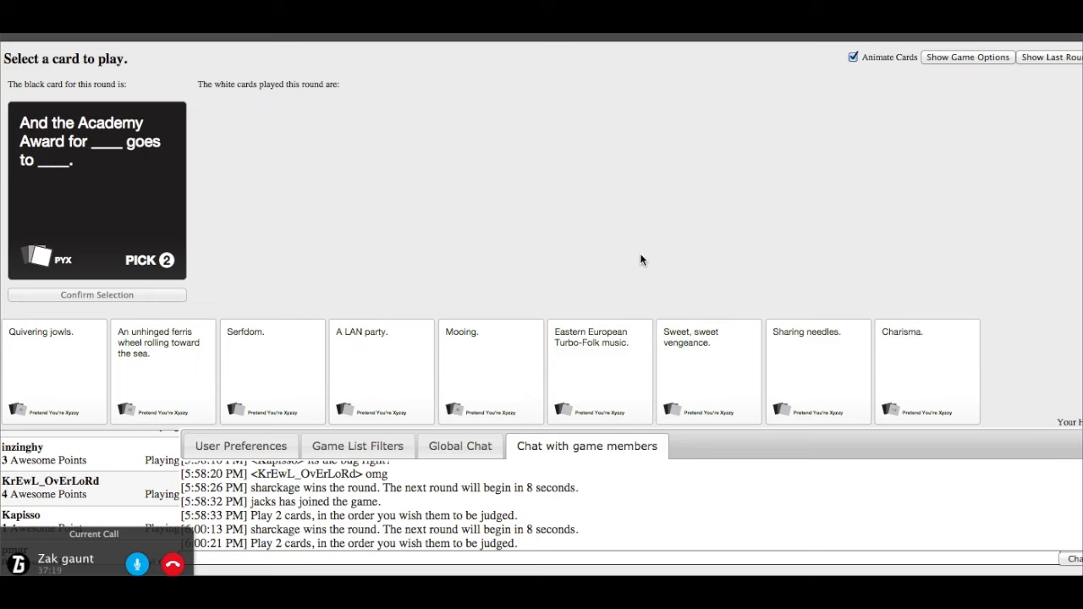
# Play 'Charisma.' then 'Sweet, sweet vengeance.' for the Academy Award card
pyautogui.click(927, 370)
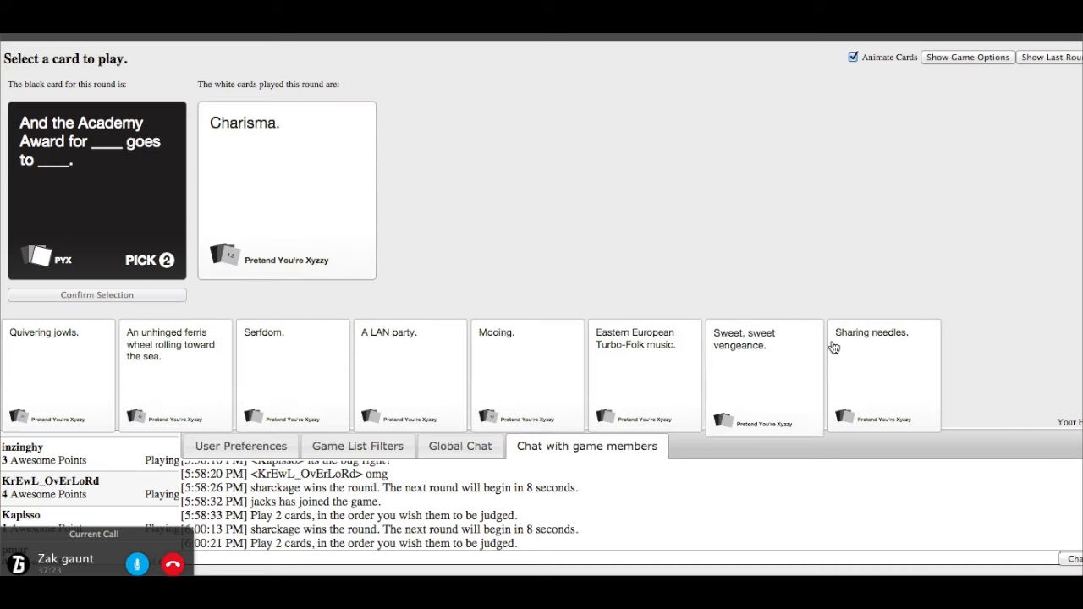
pyautogui.click(764, 372)
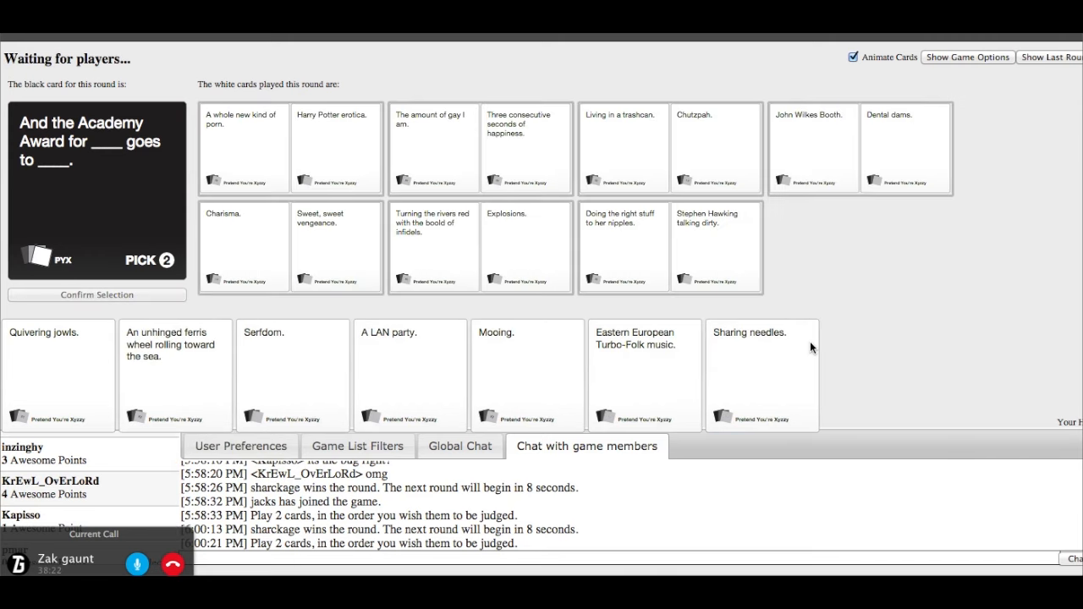
pyautogui.moveTo(258, 160)
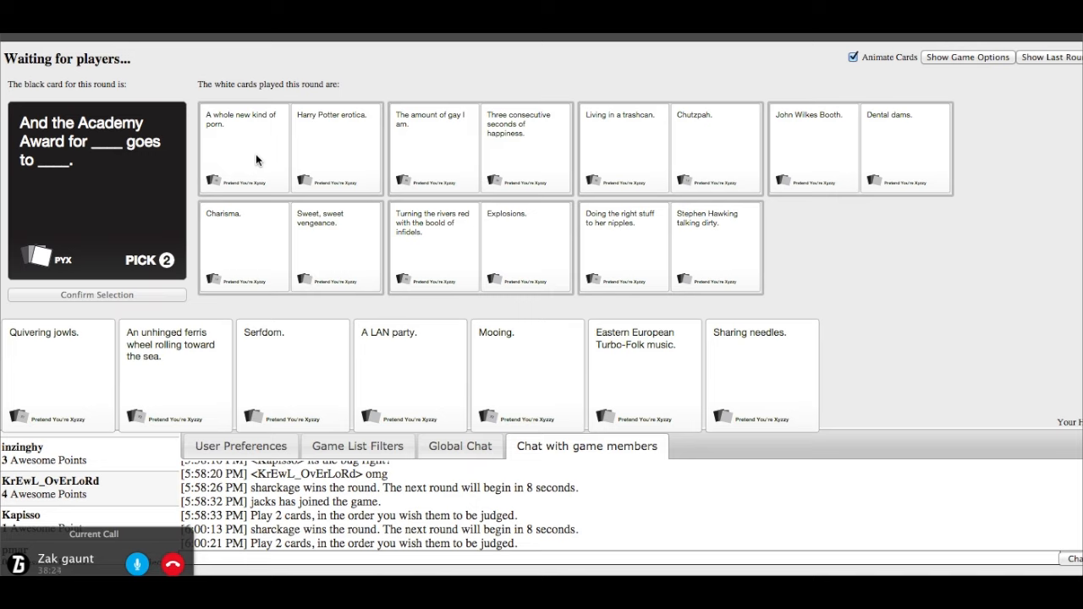
pyautogui.moveTo(320, 132)
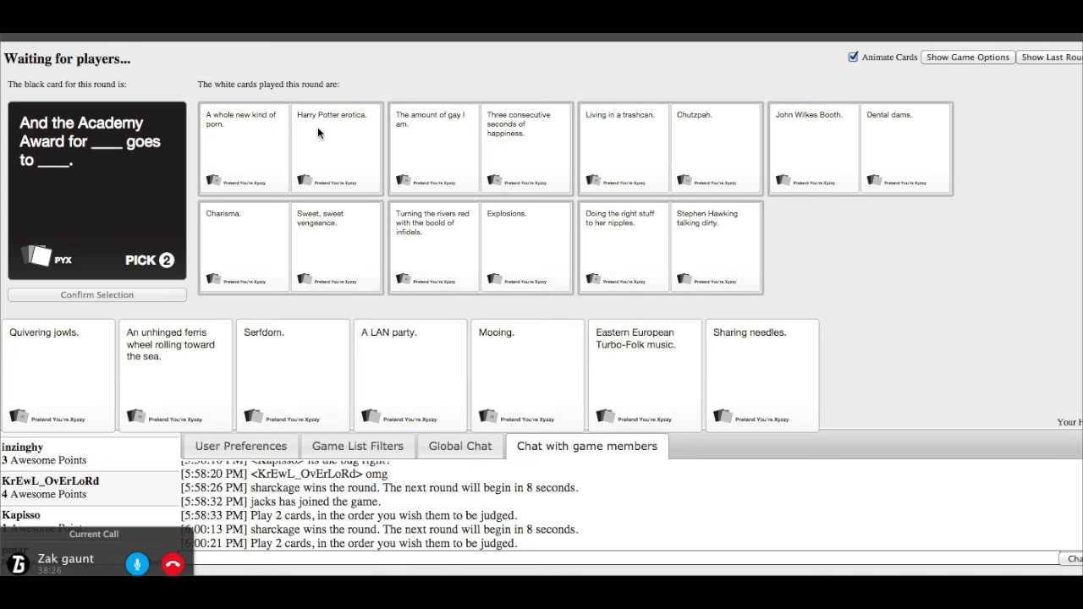
pyautogui.moveTo(269, 289)
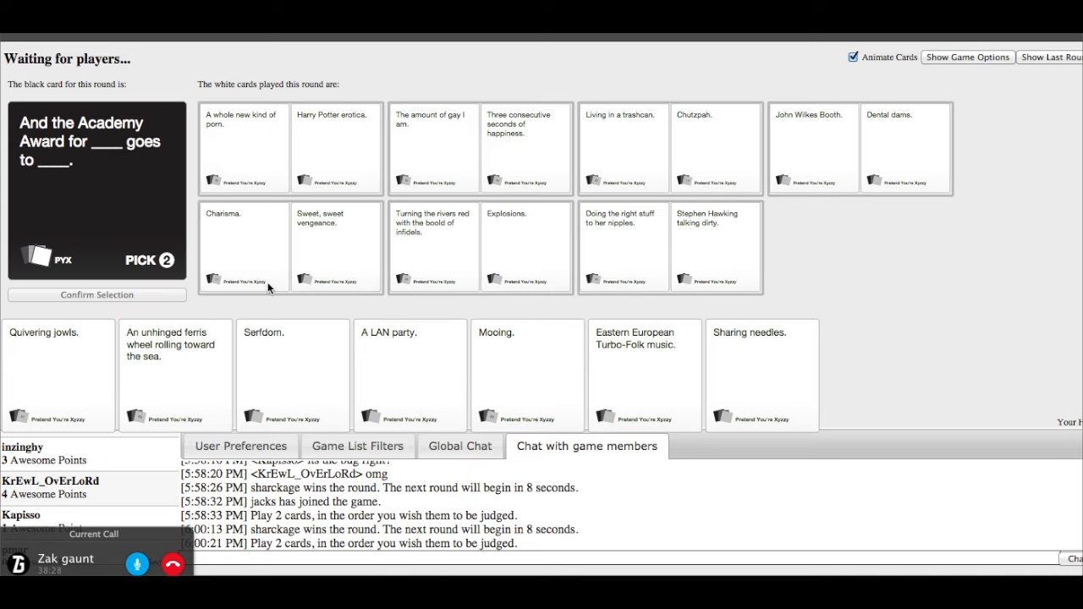